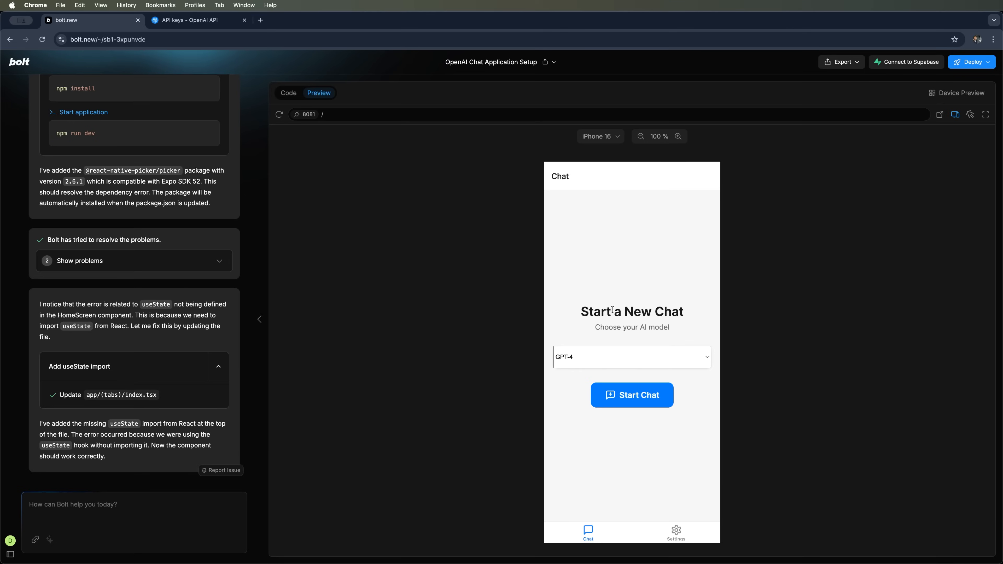
Return from the finished chat app project to Bolt.new's fresh start page with an empty prompt
click(287, 93)
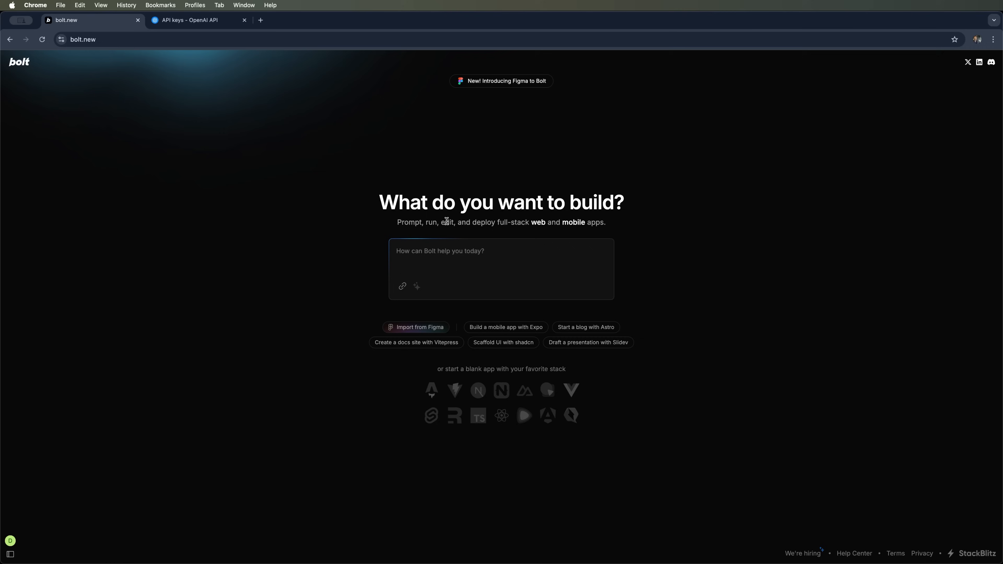
double_click(482, 222)
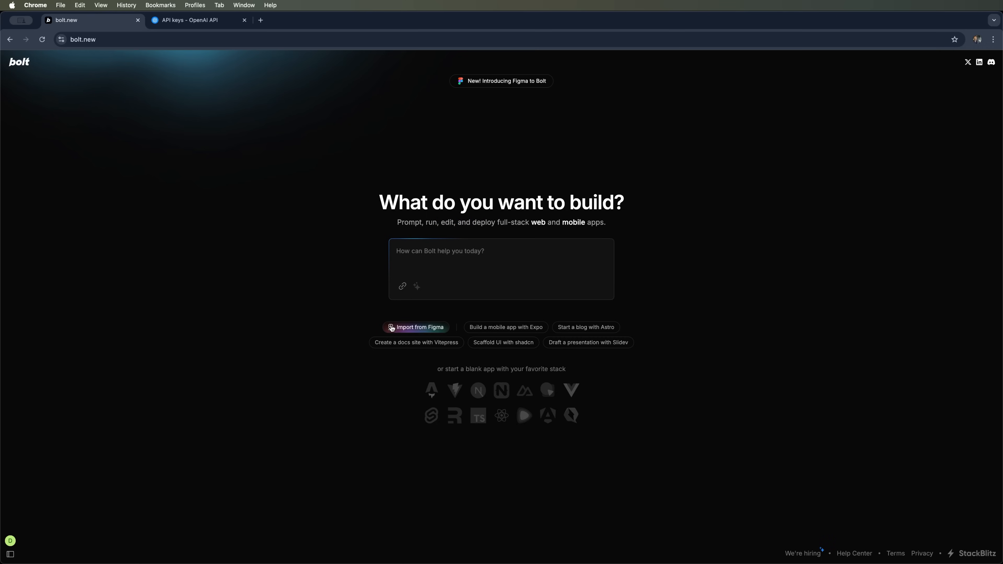
mouse_move(620, 339)
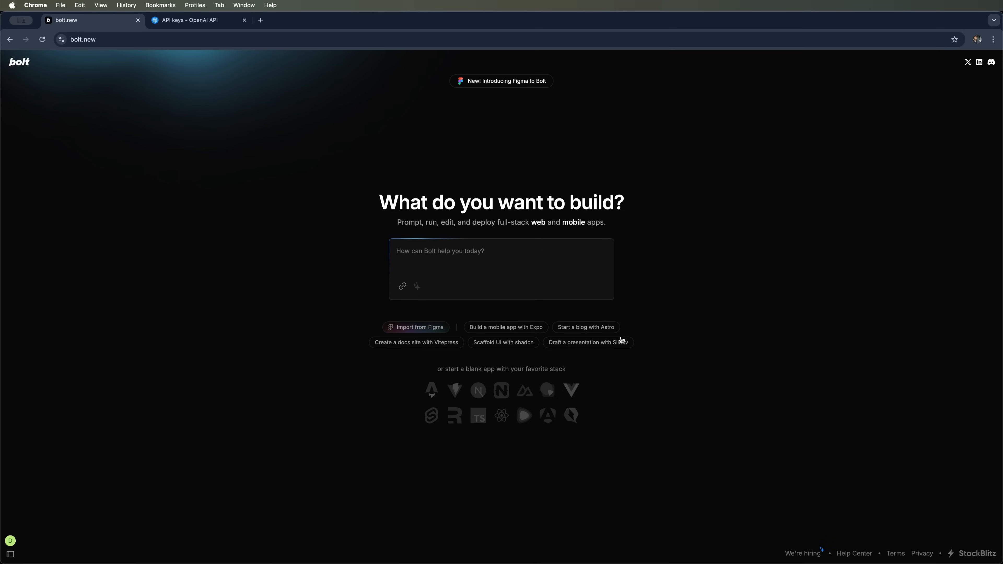
mouse_move(501, 322)
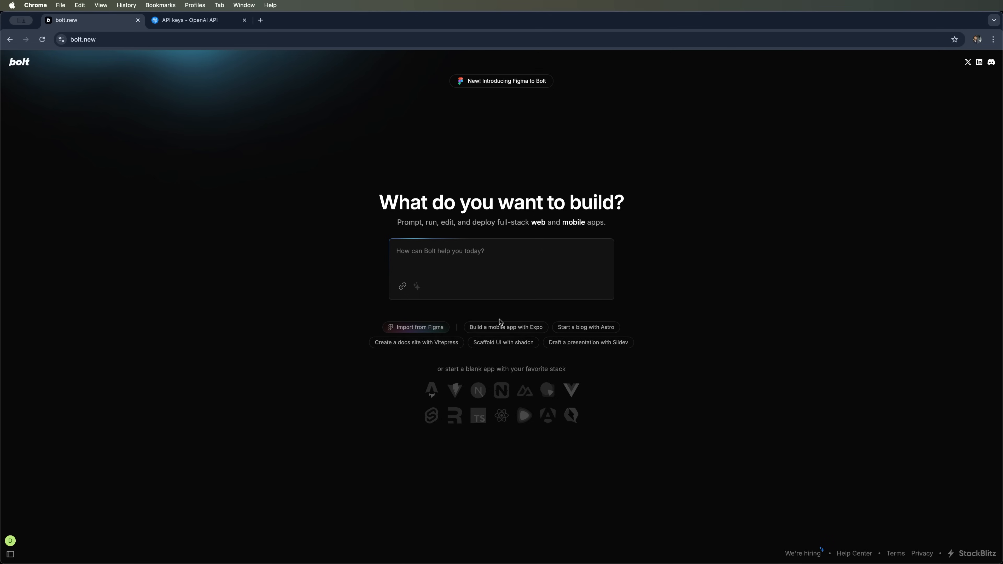
mouse_move(537, 320)
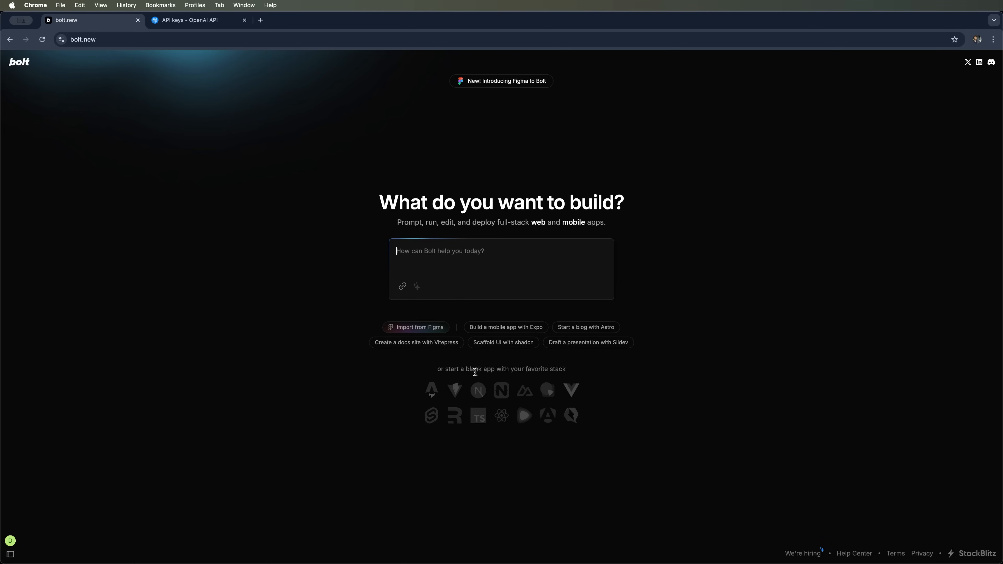
mouse_move(500, 390)
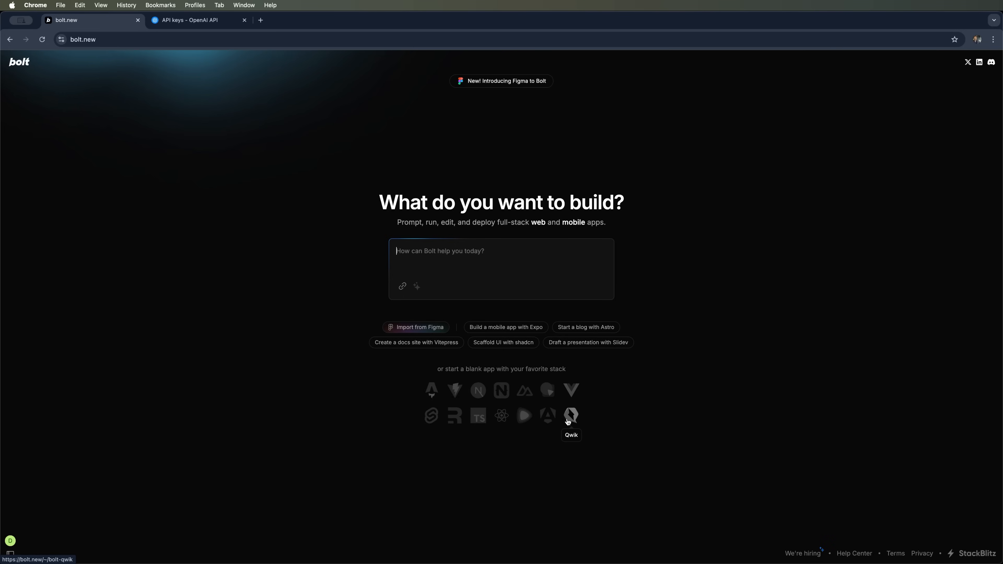
mouse_move(477, 416)
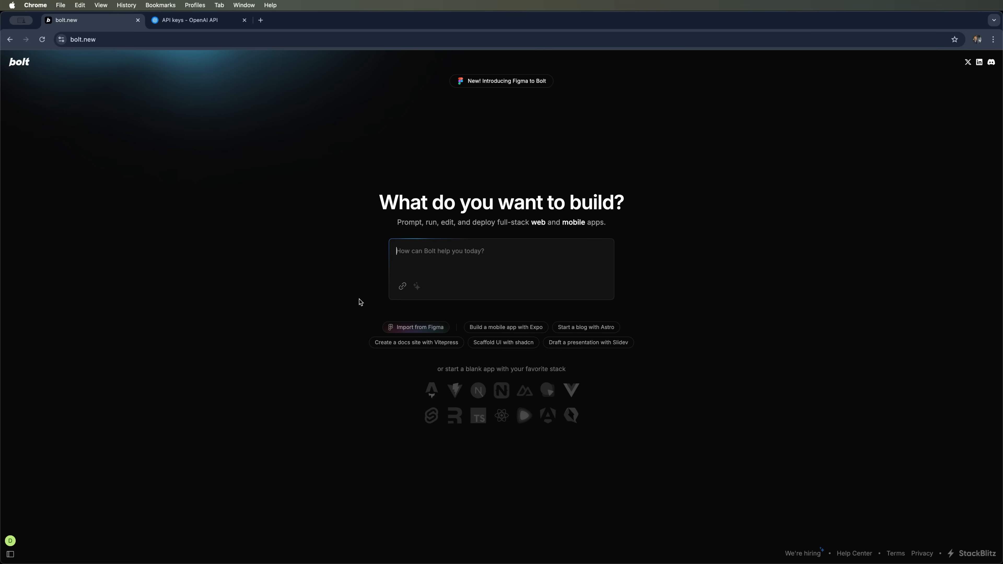
mouse_move(472, 251)
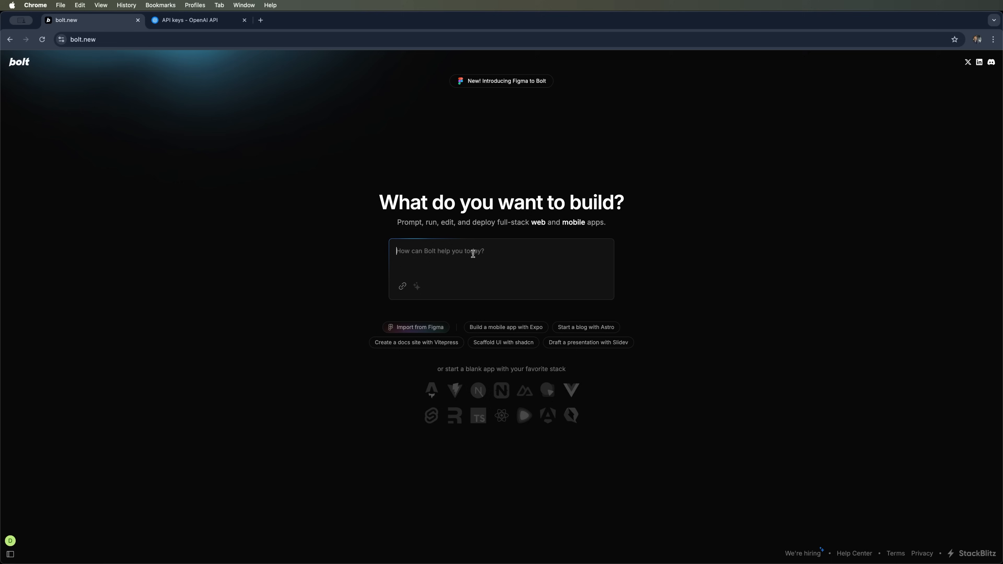
Describe a mobile OpenAI API chat app with model selection, start-chat action and settings in the prompt box
text(I want to build a mobile app with chat using the openAI API. I want to see on the first screen the possibility of changing models, the button to start chat, and settings. The button to start chat will start the chat with the selected model.)
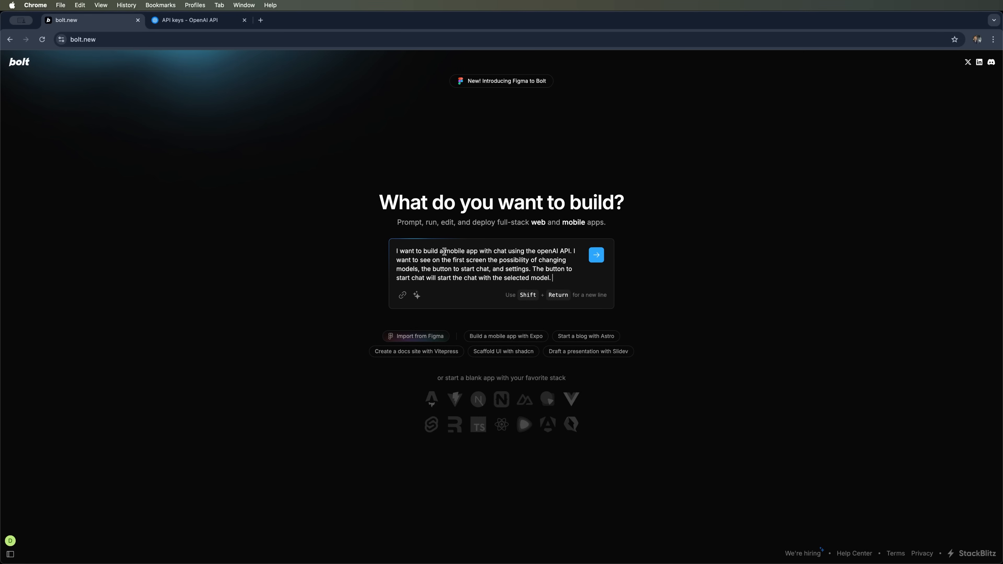
double_click(498, 251)
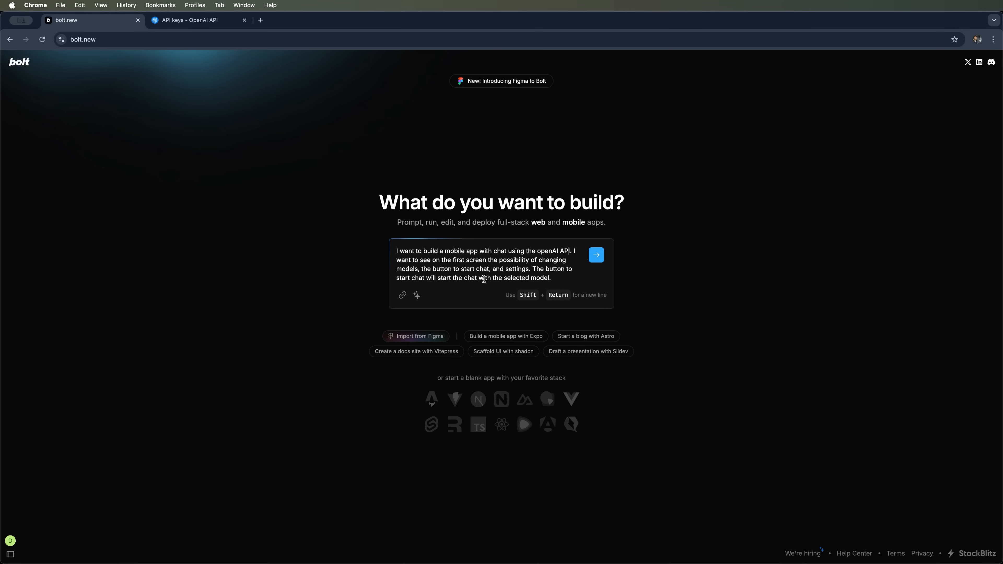
mouse_move(533, 273)
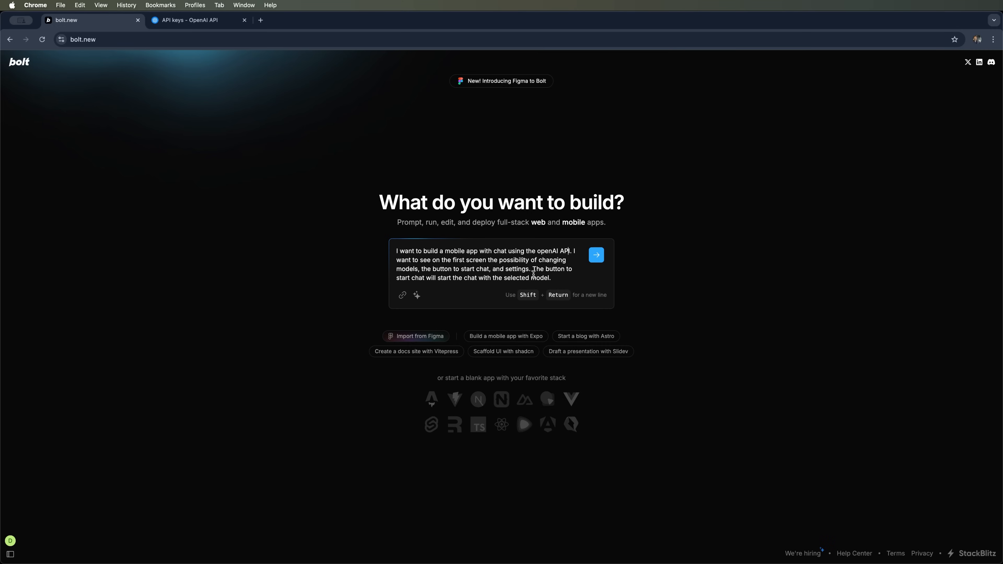
mouse_move(595, 254)
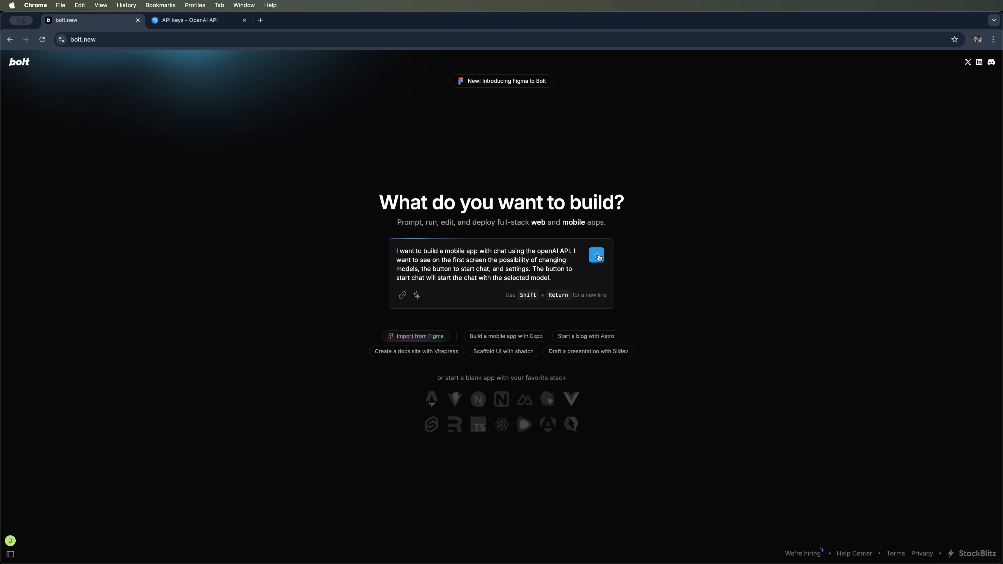
Submit the app description so Bolt generates the Expo chat app project
click(595, 256)
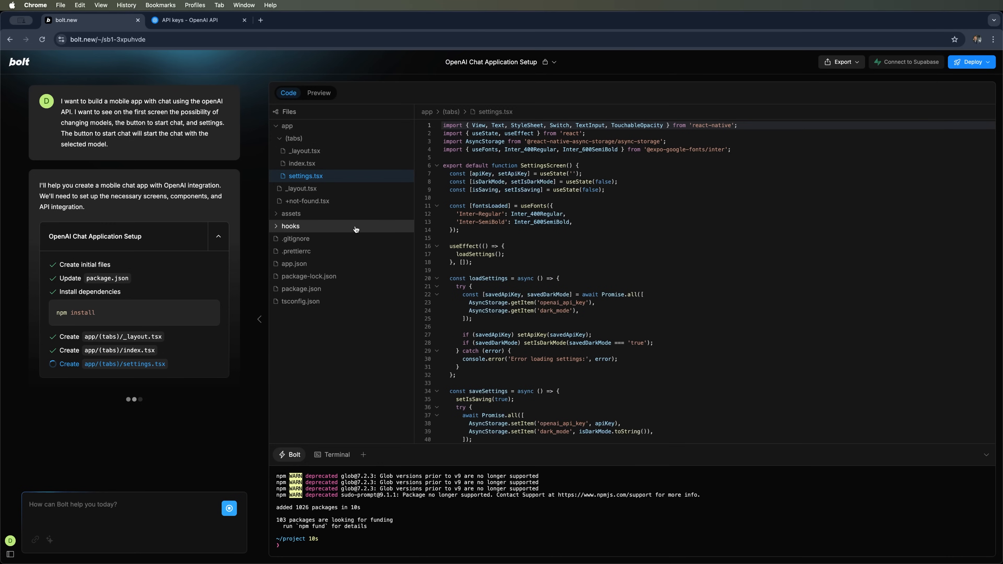
mouse_move(382, 264)
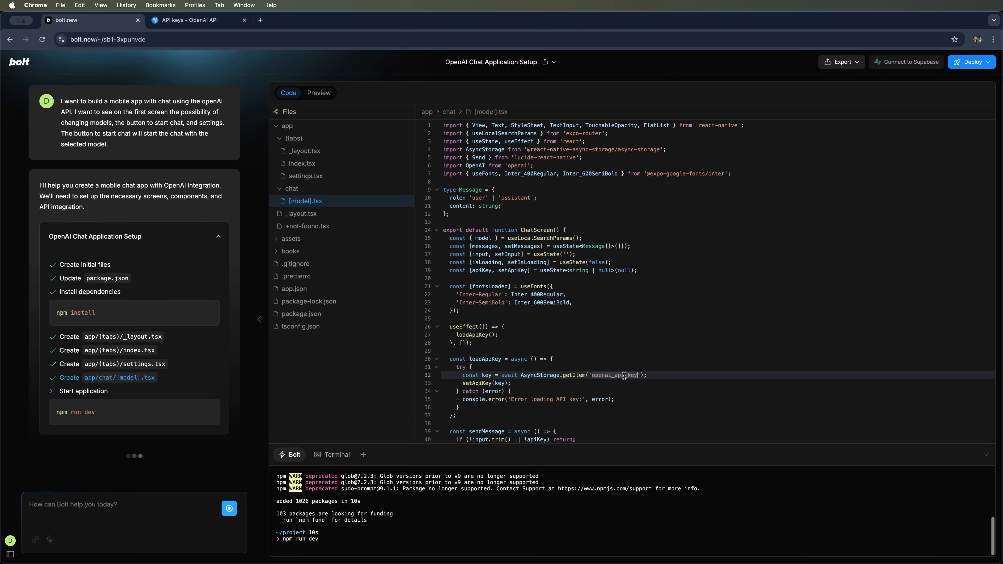
Show the live app preview while it builds and dismiss the Expo QR phone-preview prompt
click(318, 93)
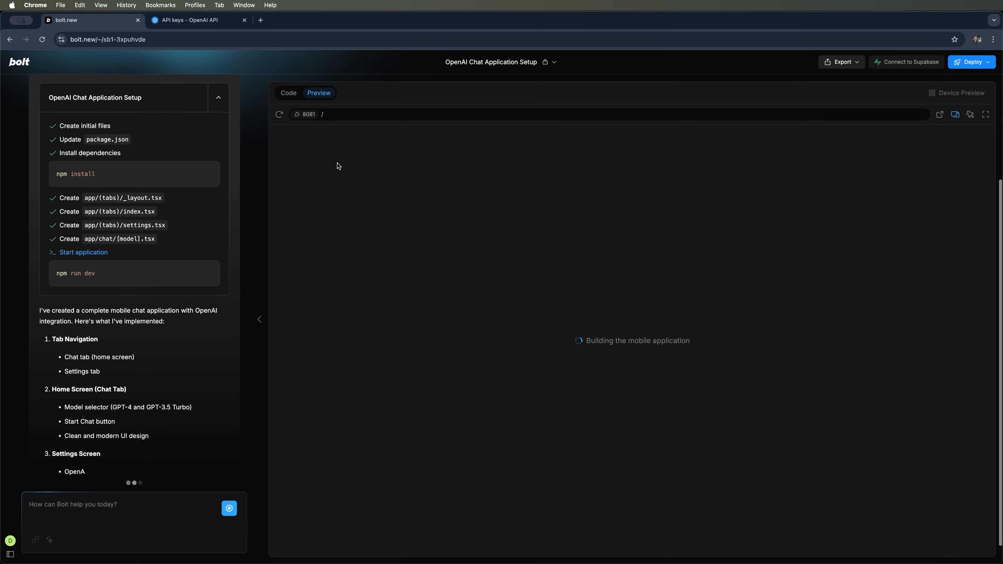
scroll(down, 3)
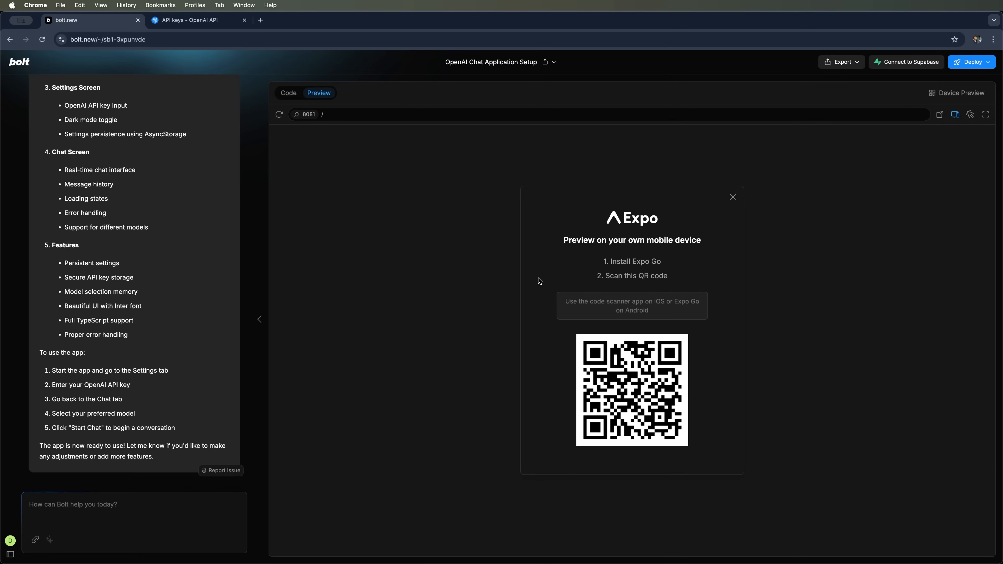
mouse_move(521, 285)
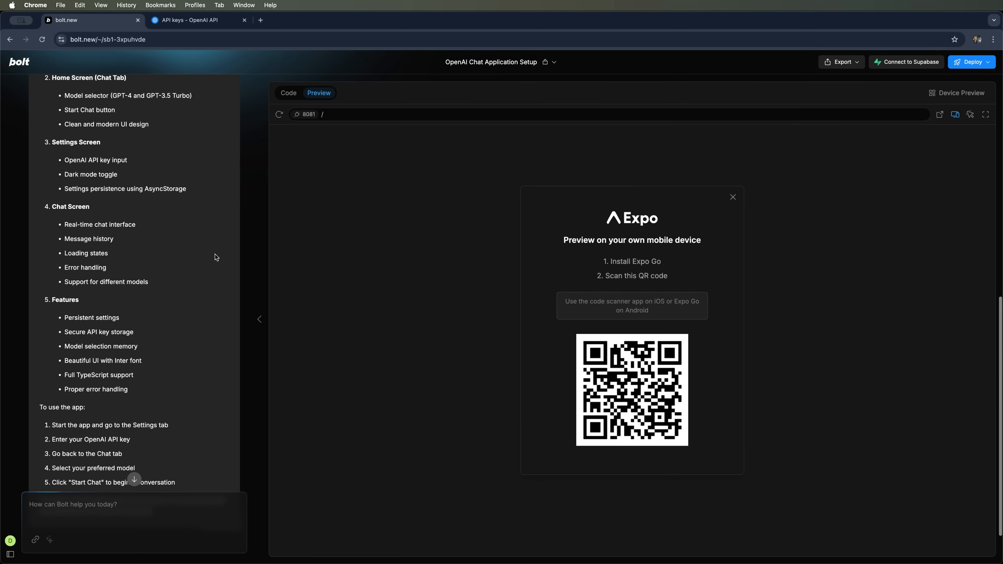
click(733, 197)
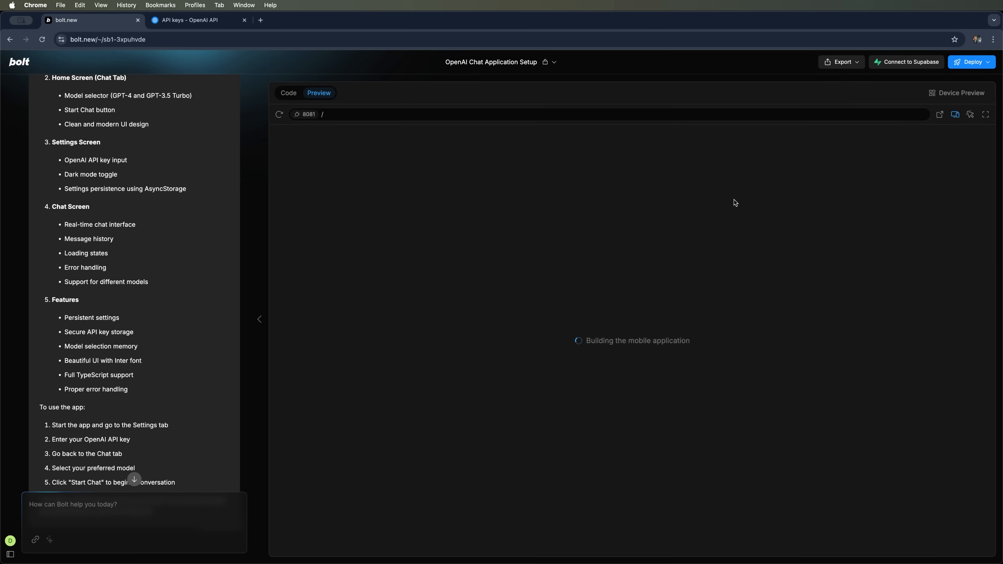
mouse_move(564, 275)
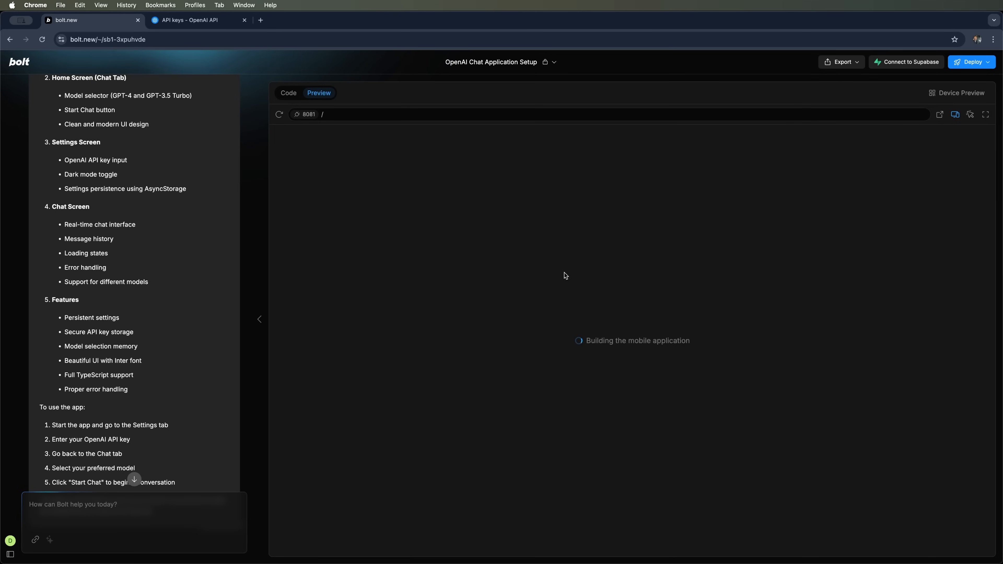
mouse_move(523, 271)
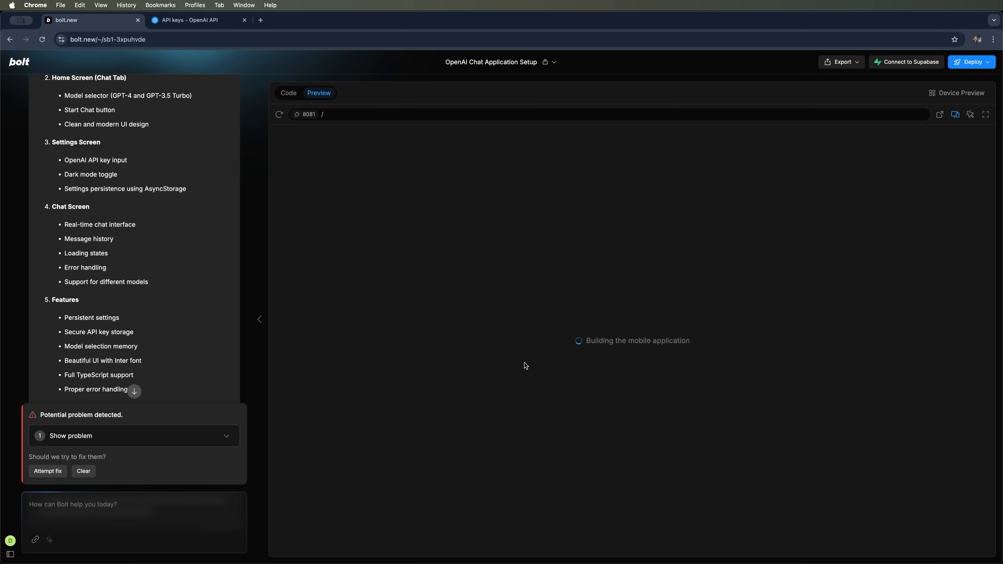
scroll(down, 3)
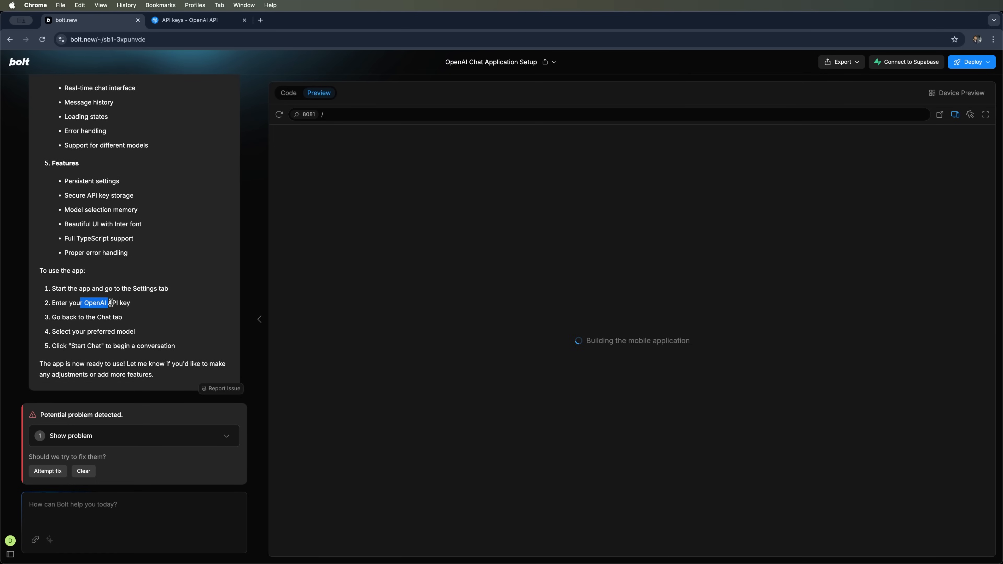
scroll(down, 3)
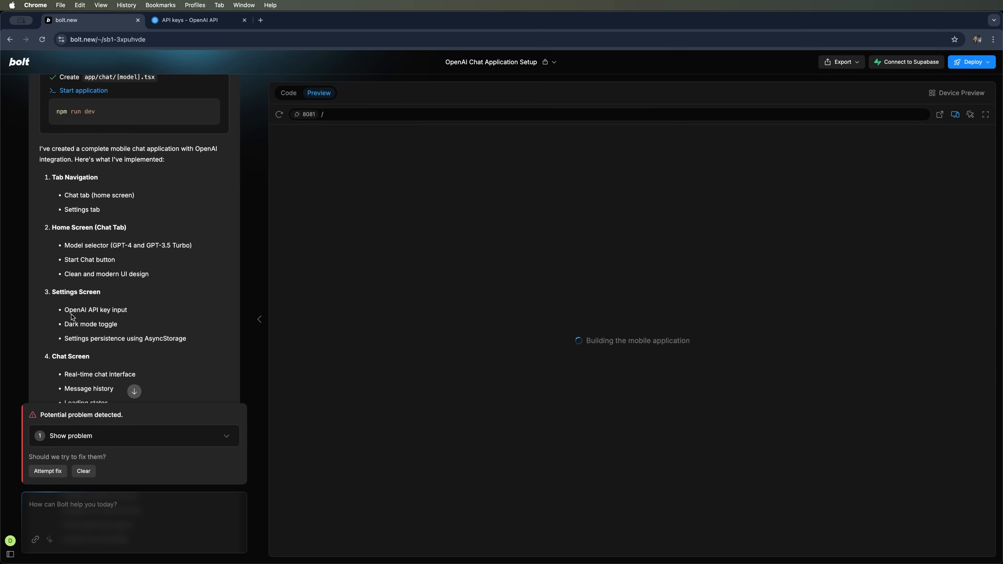
double_click(95, 310)
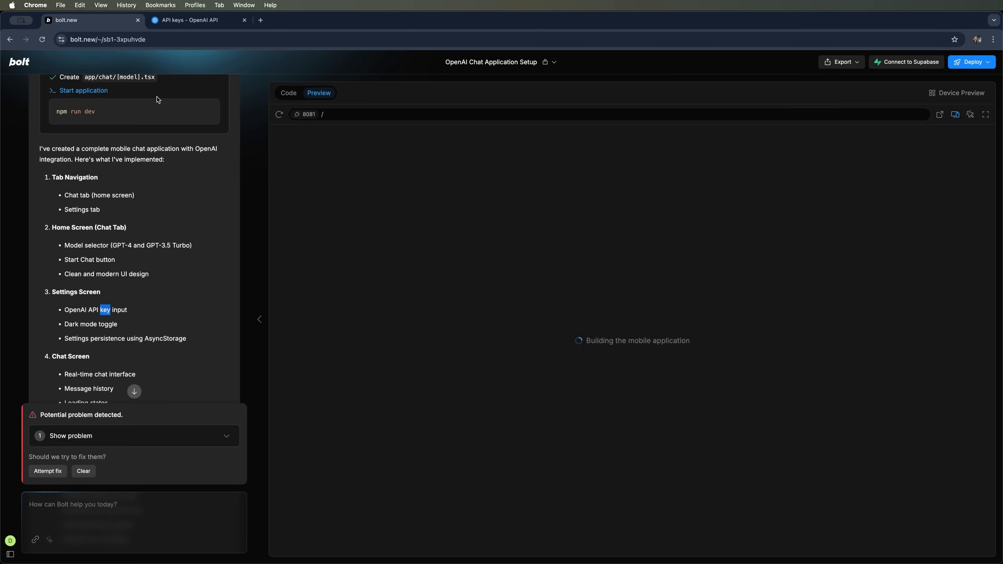
Bring up the OpenAI Platform API keys page via the profile menu, showing no keys yet
click(199, 20)
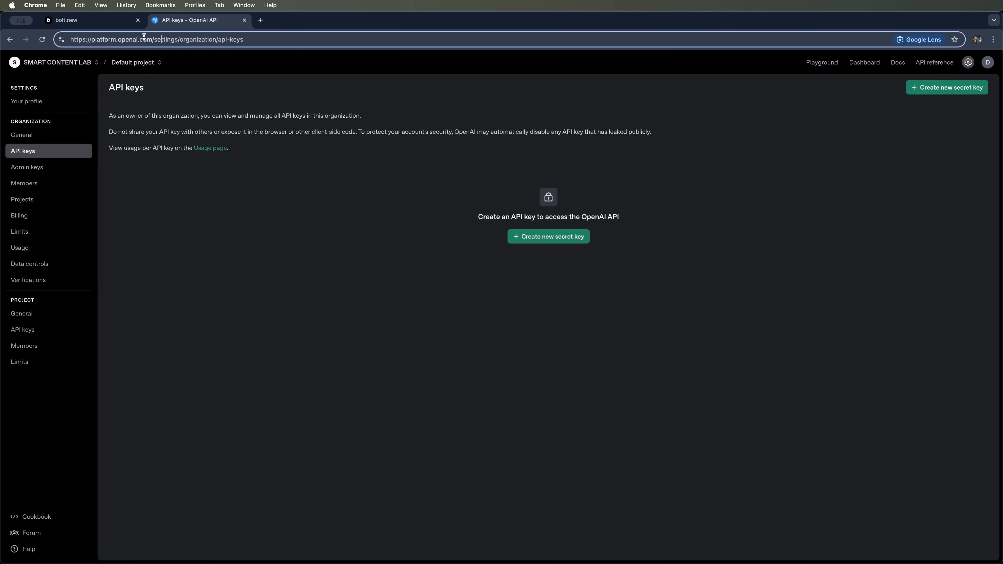
double_click(133, 39)
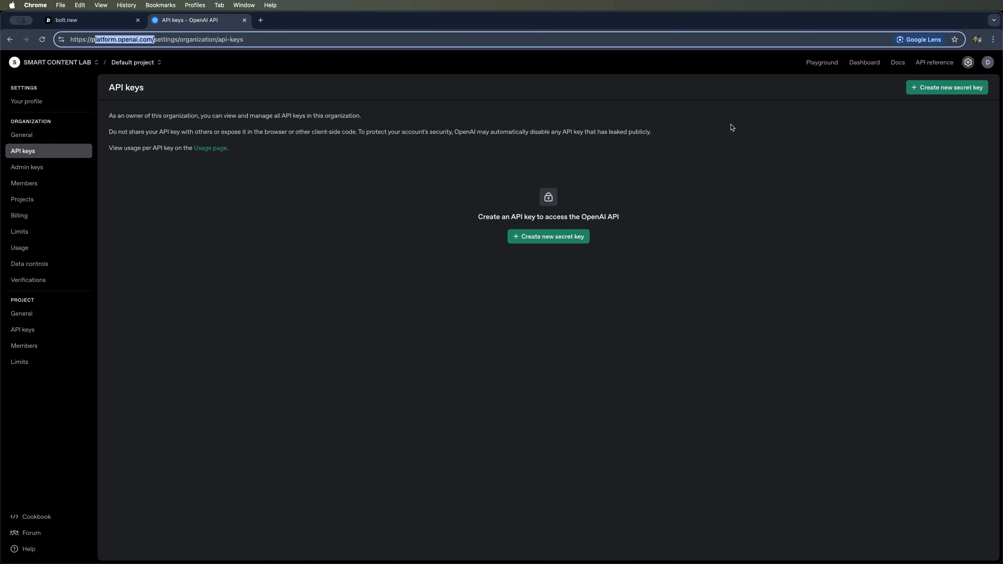
click(986, 62)
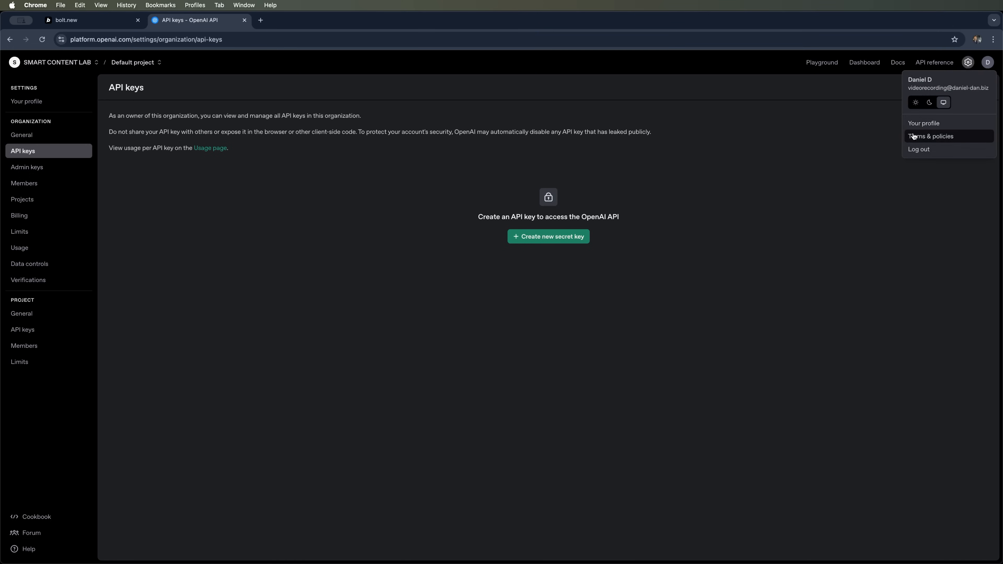
click(923, 123)
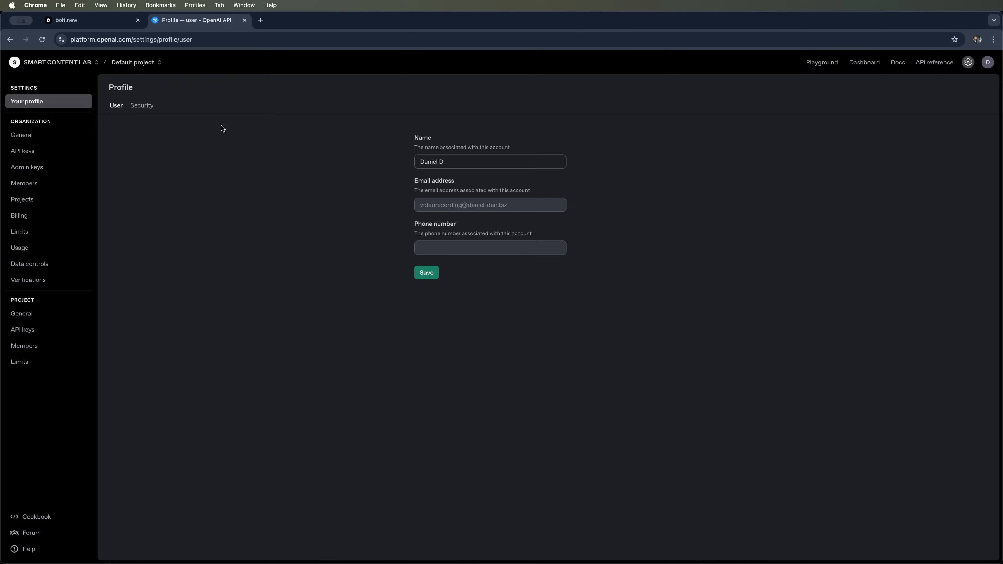
click(23, 151)
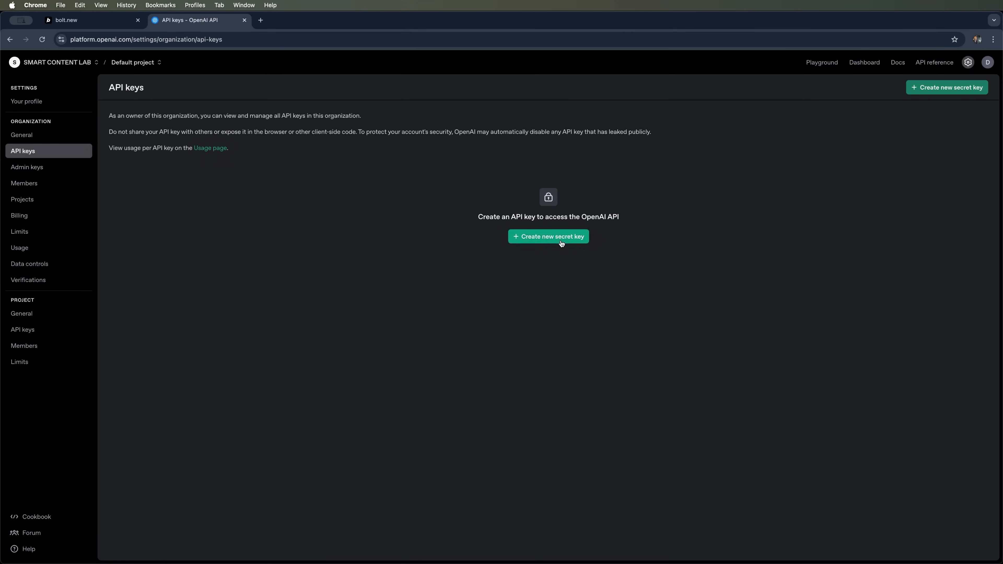
Start a new secret key owned by You rather than a service account
click(547, 236)
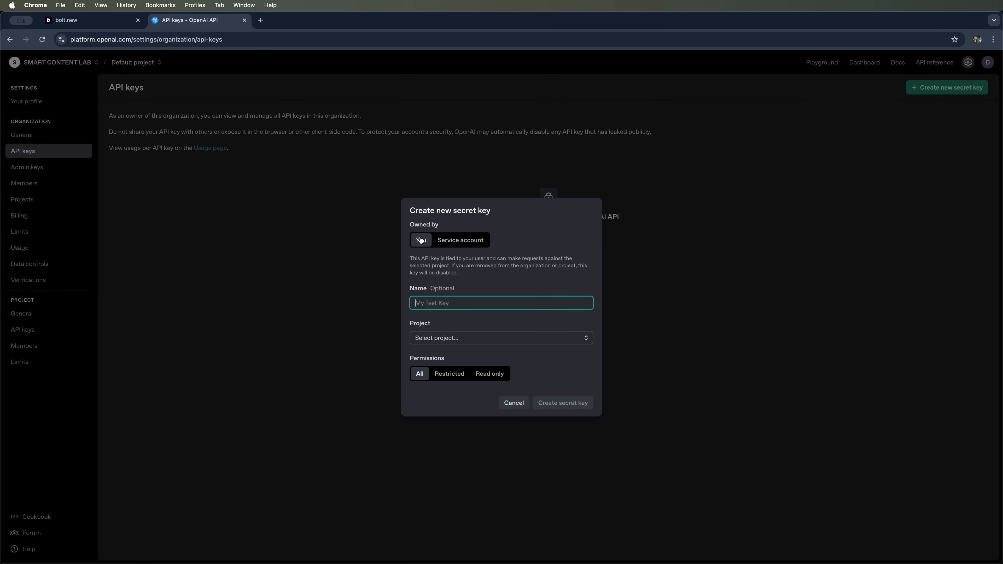
click(460, 239)
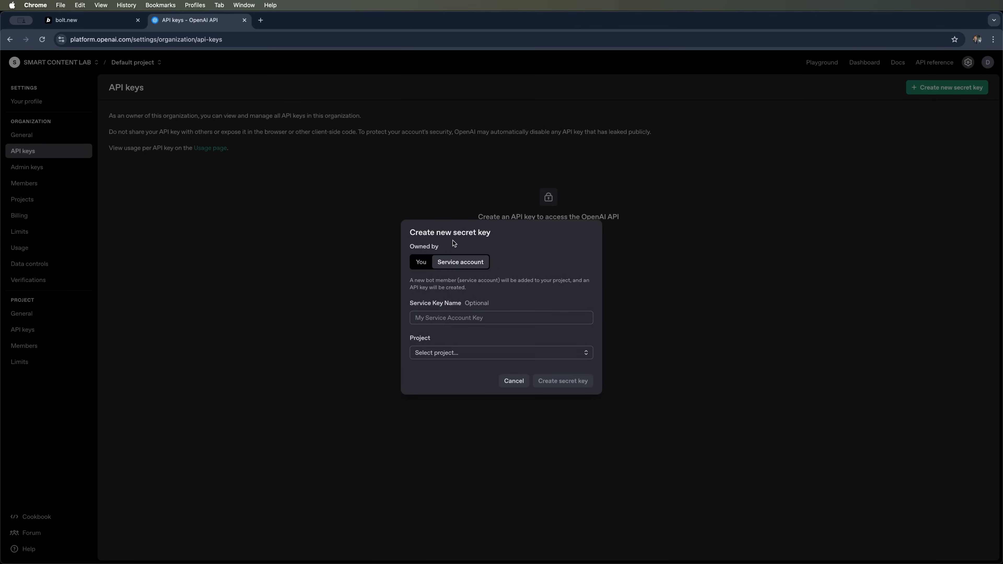
click(421, 262)
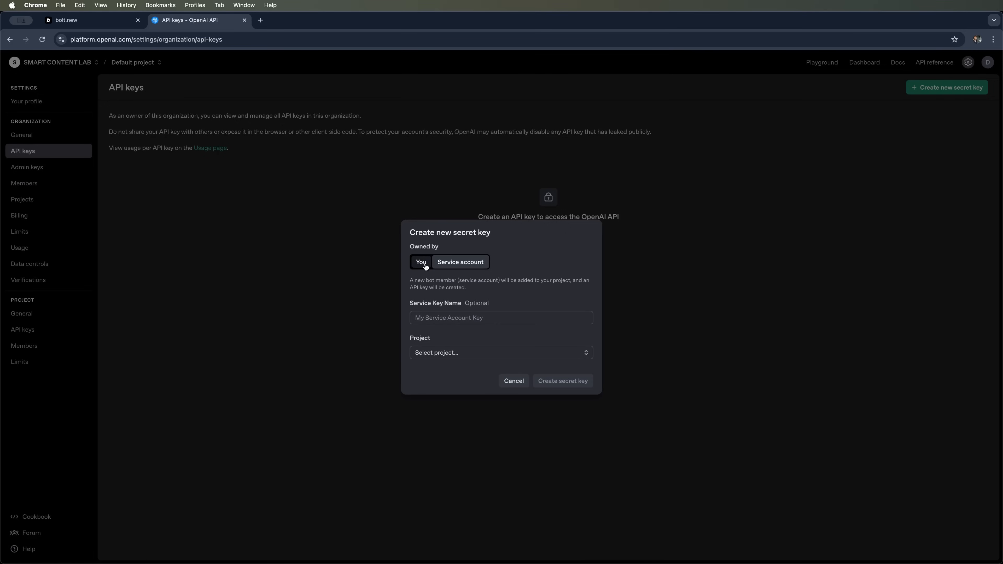
click(459, 262)
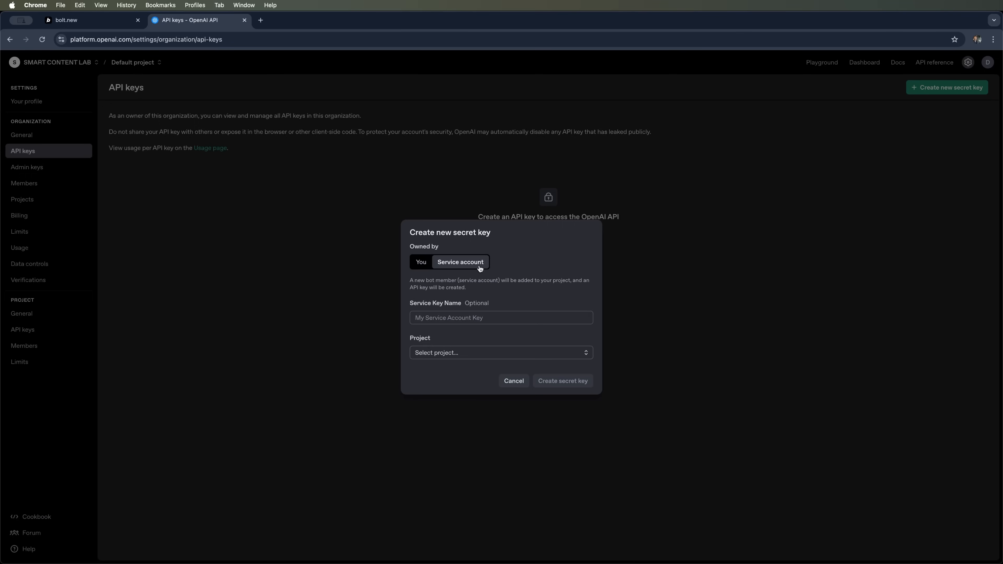
mouse_move(478, 268)
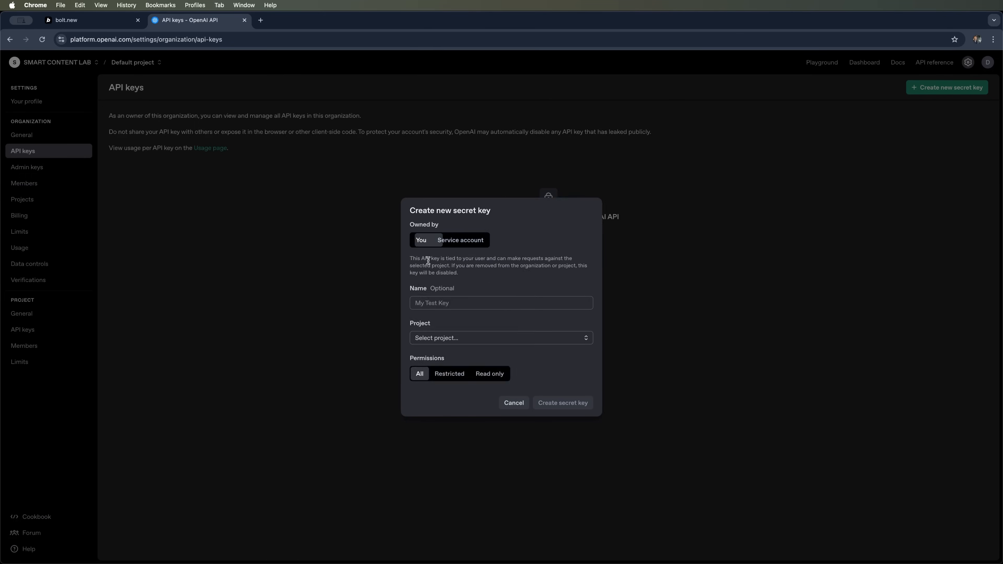
click(501, 303)
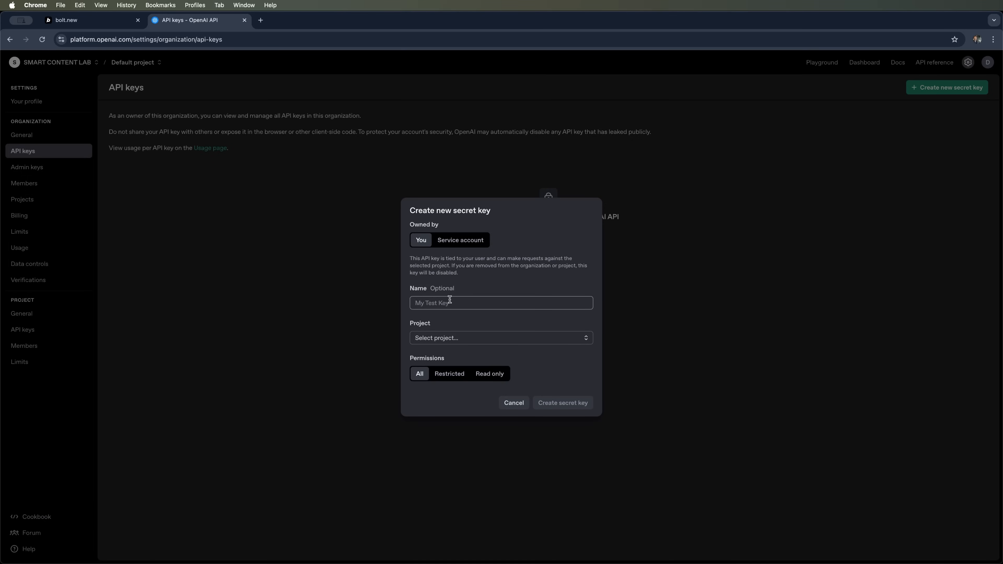
Name the key Mobile app chat, assign it to the Default project and keep All permissions
click(501, 303)
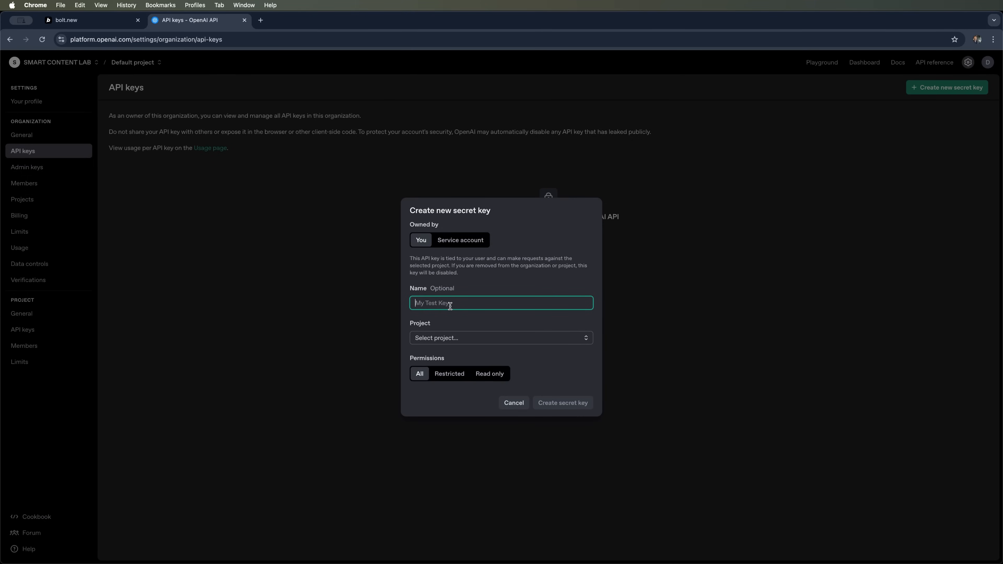
text(Mobile app chat)
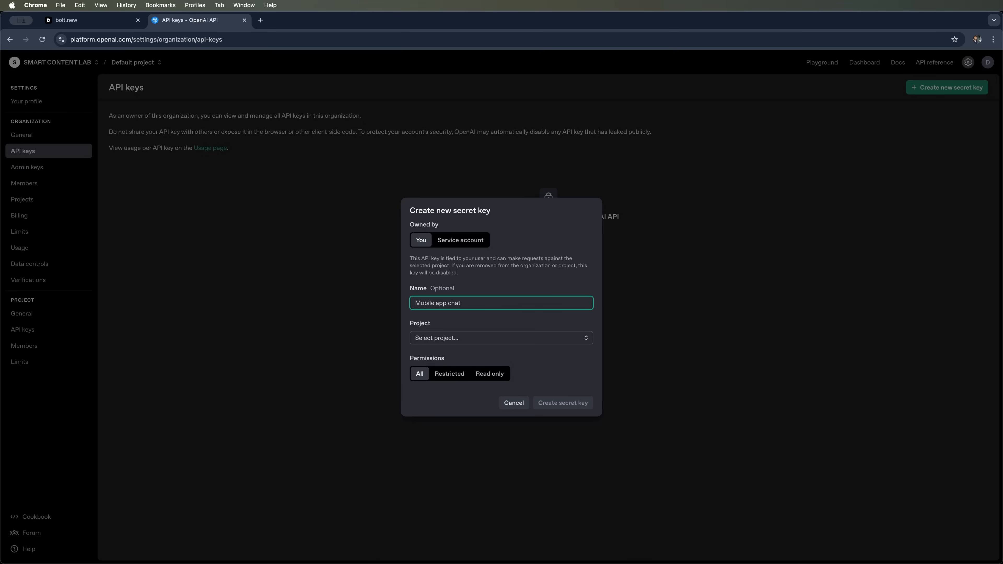
click(500, 337)
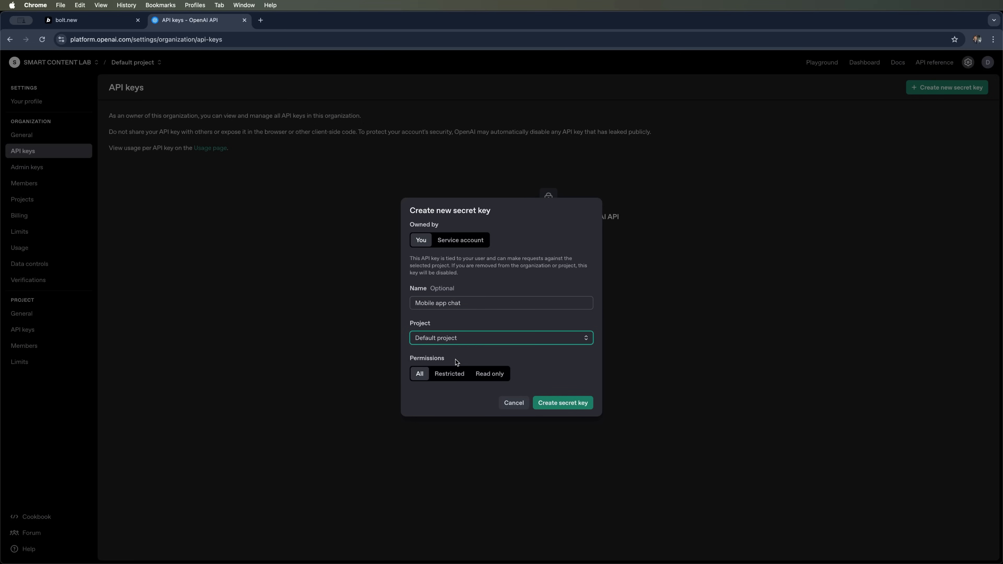
click(449, 373)
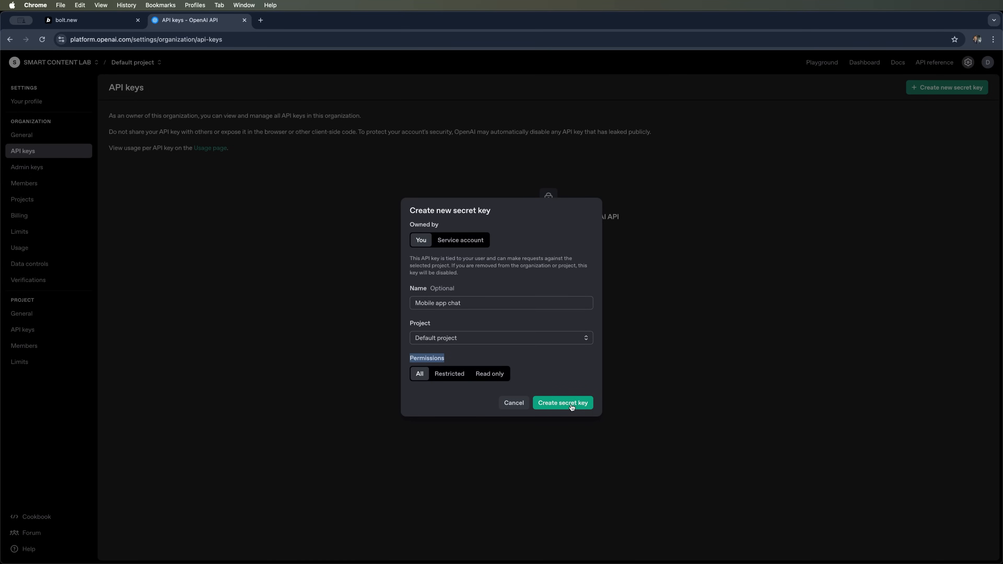
Create the Mobile app chat secret key, copy it and leave it listed among the API keys
click(561, 403)
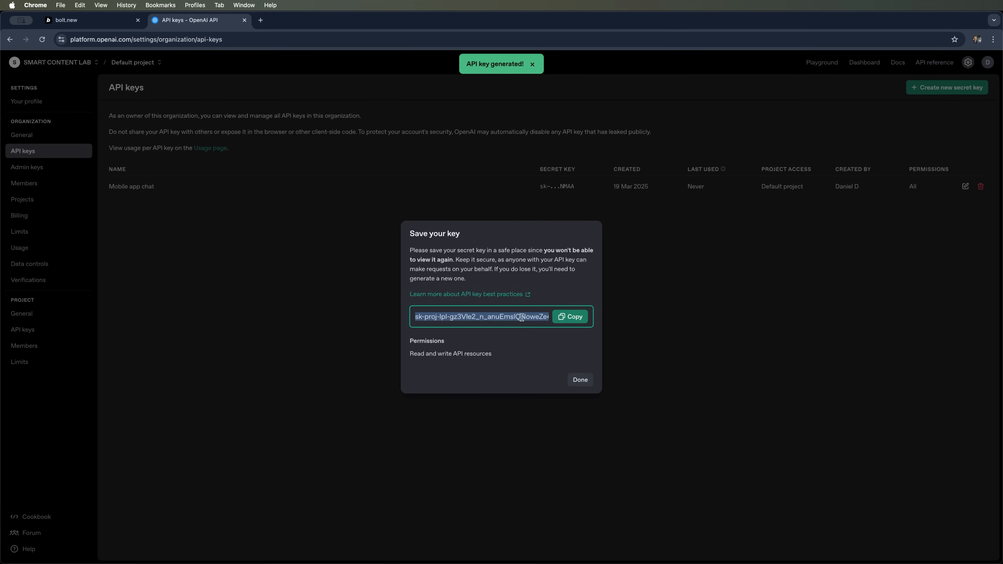
click(569, 316)
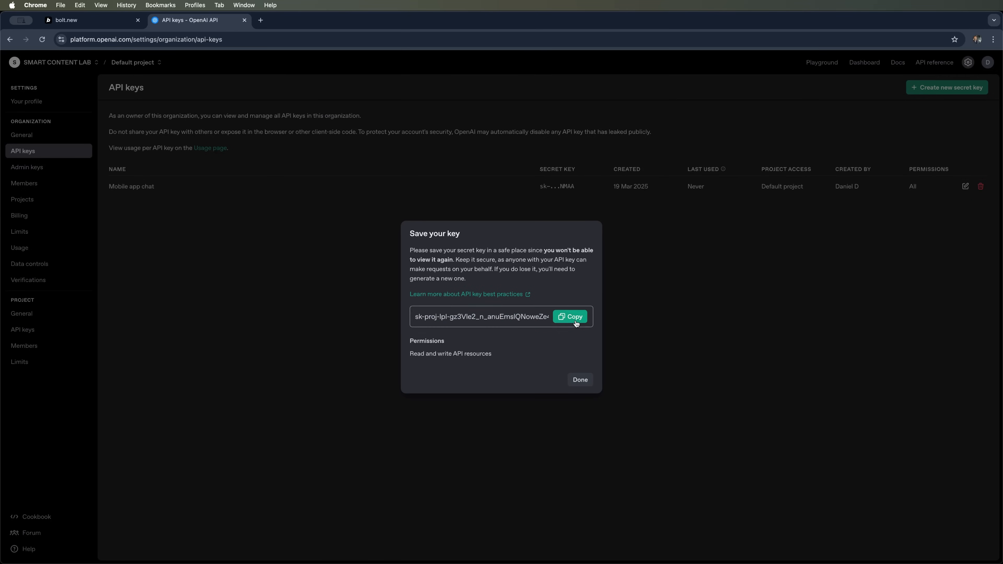
click(579, 379)
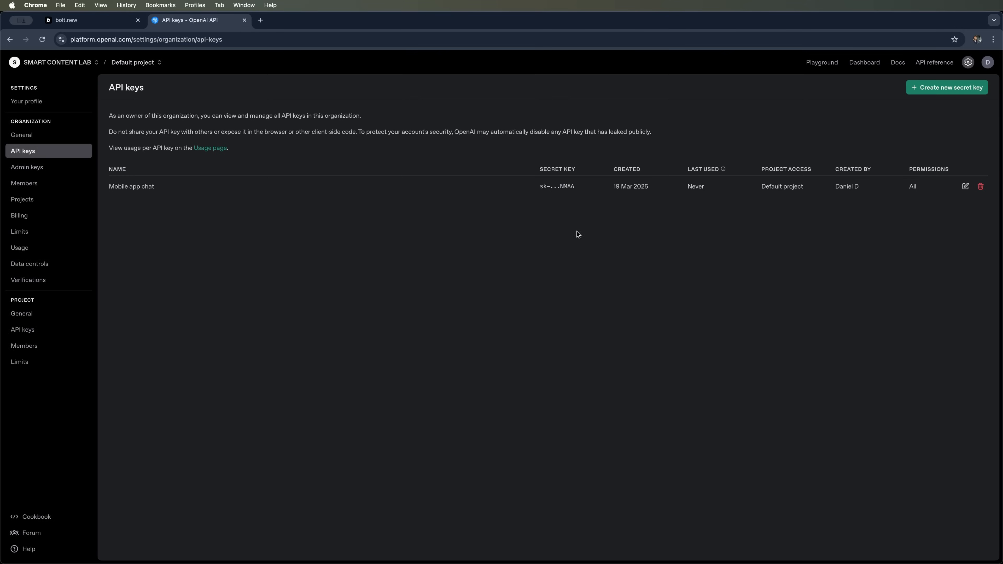
click(89, 20)
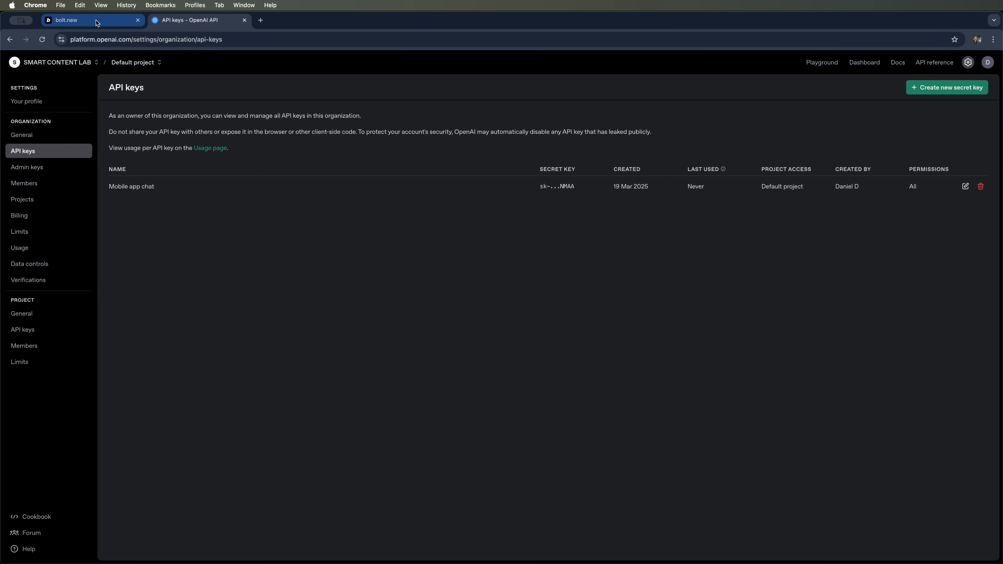
Back in the Bolt project's Code view, expand the missing picker dependency problem and have Bolt attempt a fix
click(93, 20)
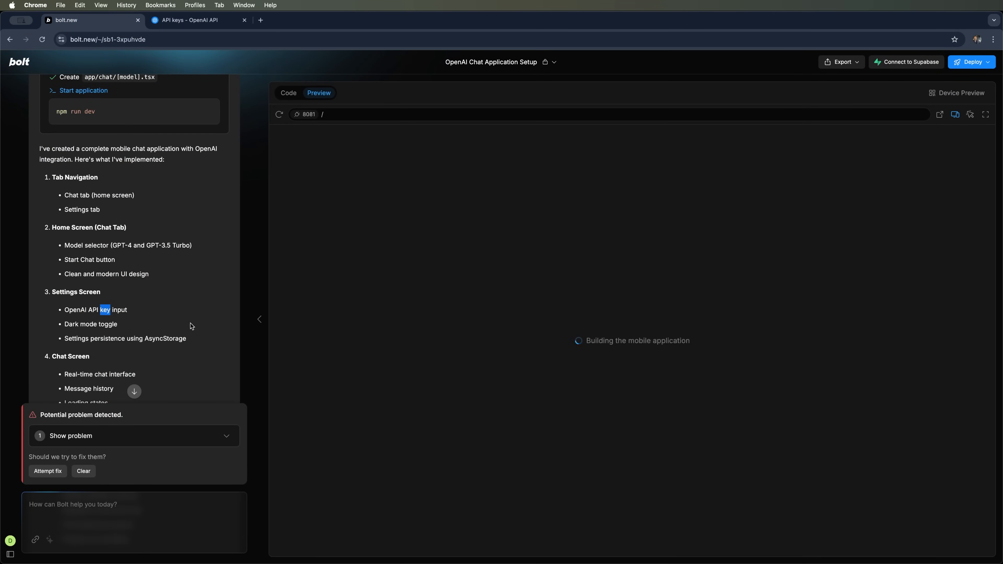
click(287, 93)
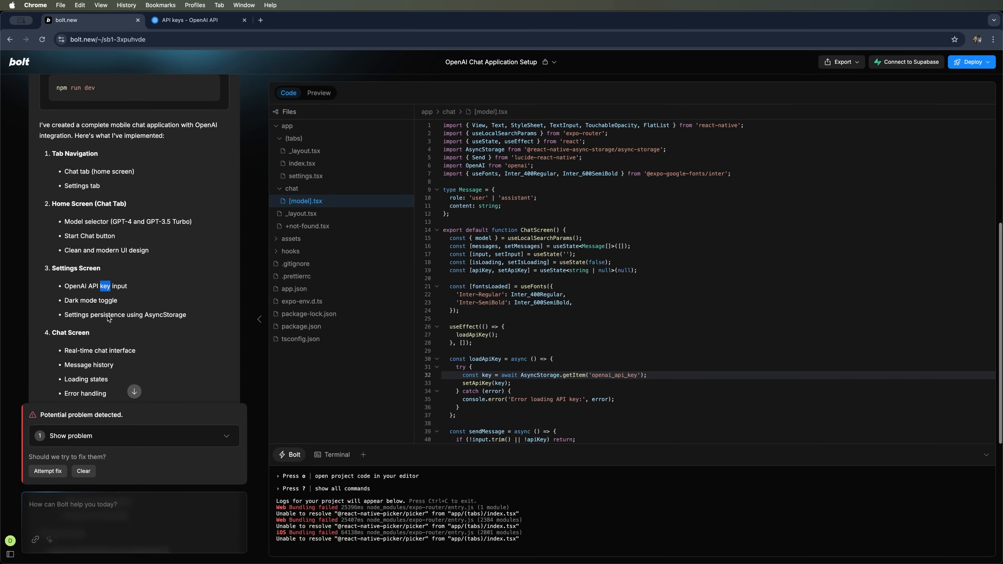
scroll(down, 3)
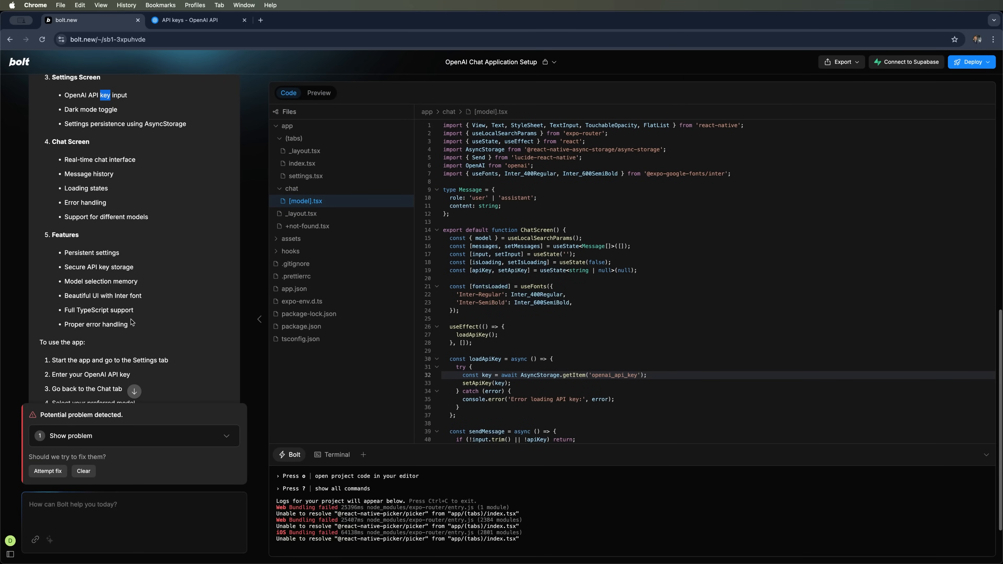
click(70, 436)
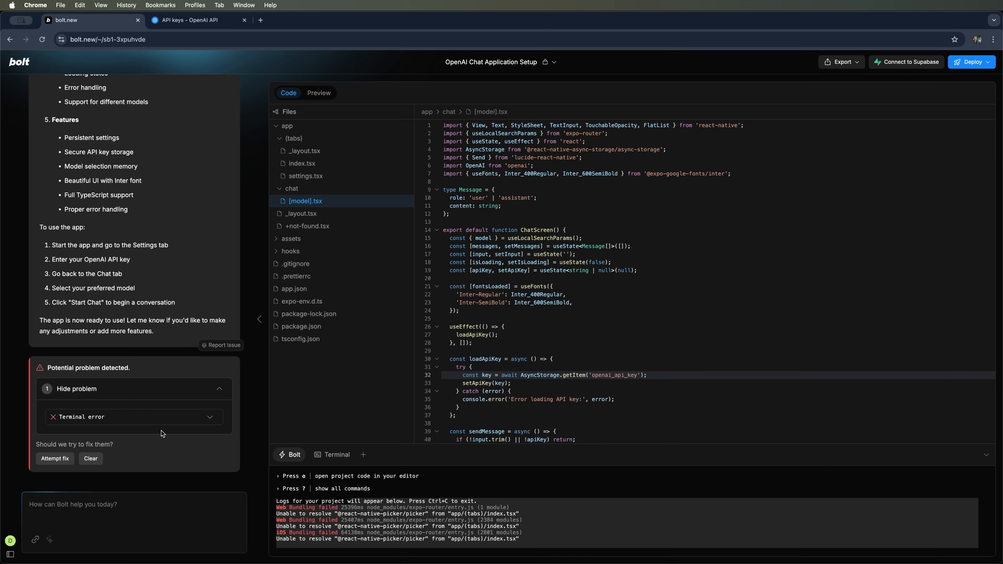
click(55, 458)
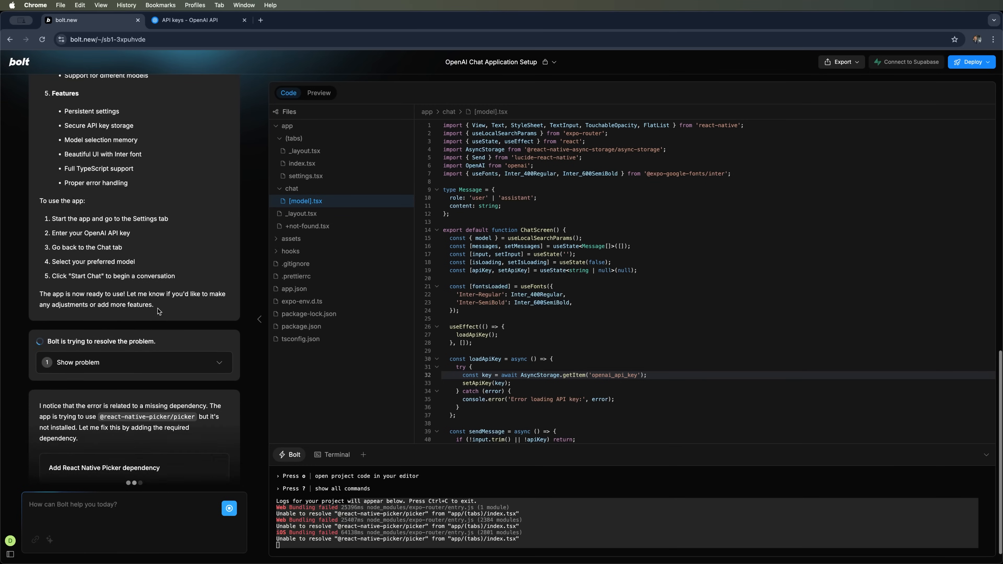
click(301, 326)
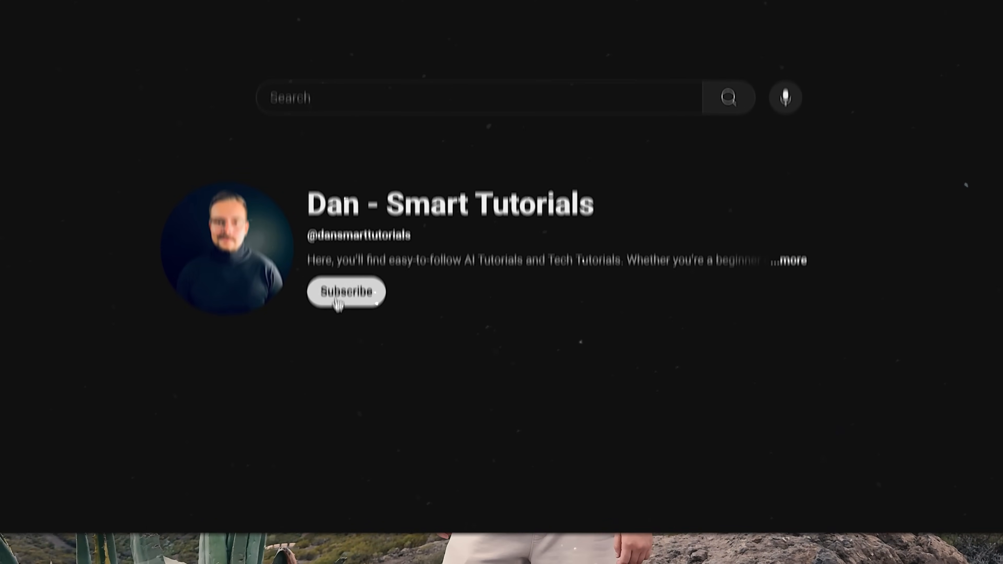
Subscribe to the tutorial's YouTube channel
click(346, 291)
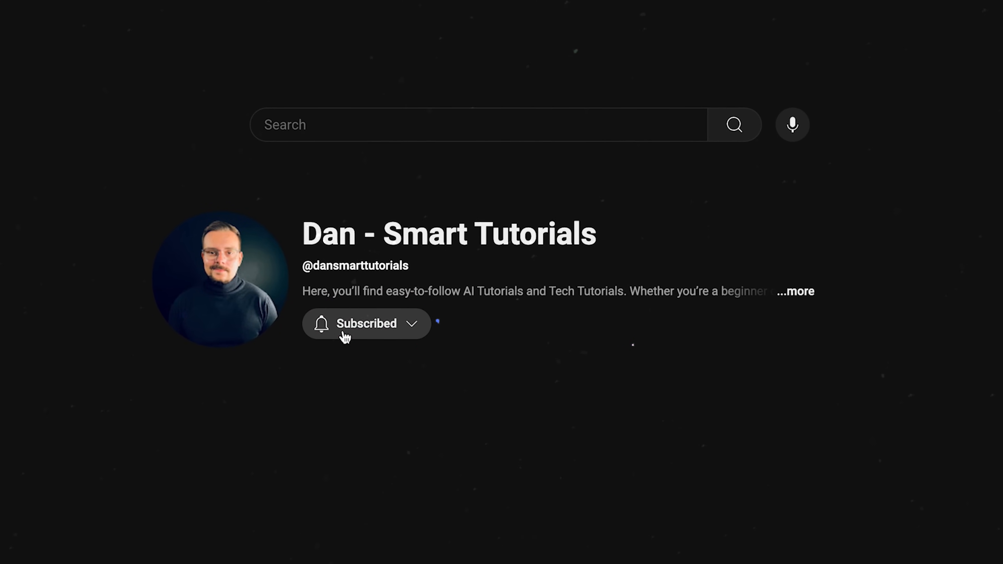
click(366, 323)
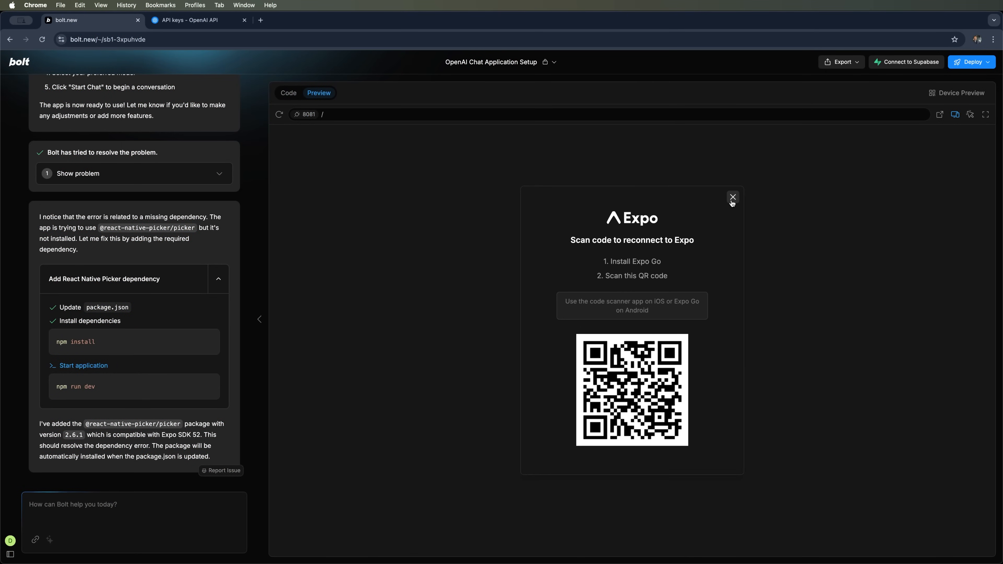
Dismiss the Expo reconnect prompt and have Bolt attempt to fix the two remaining problems
click(732, 197)
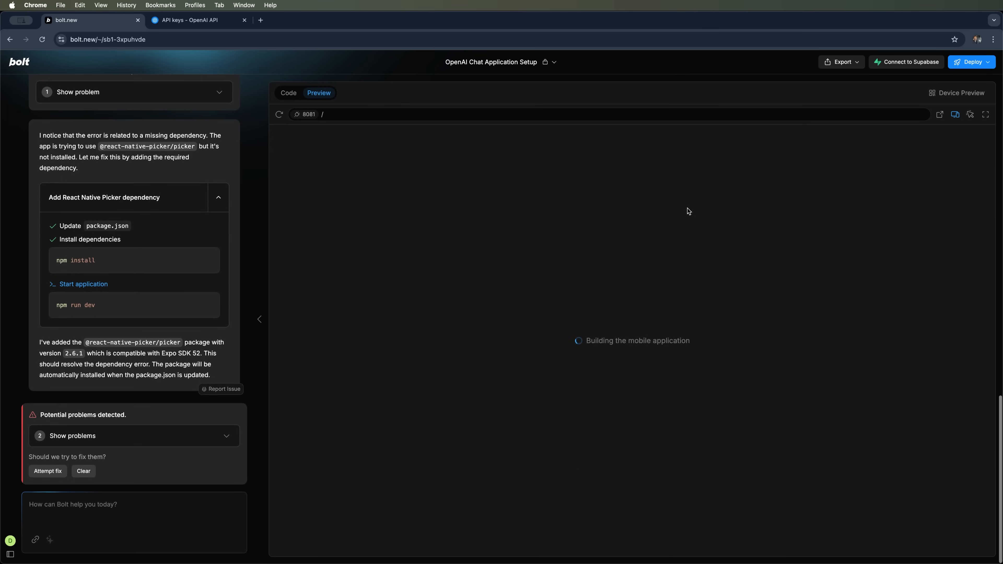
mouse_move(203, 438)
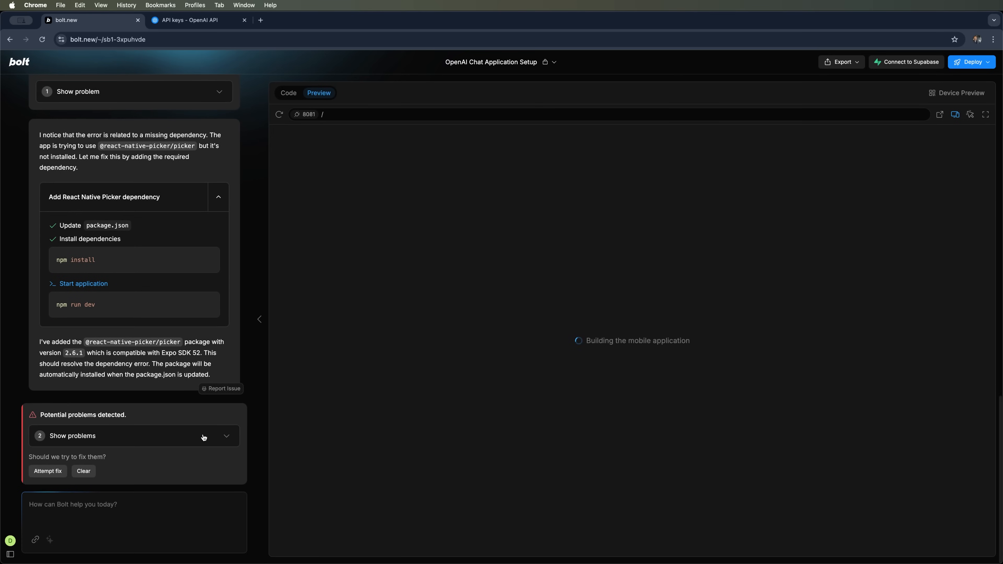
click(133, 435)
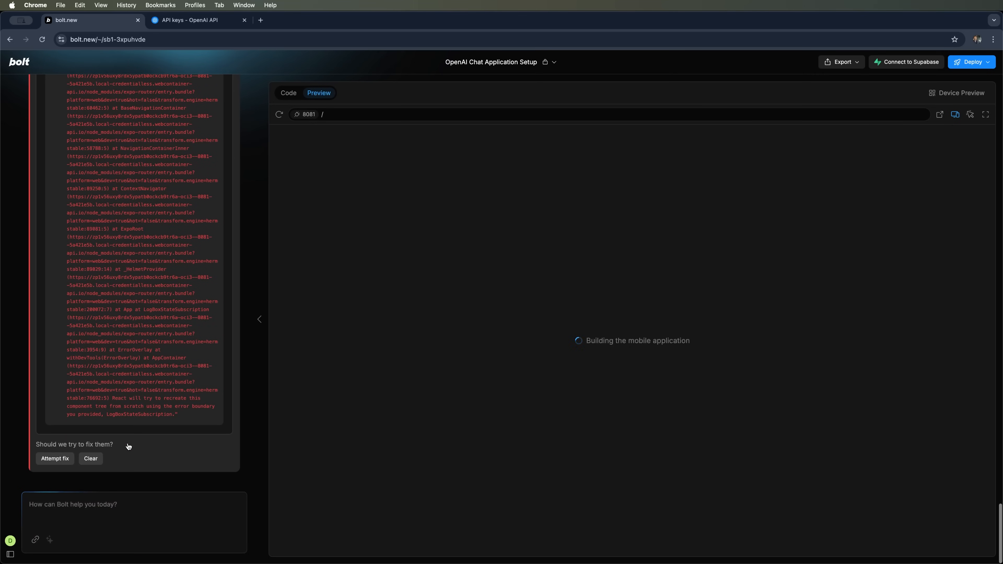
click(288, 93)
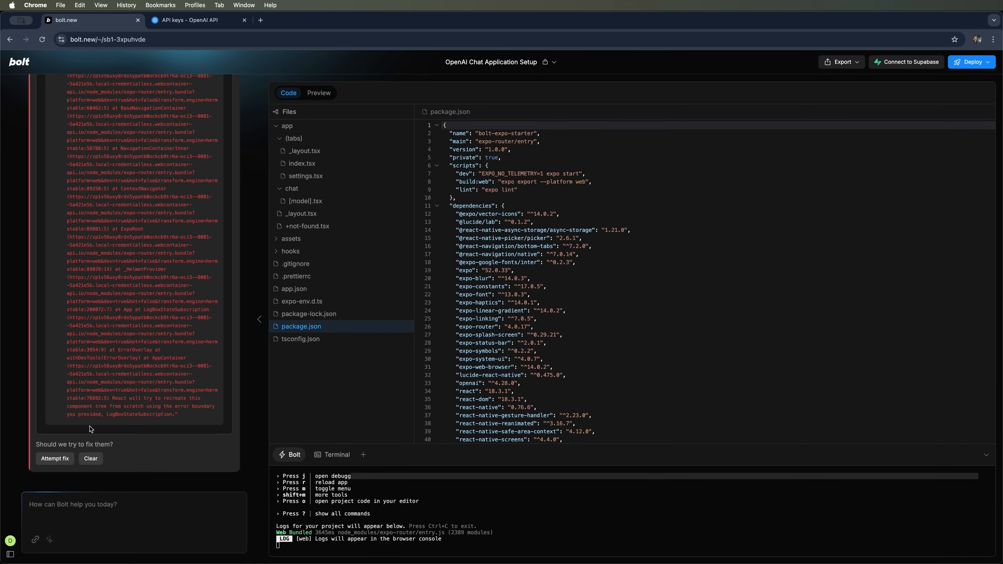
click(54, 459)
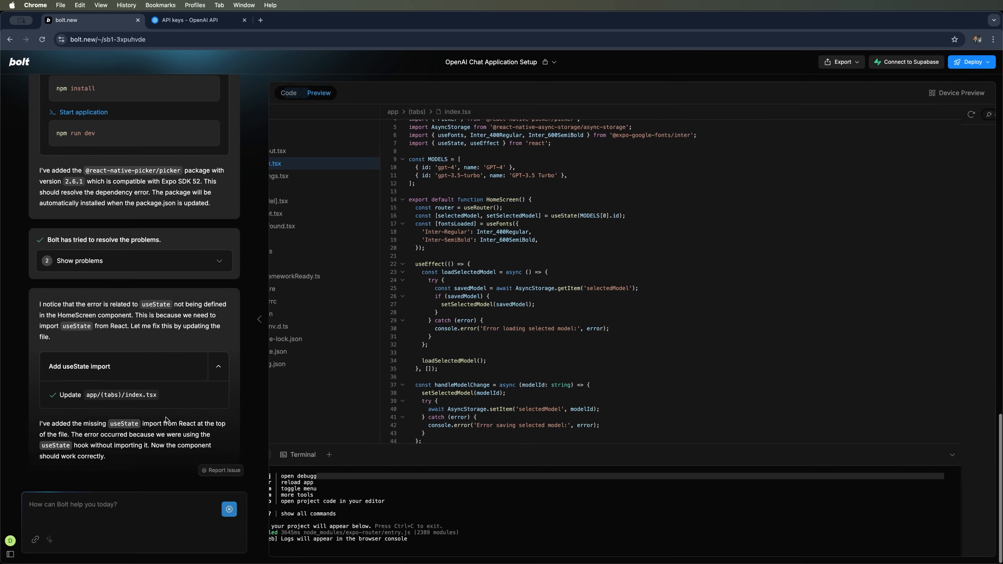
Check the Start a New Chat preview, then show the updated app/(tabs)/index.tsx code
click(318, 92)
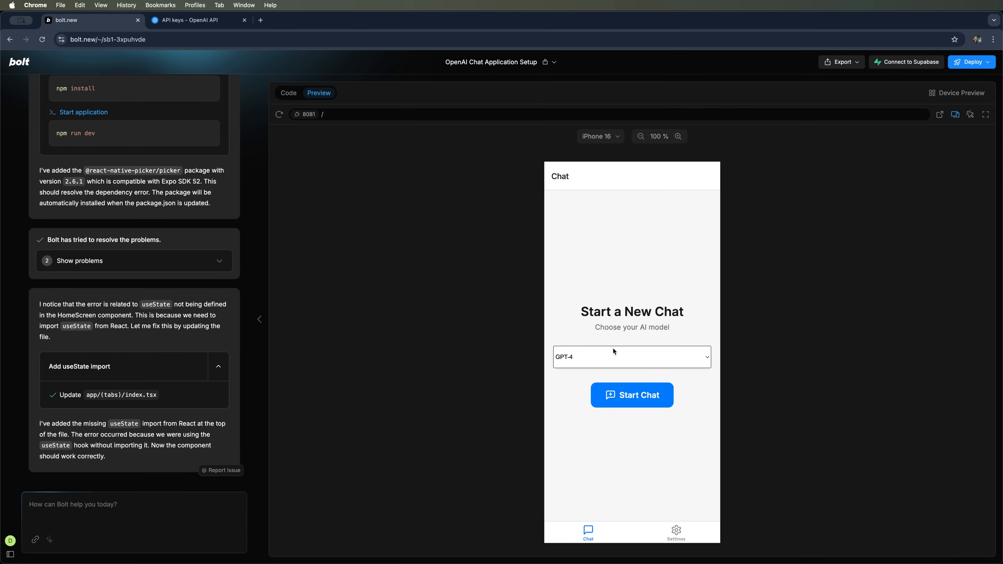
mouse_move(521, 411)
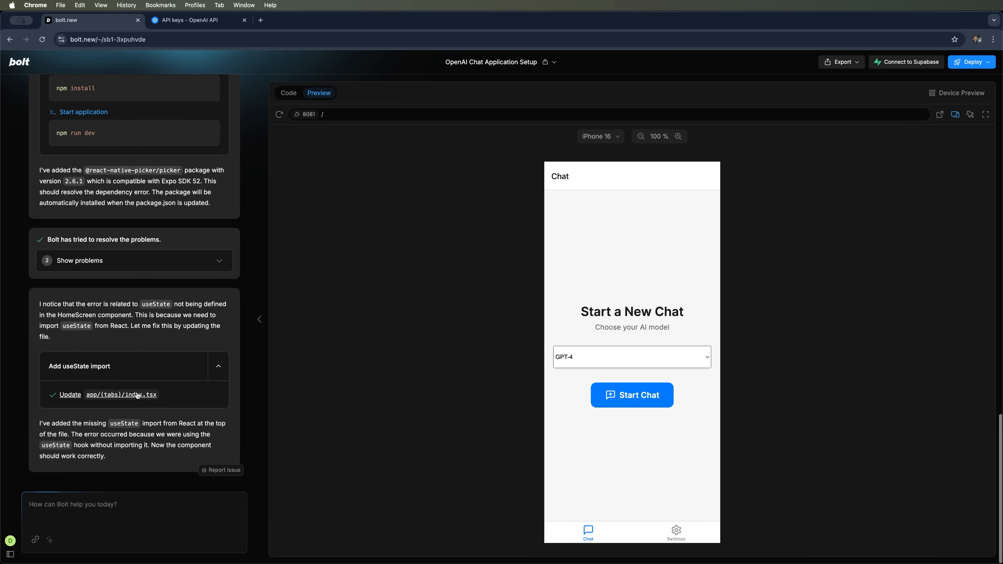
click(288, 93)
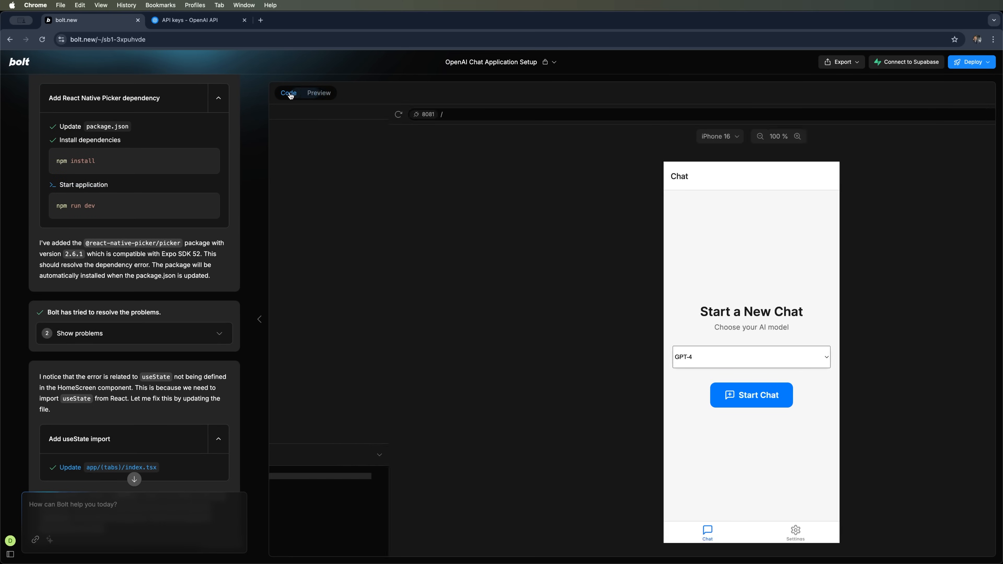
click(288, 92)
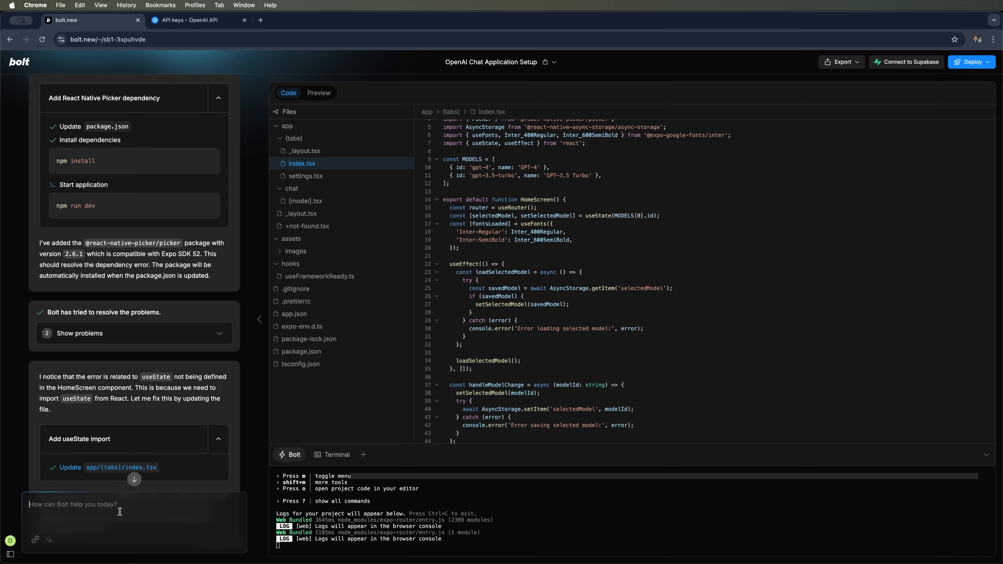
Ask Bolt where the API key goes, then choose GPT-3.5 Turbo as the preview app's model
text(Where do I enter the API key?)
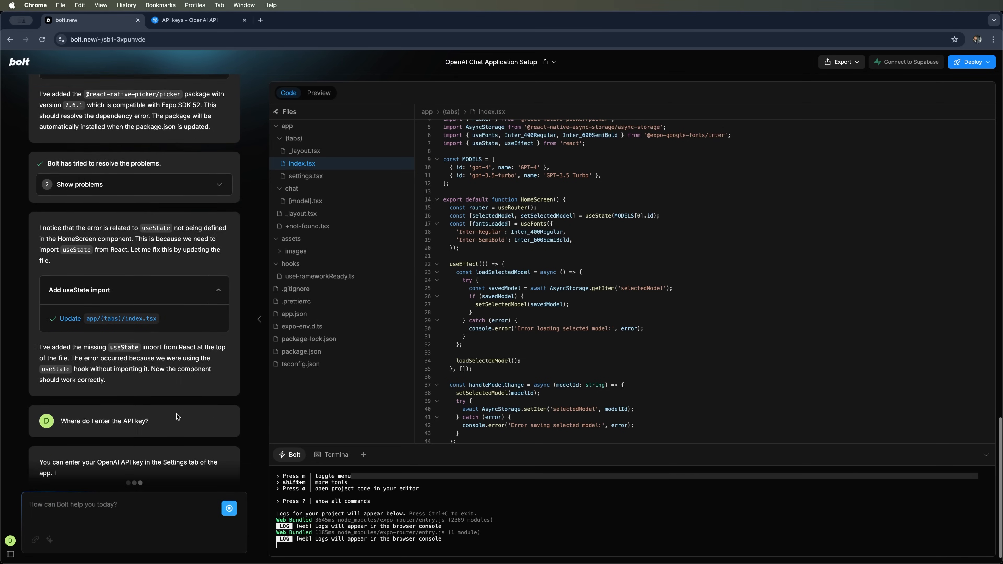
scroll(down, 3)
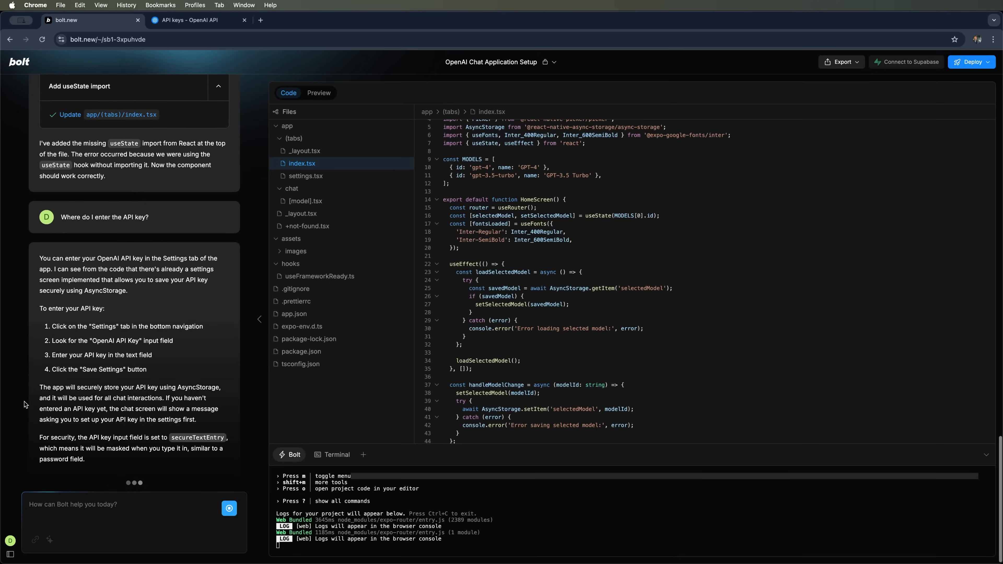
click(318, 93)
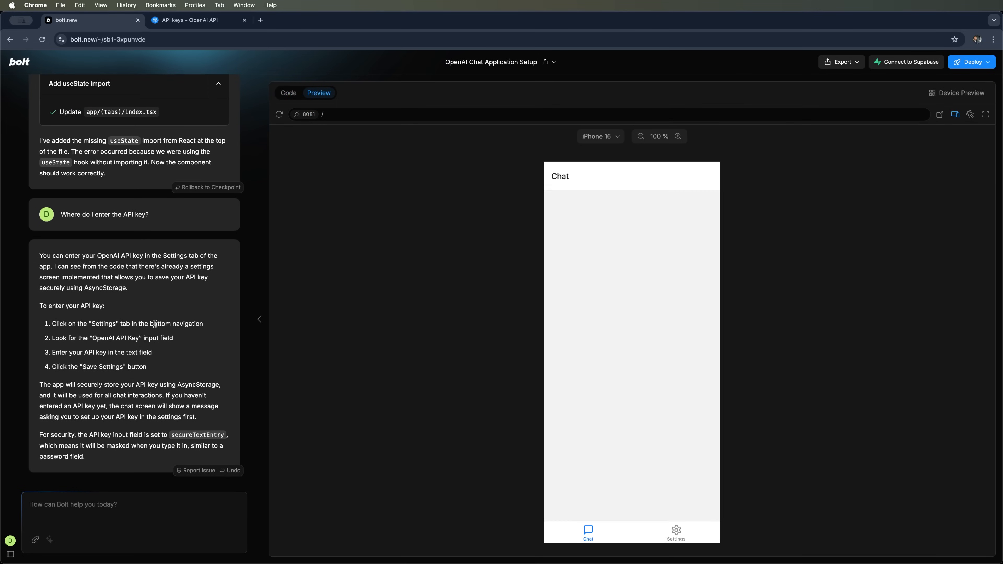
click(629, 357)
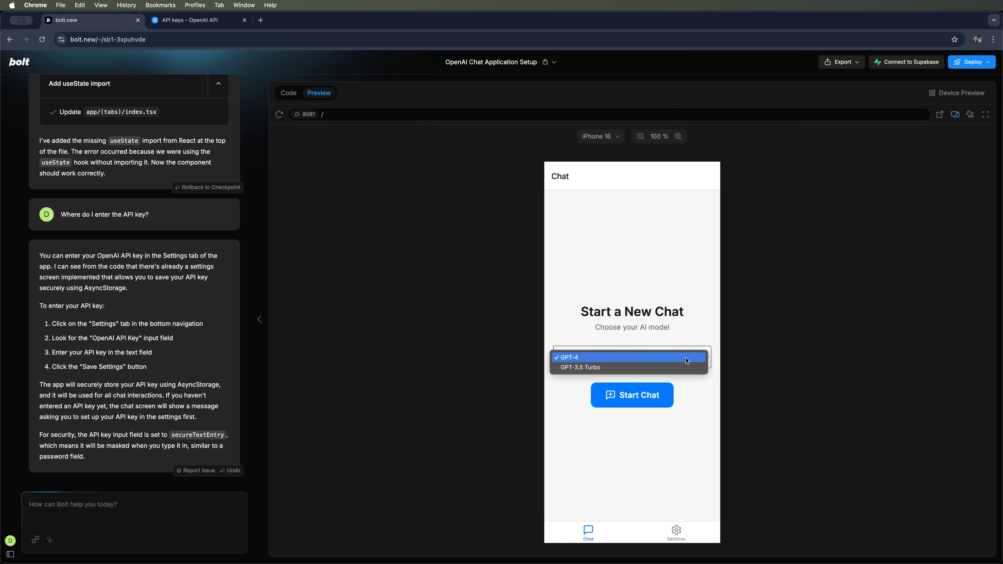
mouse_move(576, 367)
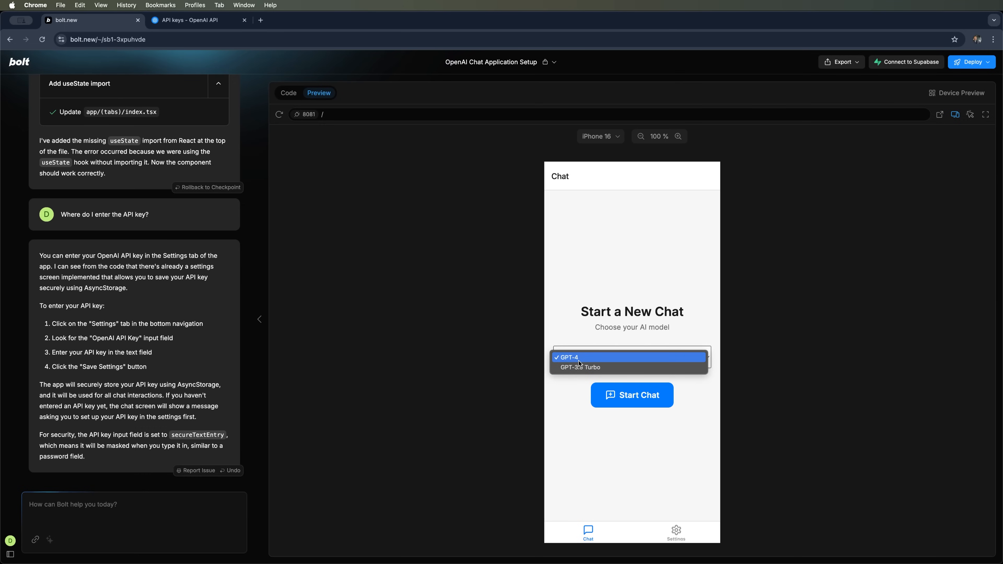
mouse_move(599, 358)
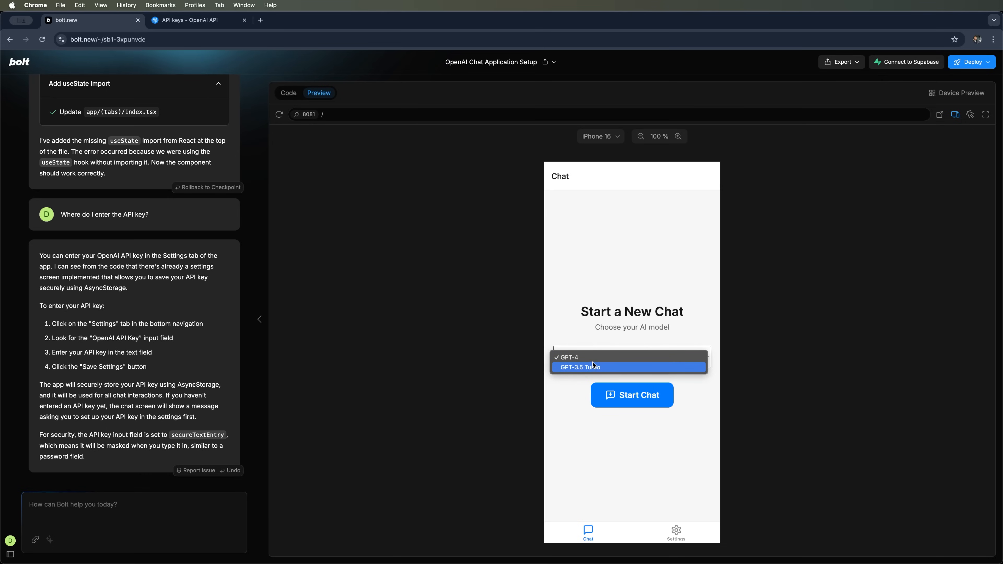
click(580, 367)
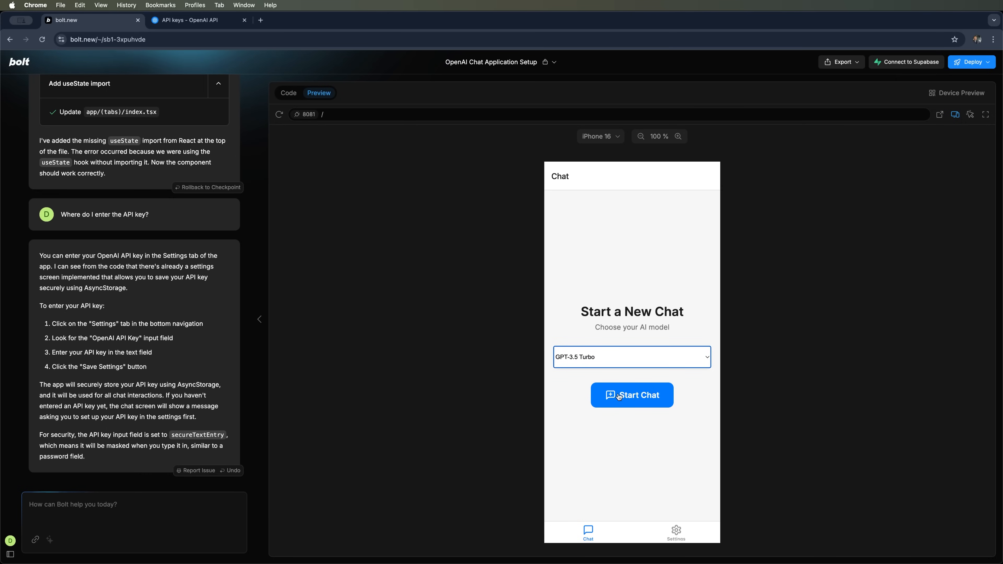
In the app's Settings, store the OpenAI API key, turn on Dark Mode and save
click(676, 530)
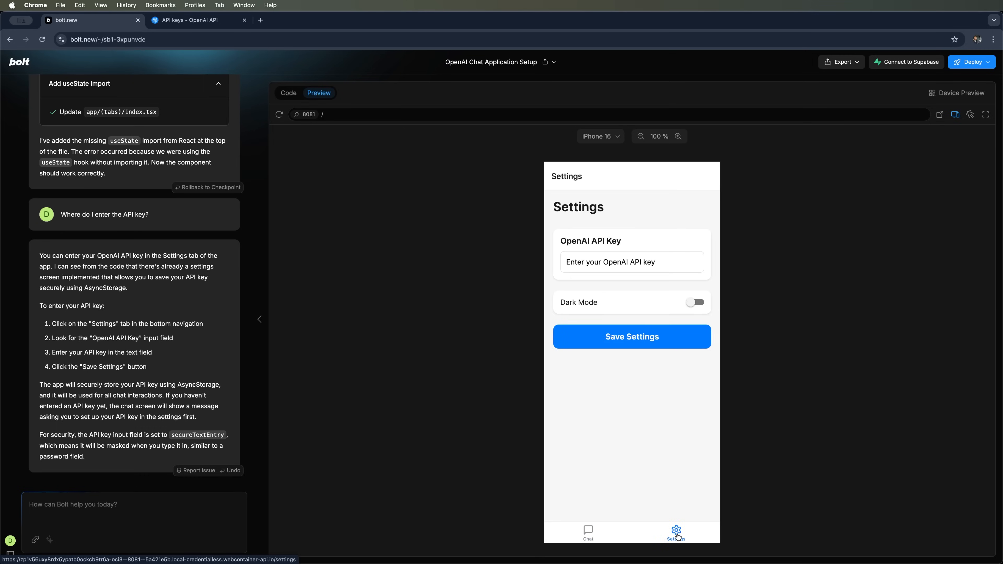
click(630, 262)
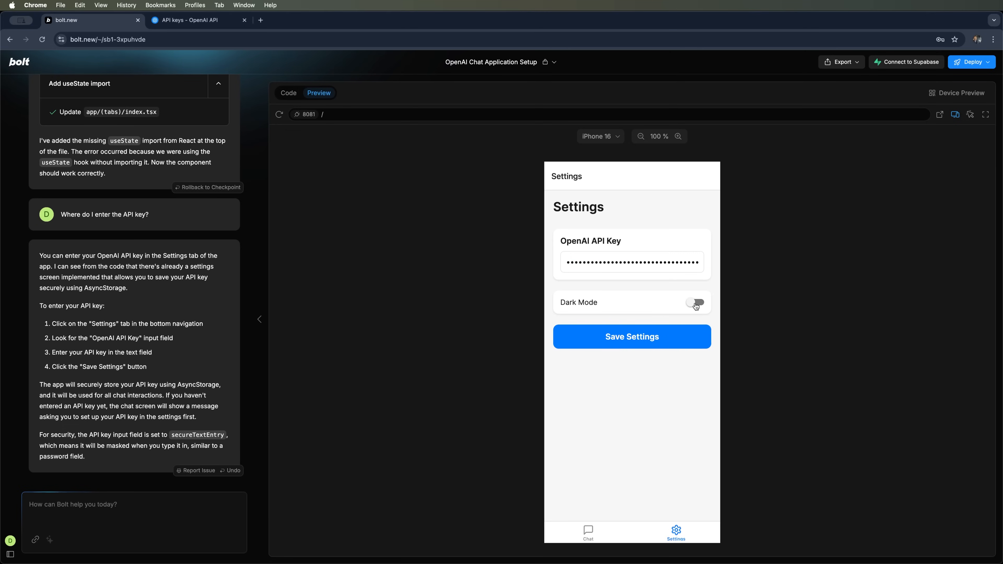
click(695, 302)
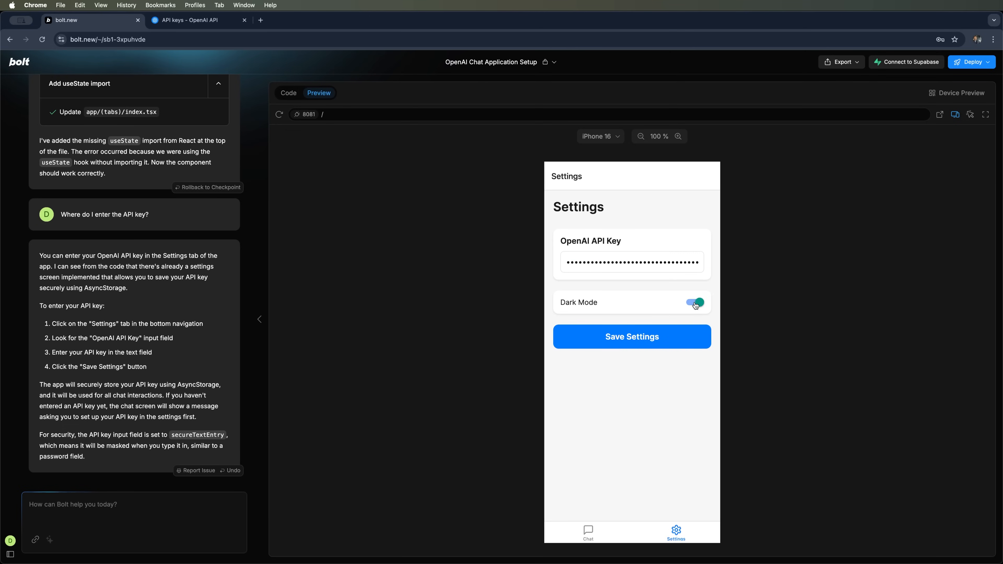
click(631, 336)
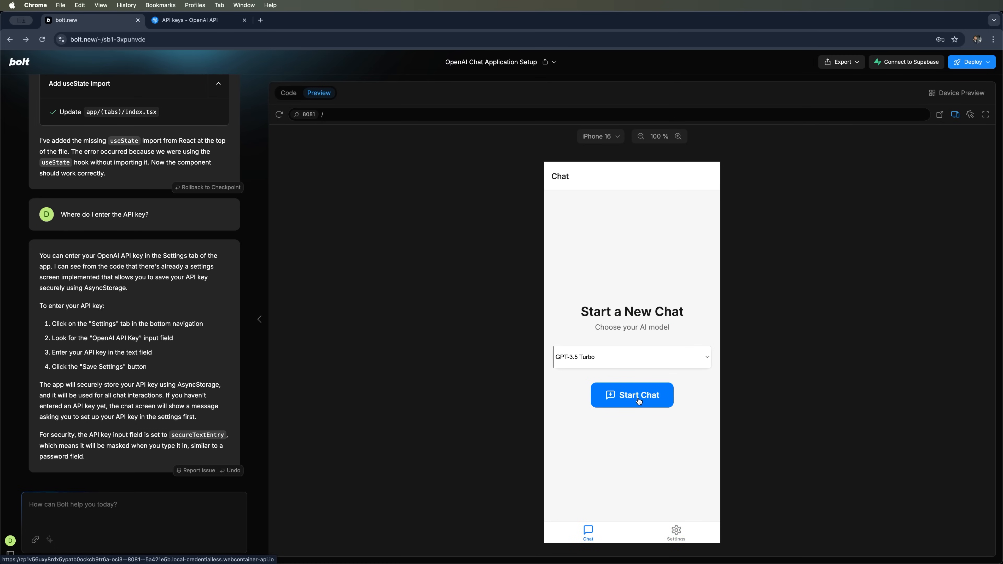
Start a chat and send "Hi, Who are you?", getting only an empty reply bubble
click(631, 395)
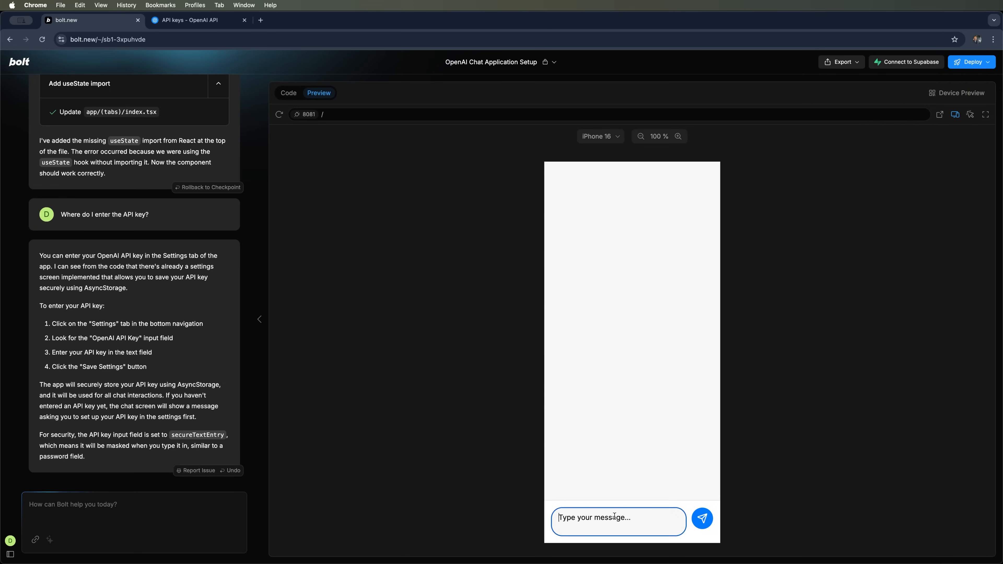
mouse_move(627, 491)
text(Hi, Who are you>)
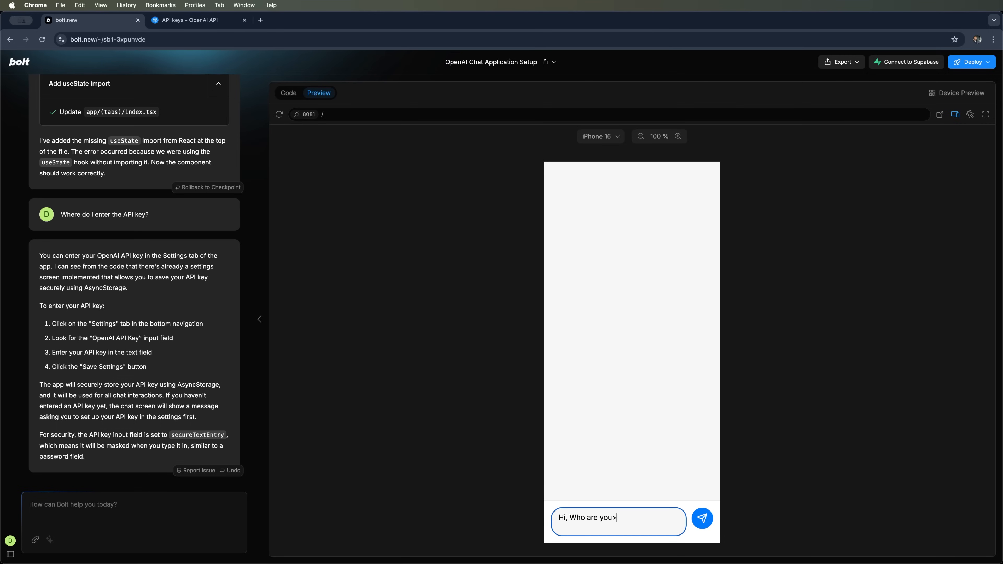
click(702, 518)
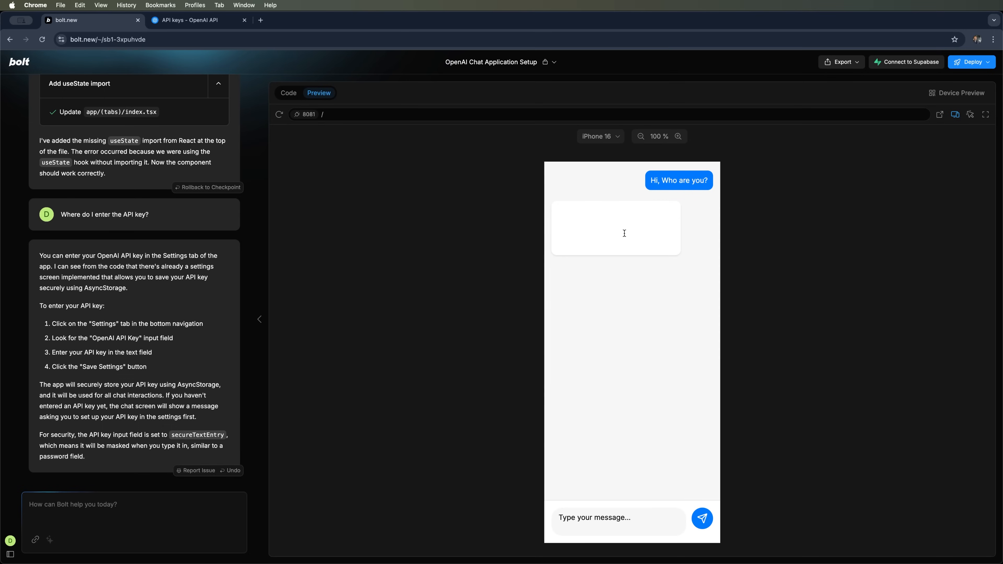
mouse_move(601, 228)
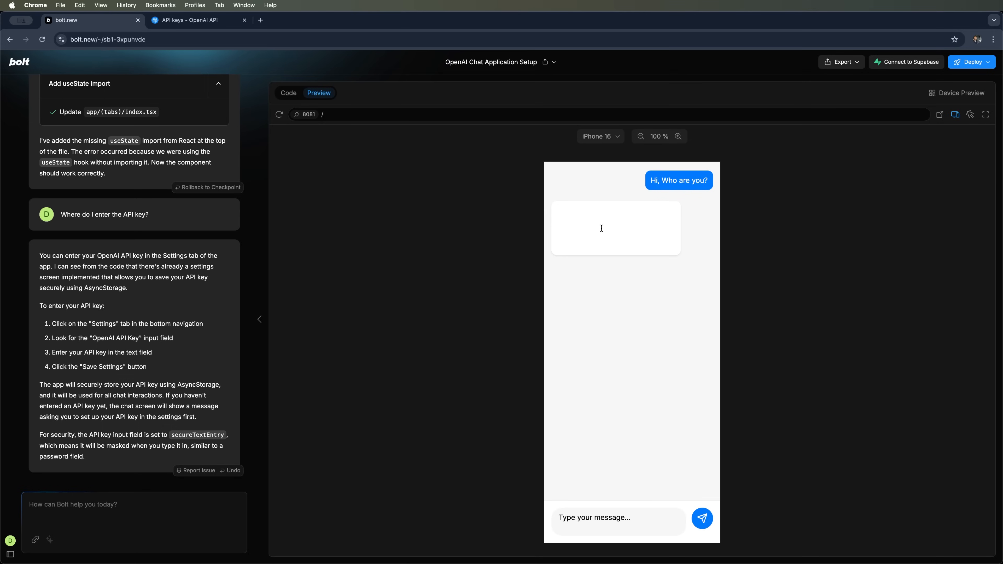
mouse_move(654, 277)
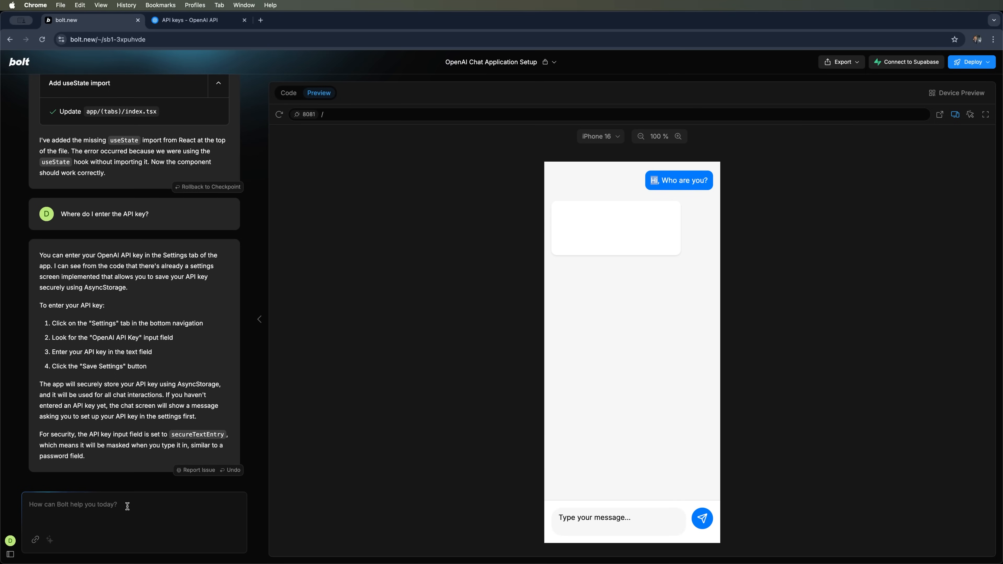
Ask Bolt to show chat errors and add a back button, then return to the app preview
text(The response takes a very long time, you can output errors to the chat if they are present and make a back button so that it is possible to exit to the start screen.)
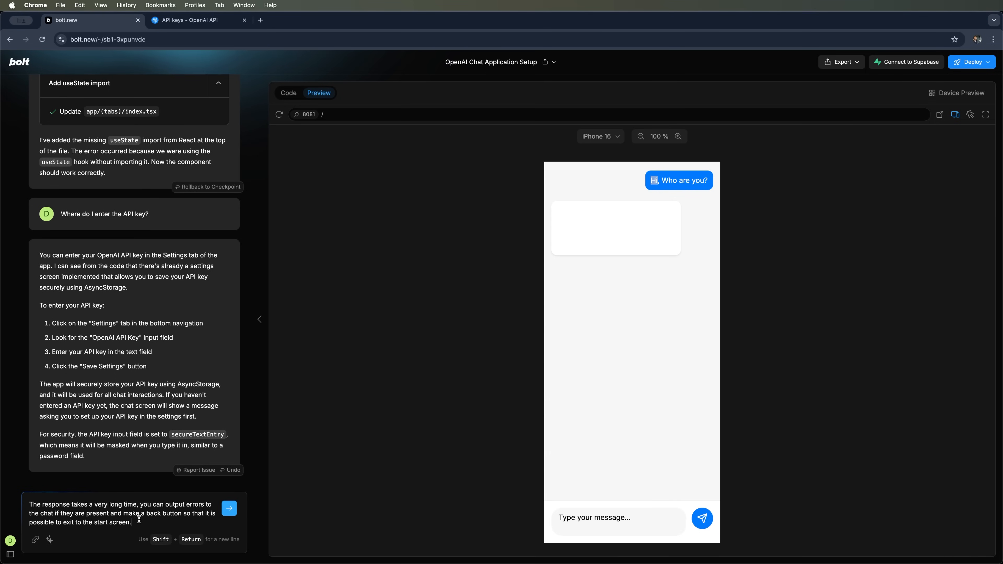
mouse_move(61, 504)
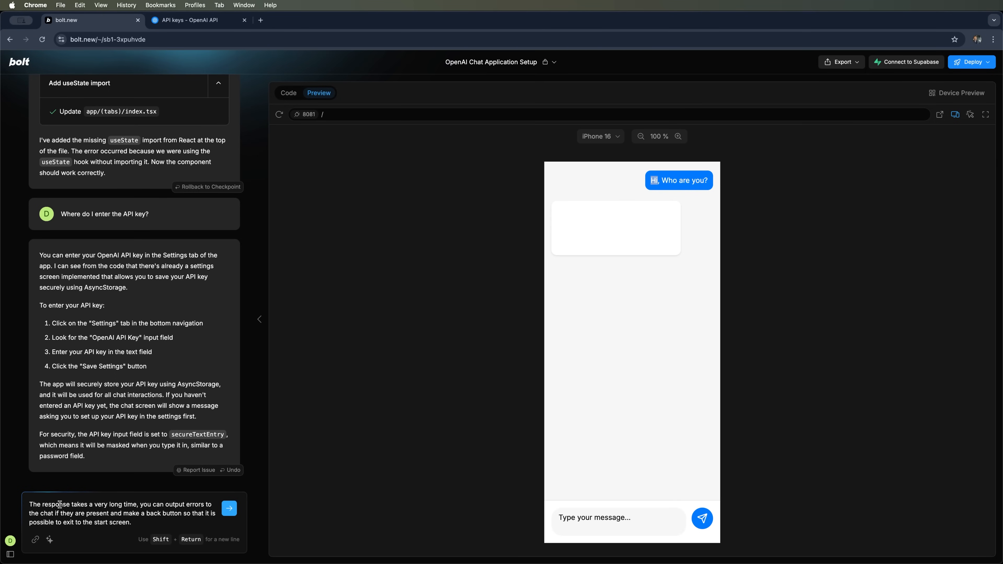
drag(66, 503, 139, 504)
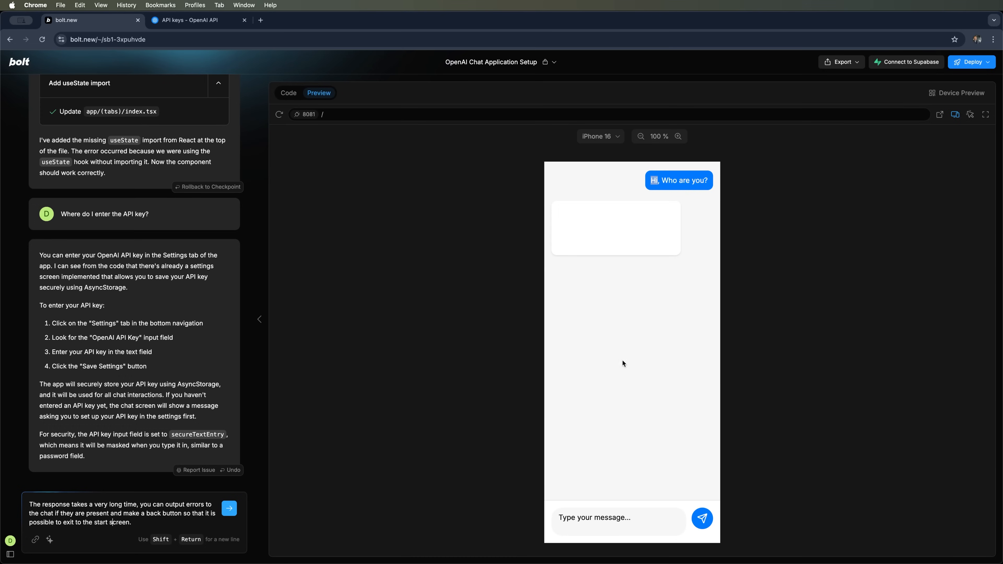
mouse_move(613, 185)
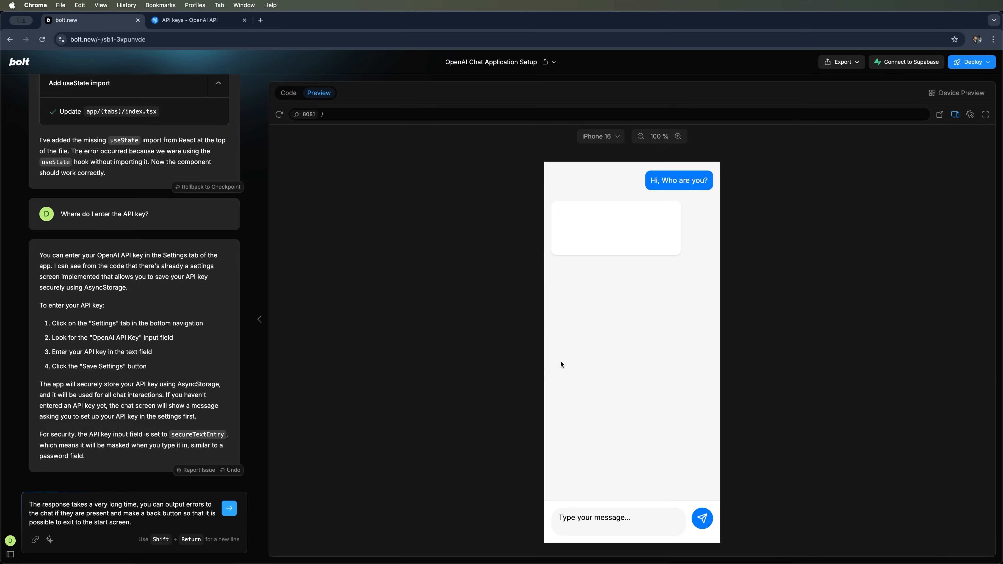
click(228, 508)
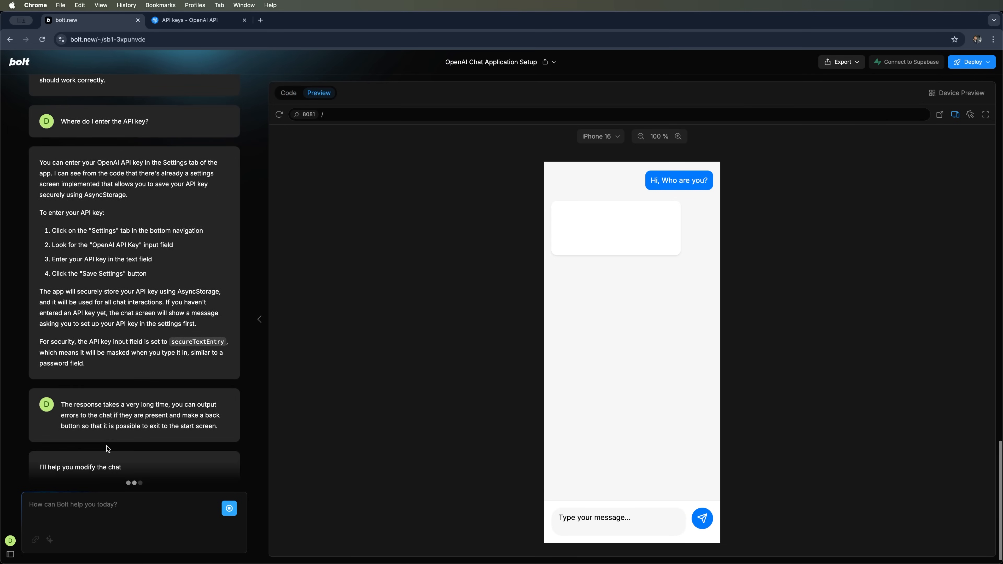
click(288, 93)
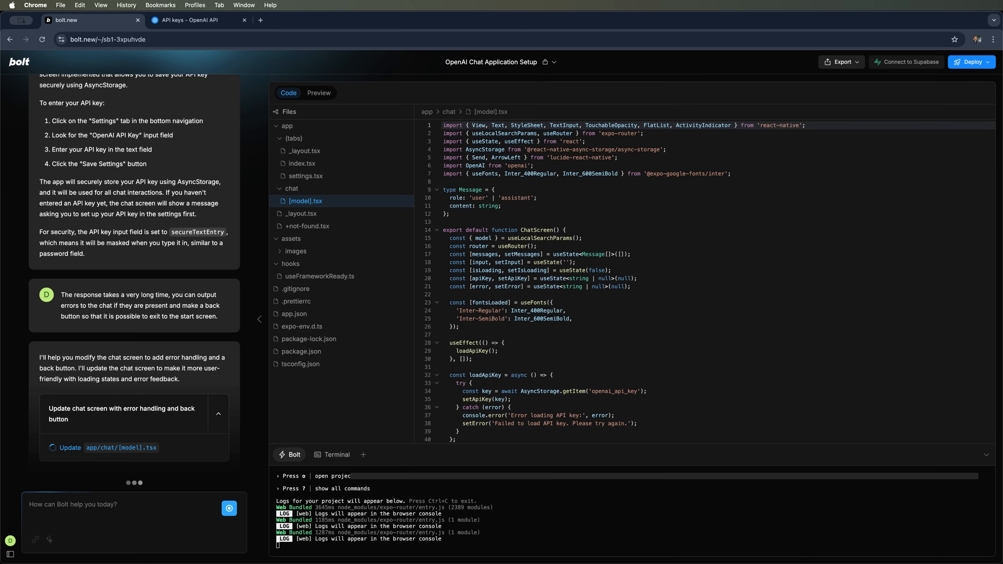
click(318, 93)
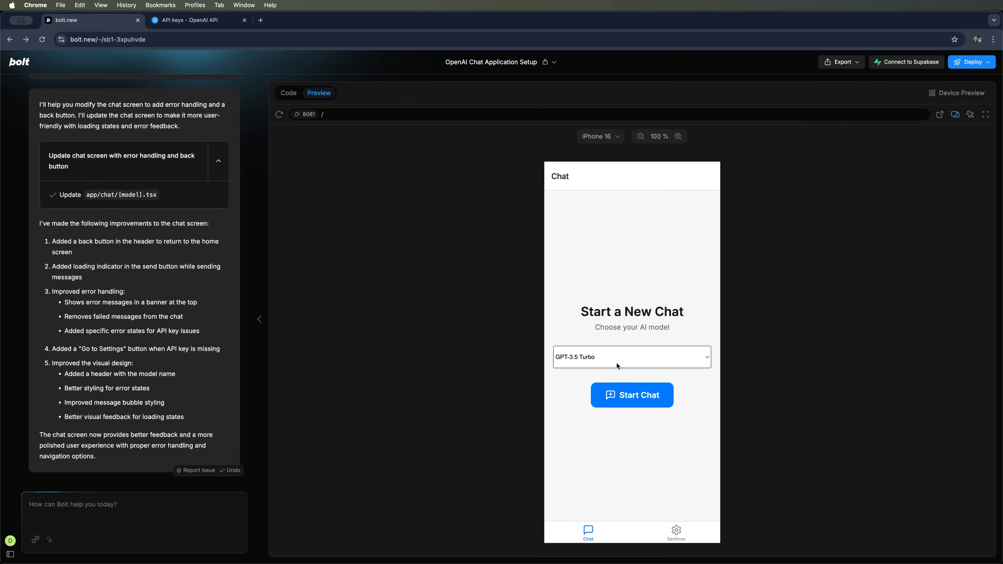
mouse_move(619, 313)
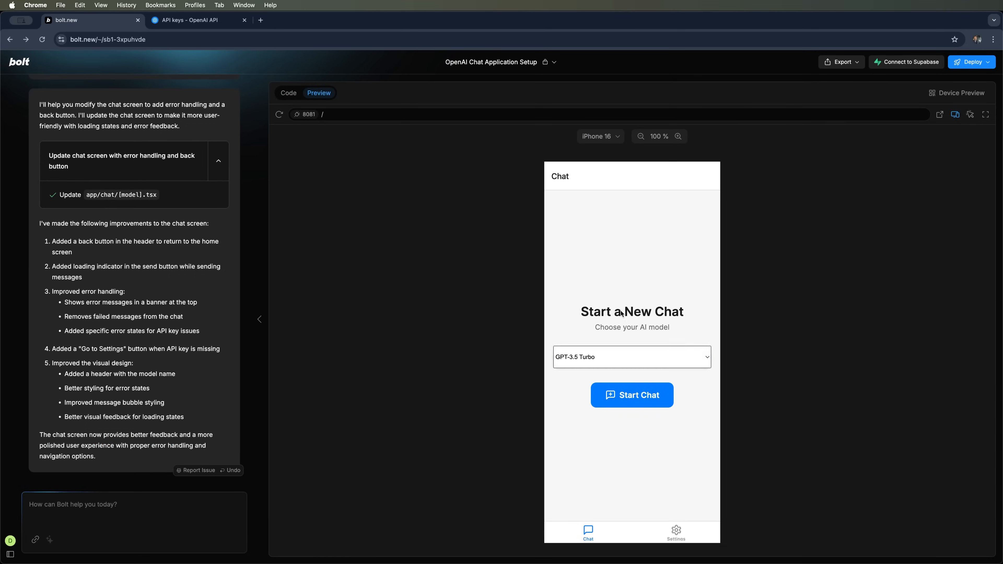
Start a gpt-3.5-turbo chat and send "Hi, who are you?", which now gets a real reply
click(631, 394)
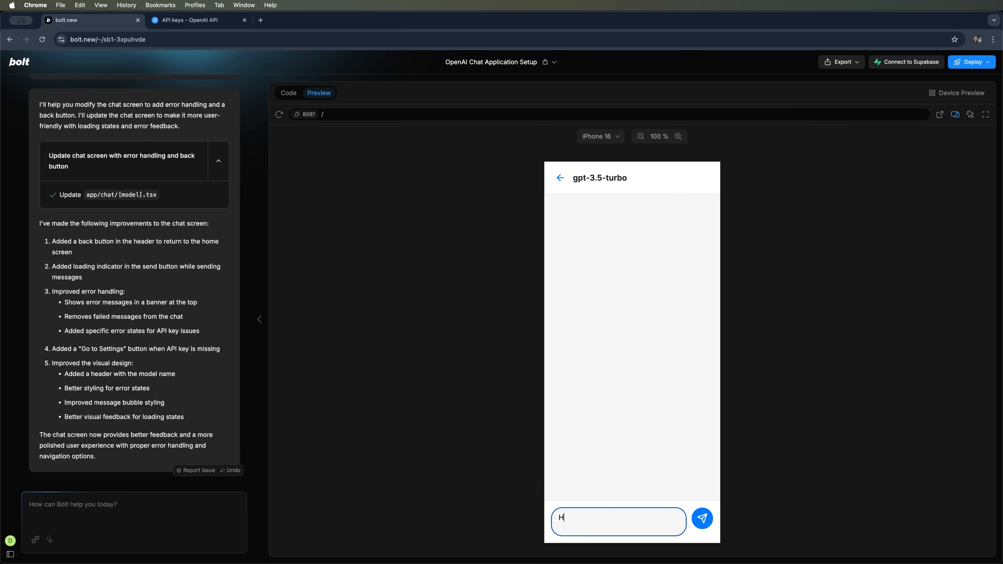
text(i, who are)
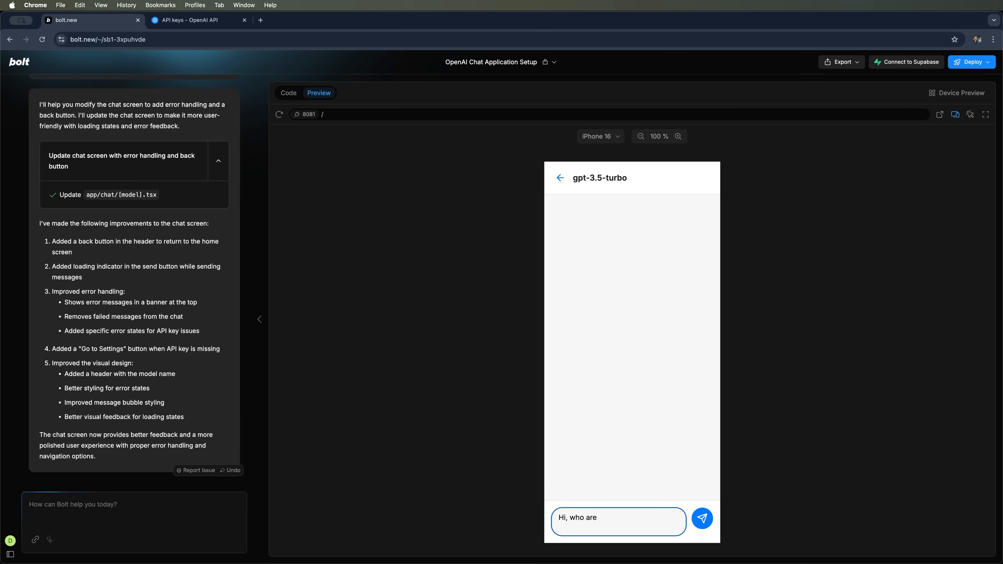
text(you?)
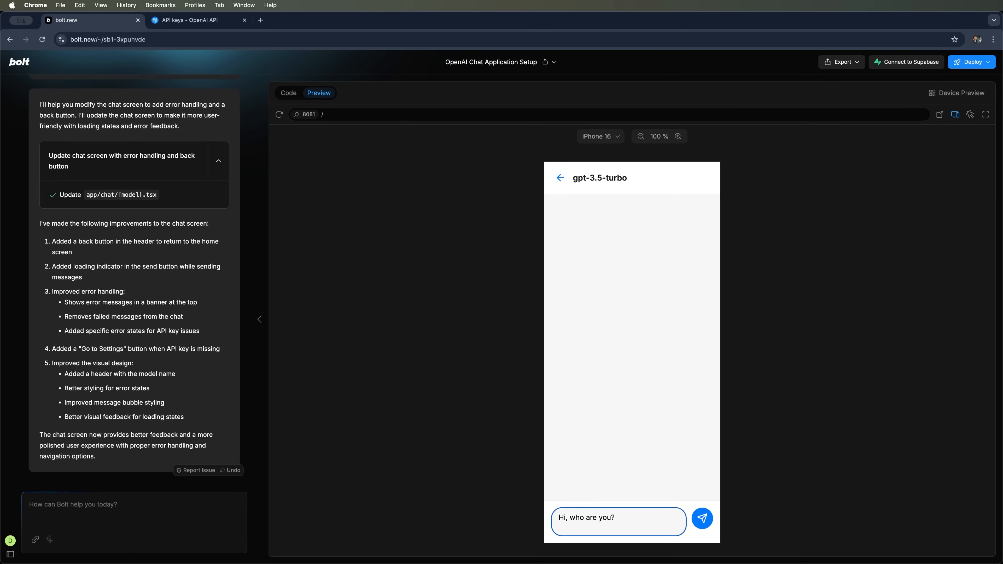
click(701, 518)
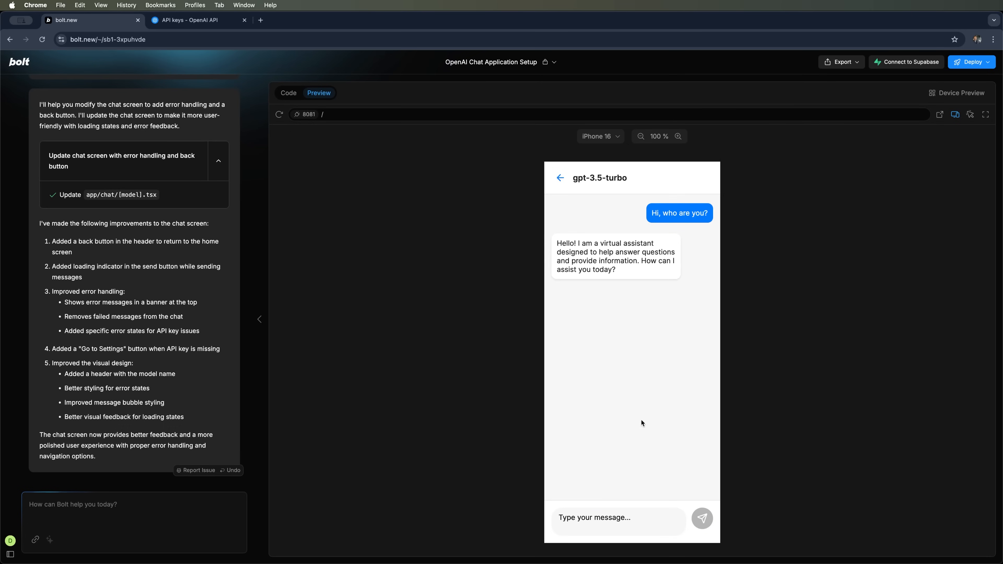
drag(558, 243, 597, 252)
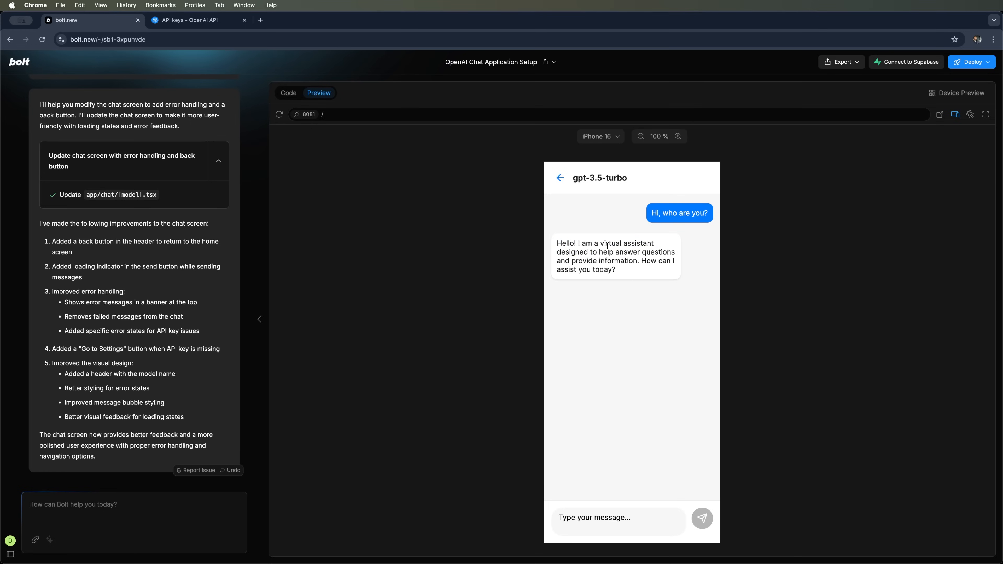
mouse_move(611, 268)
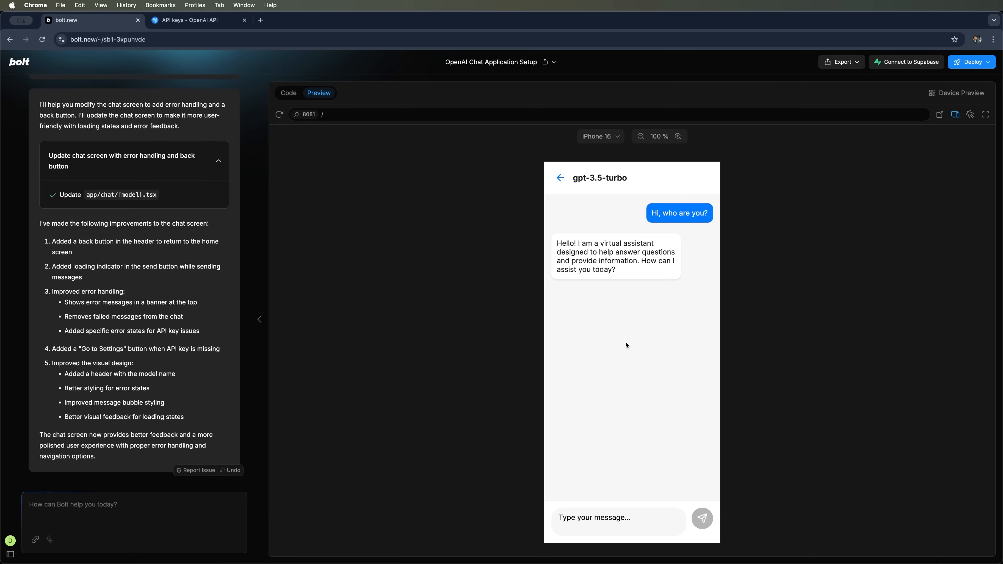
mouse_move(731, 418)
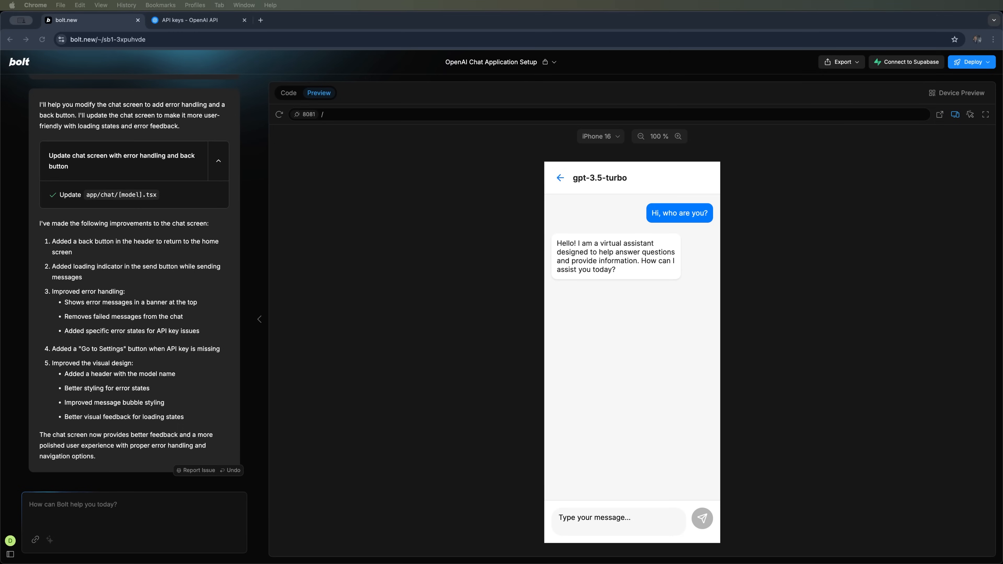
Ask "Which is bigger, 9.9 or 9.11?" of gpt-3.5-turbo and then gpt-4, then return to the new-chat screen
click(617, 521)
text(Which is bigger, 9.9 or 9.11?)
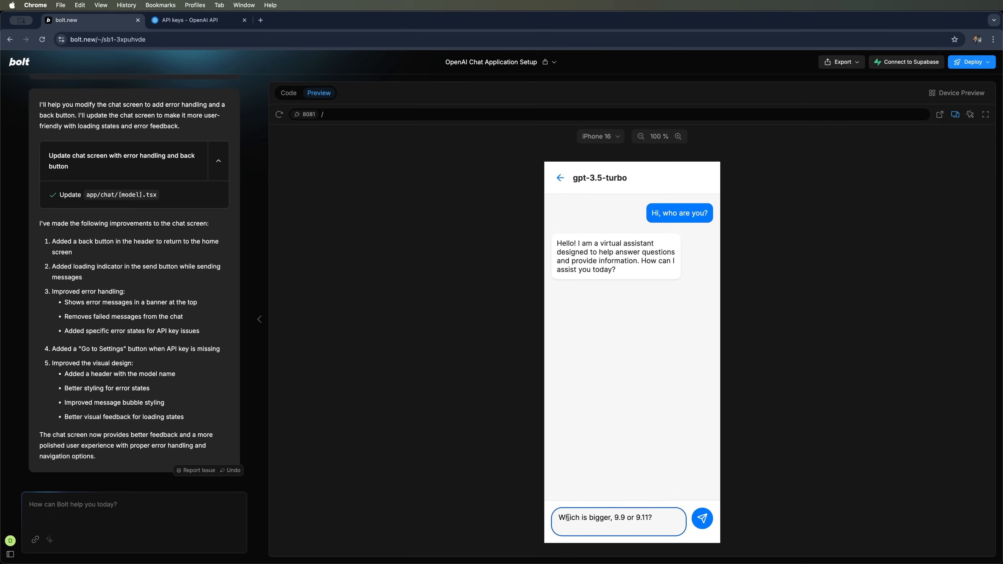
click(701, 518)
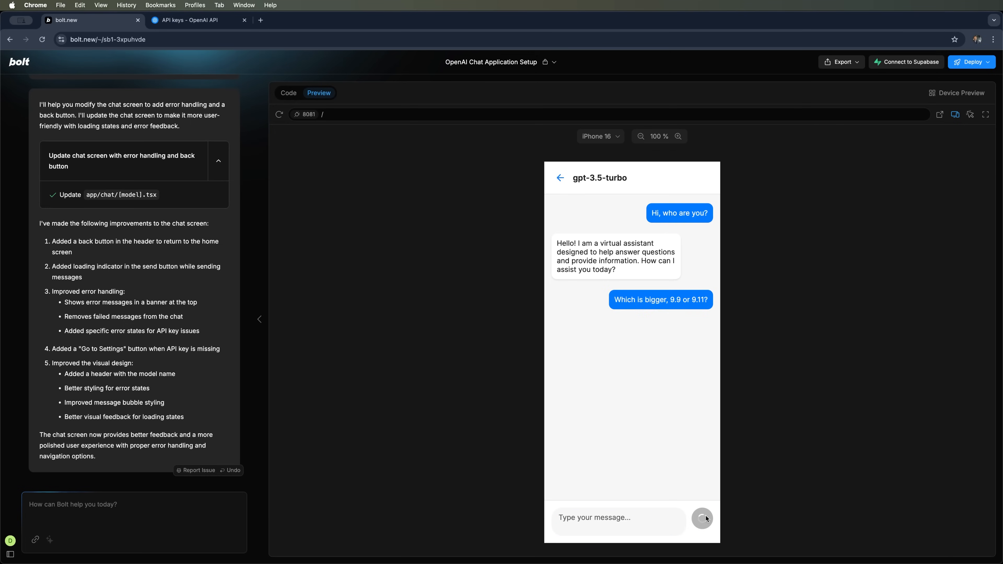
click(702, 518)
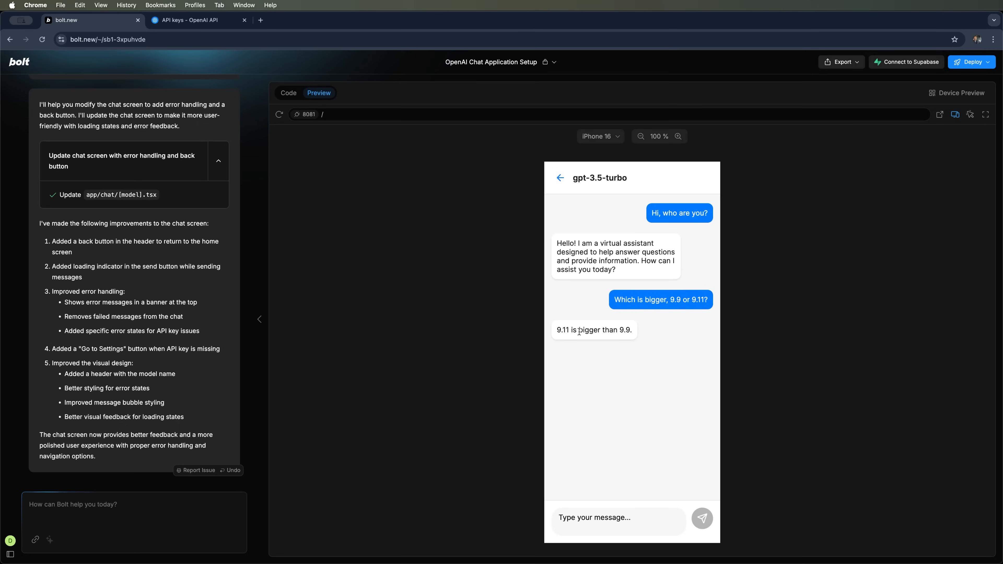
double_click(593, 330)
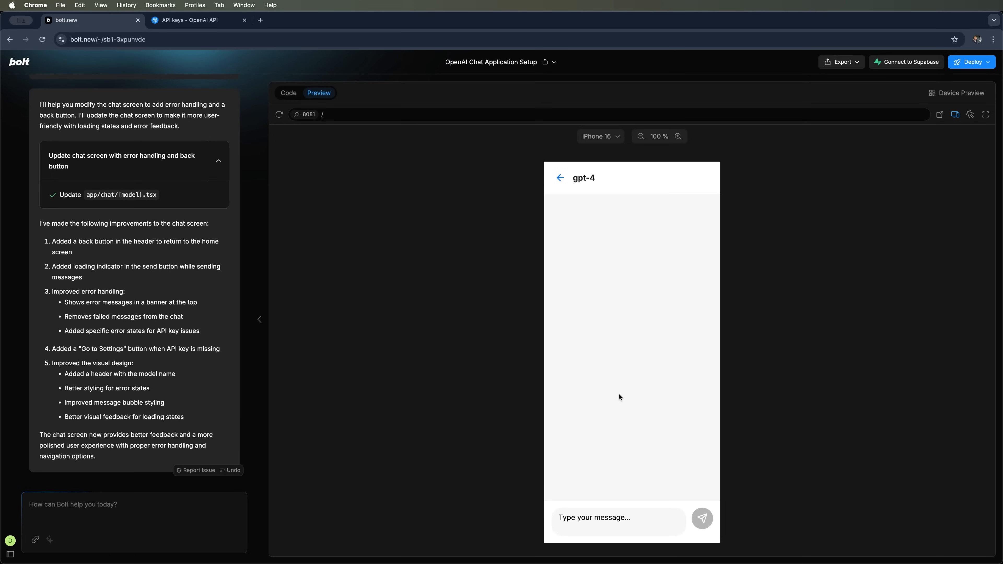
click(701, 518)
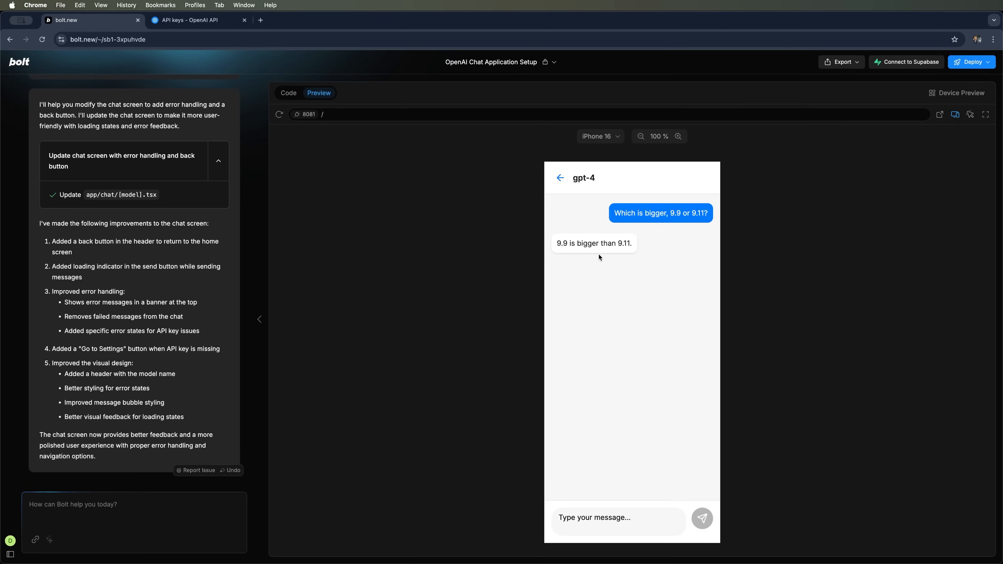
mouse_move(559, 243)
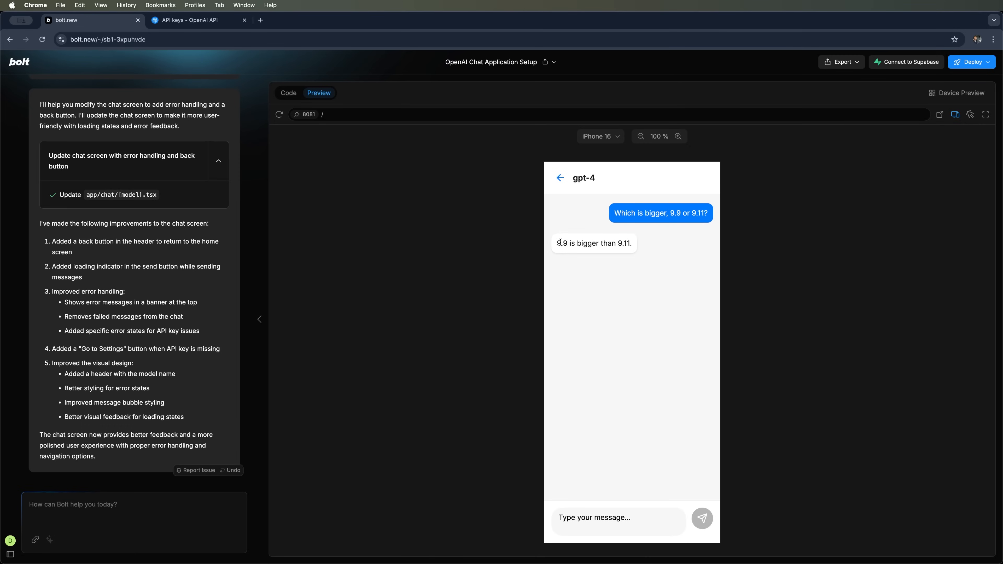
click(559, 178)
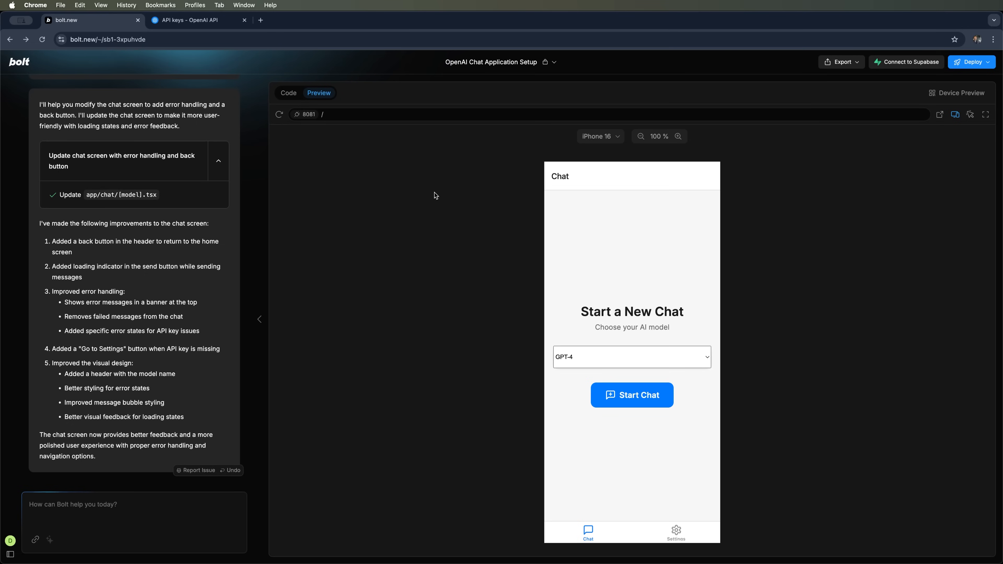
mouse_move(466, 288)
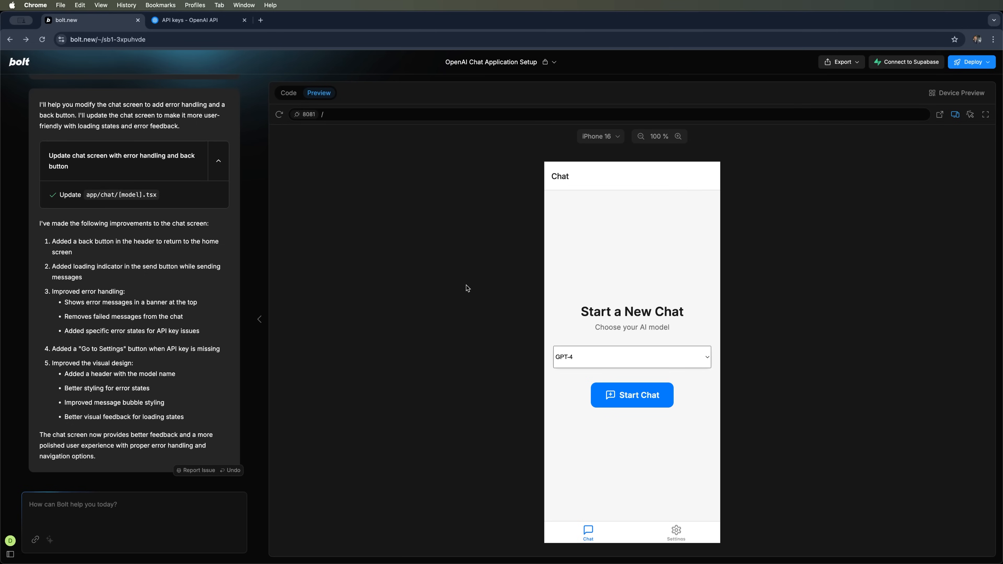
mouse_move(681, 370)
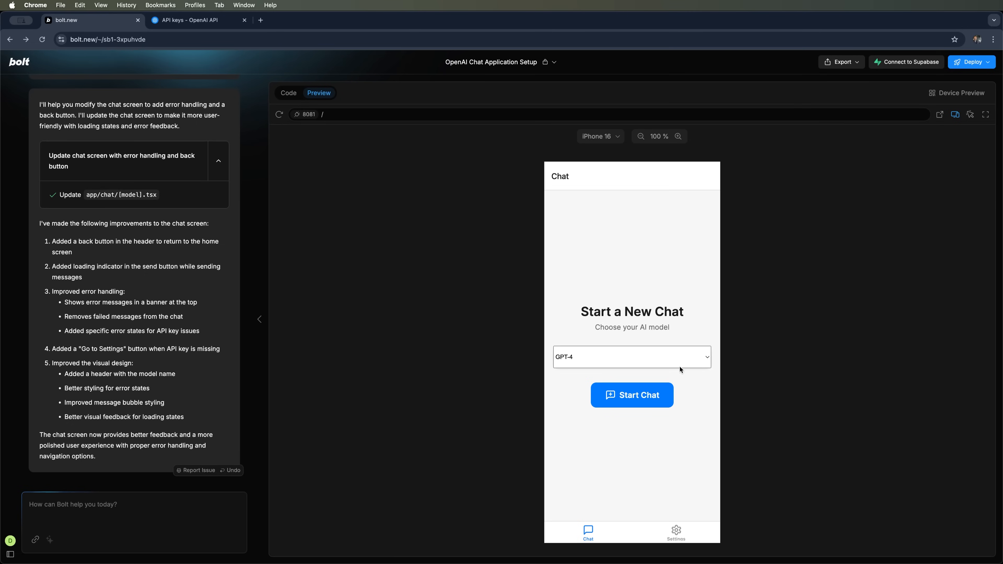
mouse_move(684, 245)
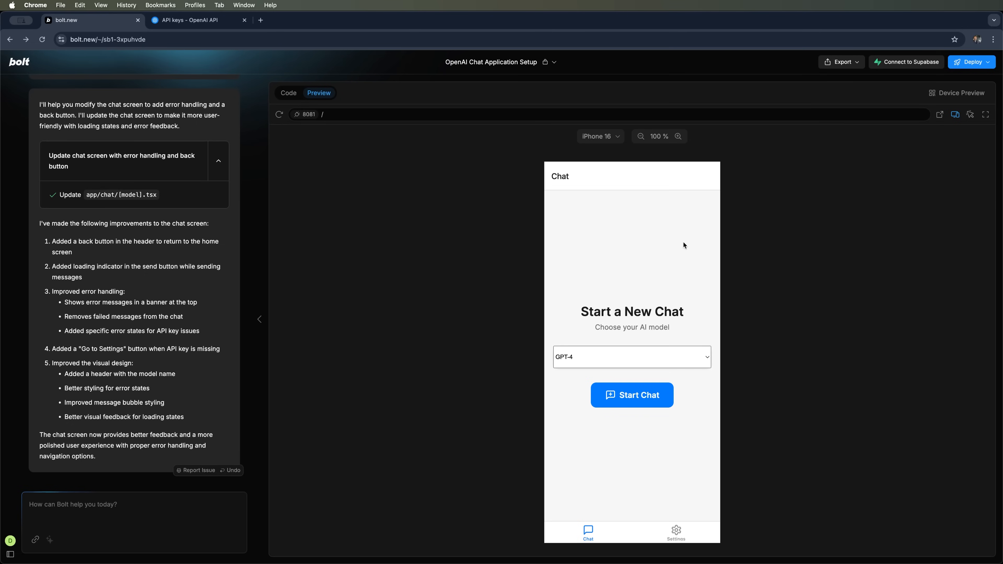
mouse_move(727, 220)
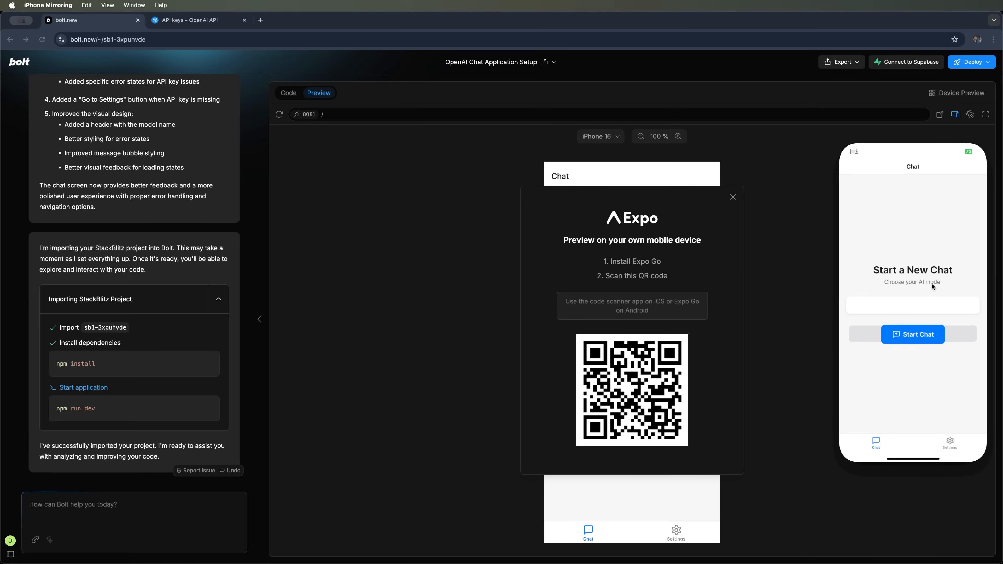
mouse_move(919, 225)
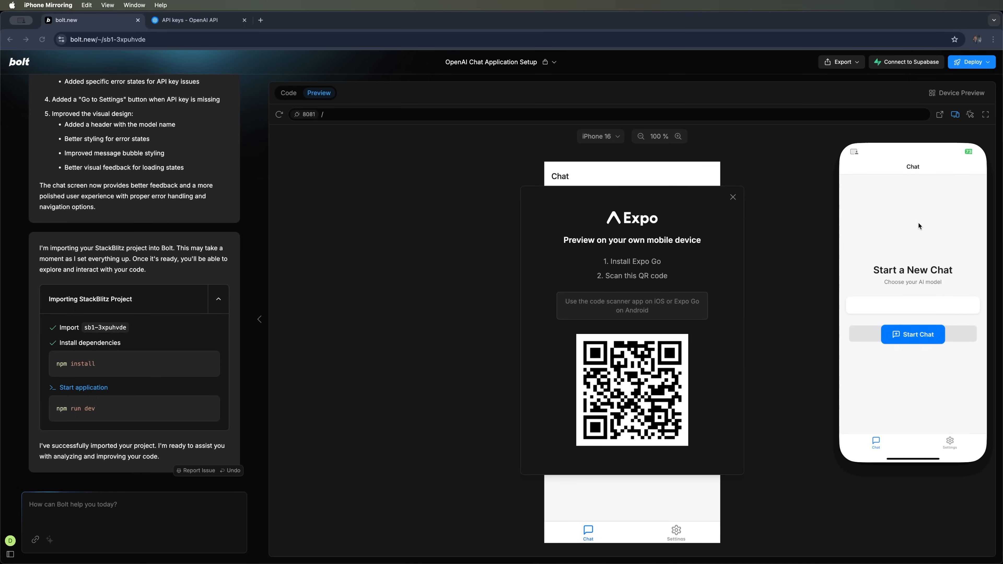
mouse_move(619, 404)
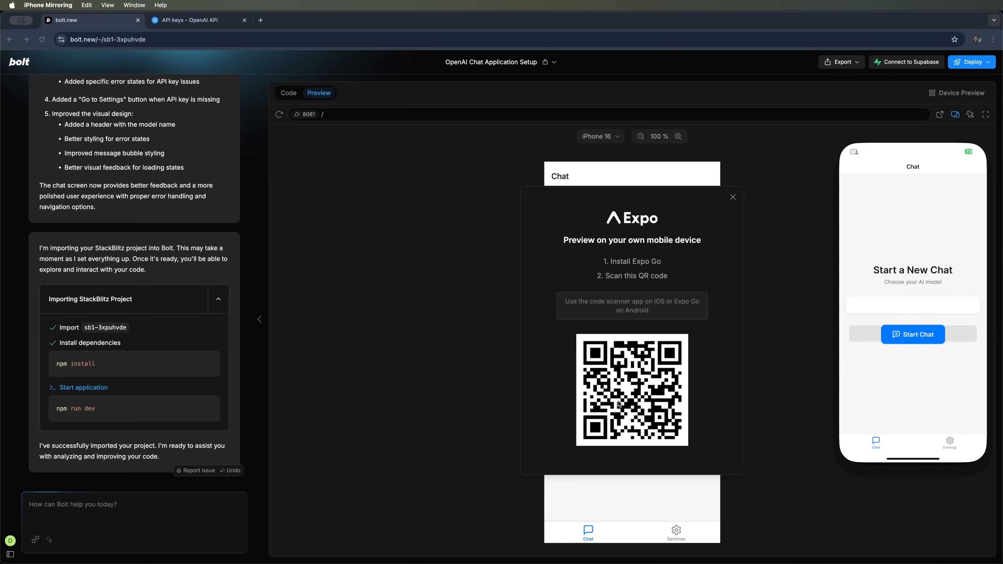
mouse_move(646, 357)
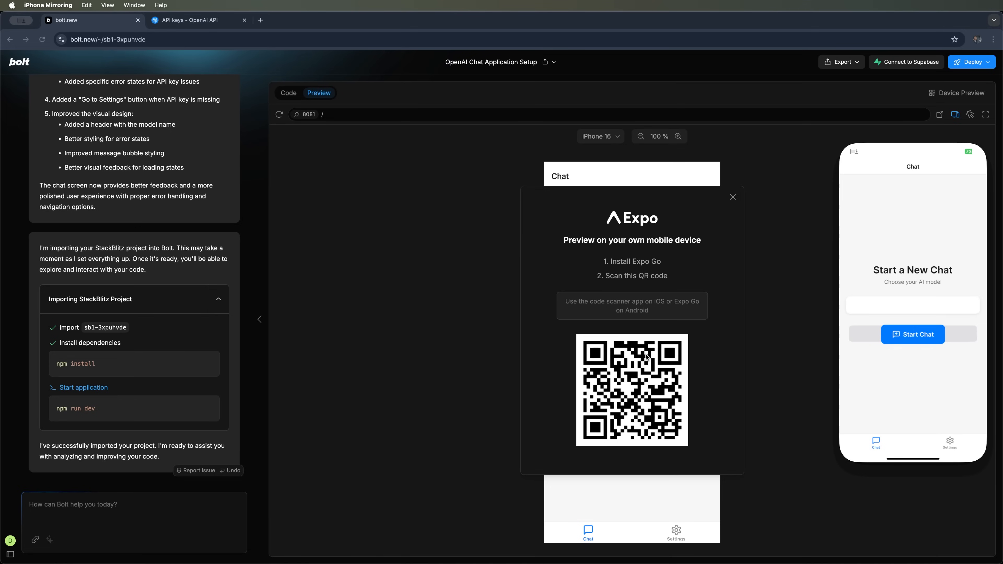
mouse_move(889, 310)
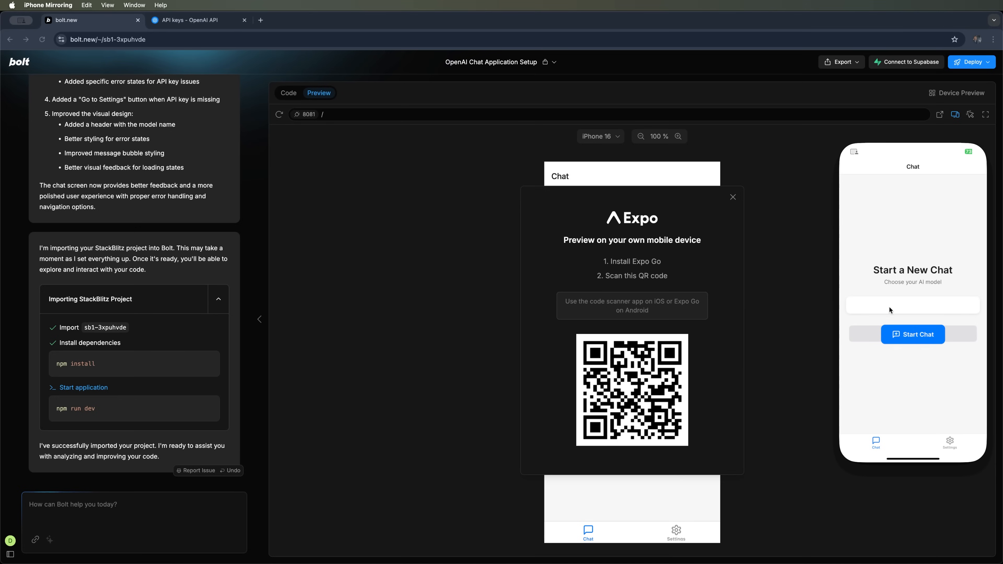
Start a chat in the phone app, which warns that the OpenAI API key must be set first
click(912, 334)
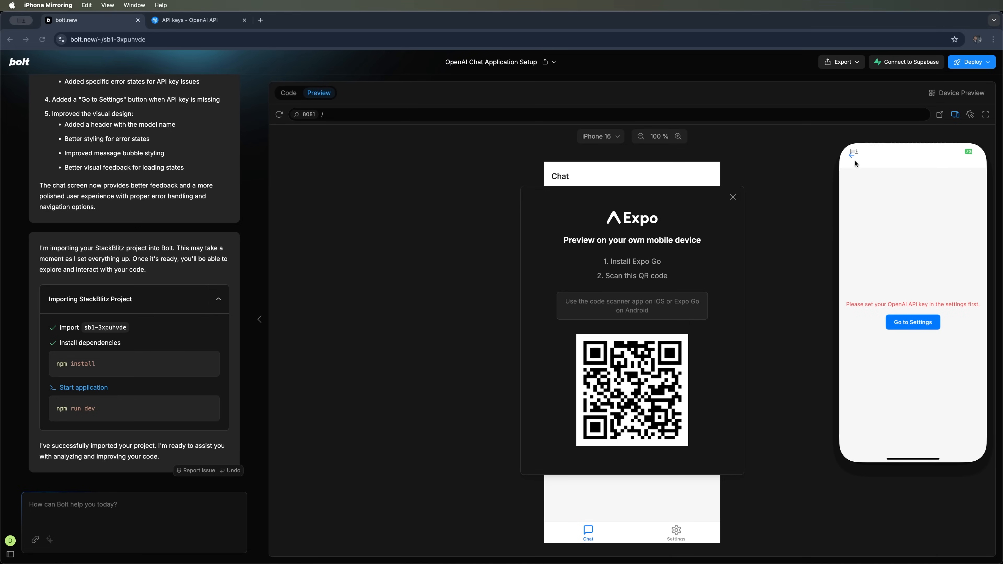
mouse_move(851, 162)
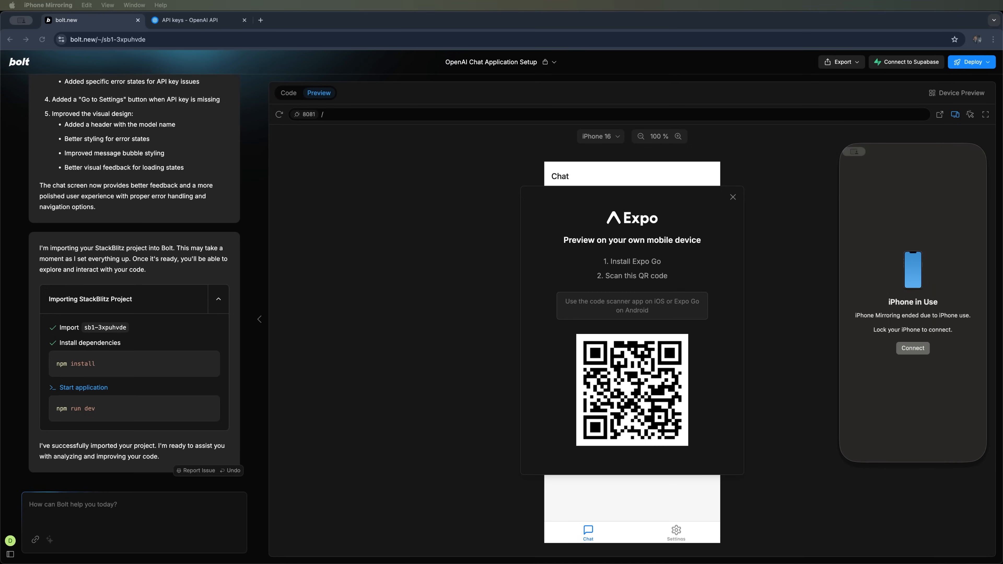
mouse_move(433, 382)
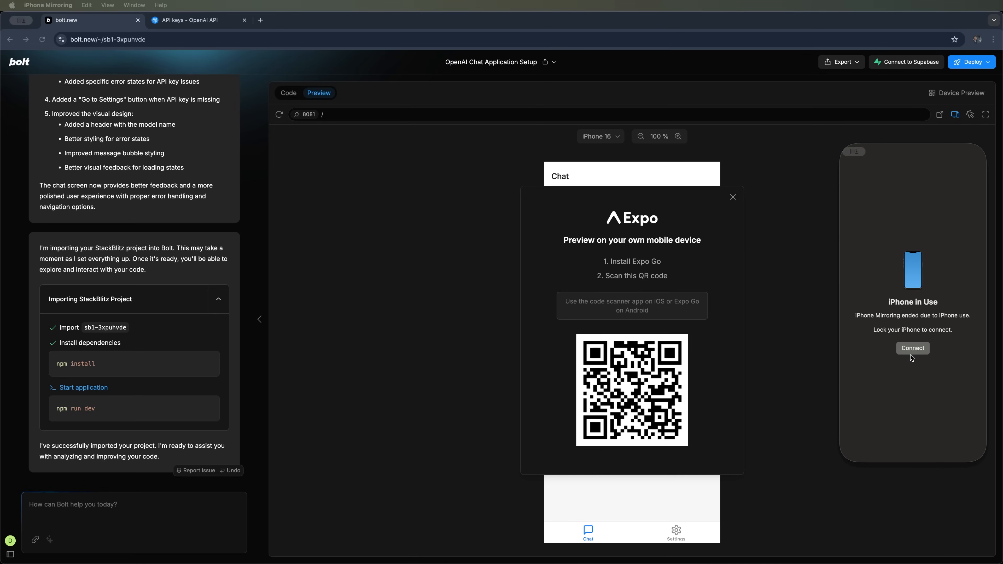
Reconnect mirroring and send gpt-4 the nutritionist vegan dinner recipe prompt
click(912, 347)
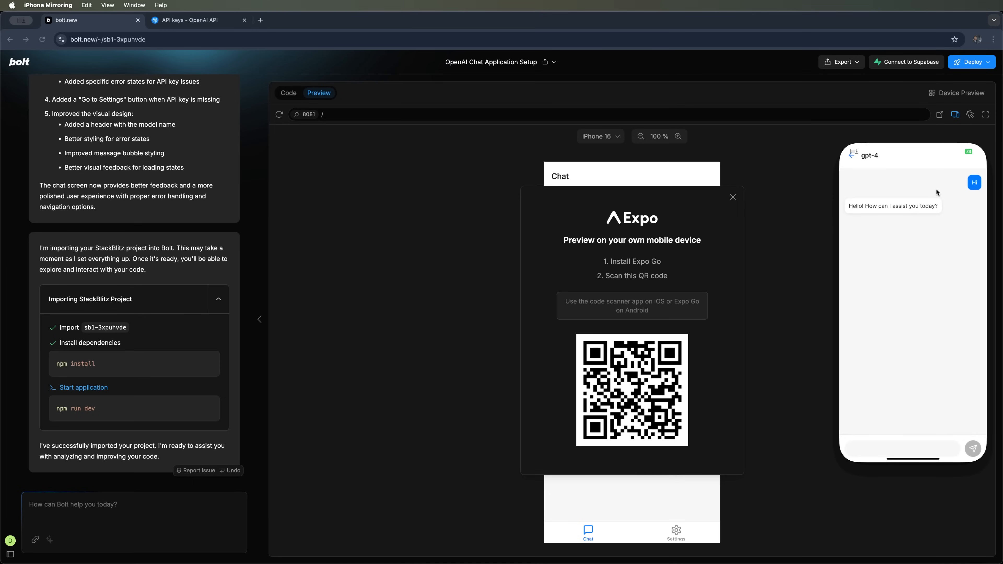
mouse_move(929, 199)
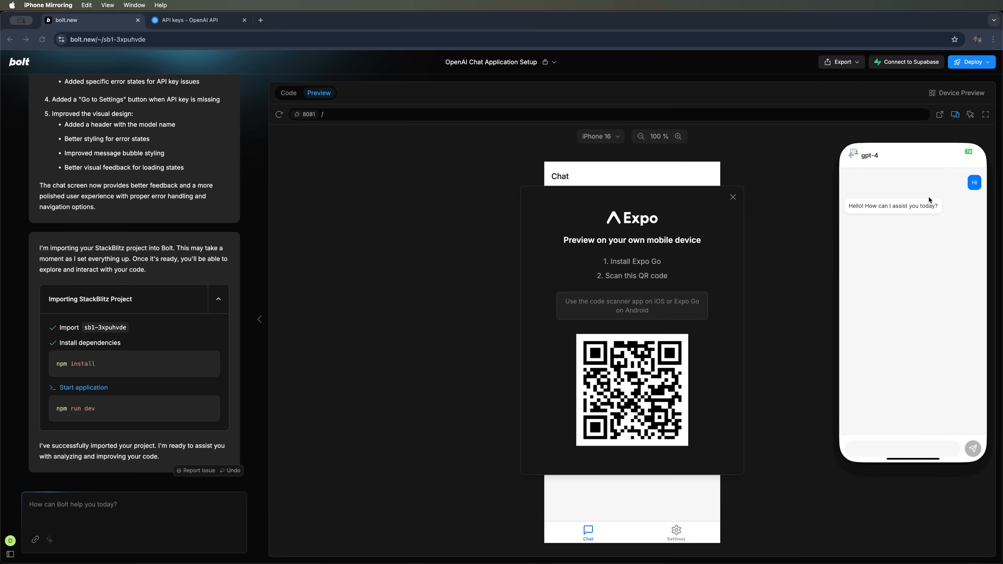
mouse_move(899, 220)
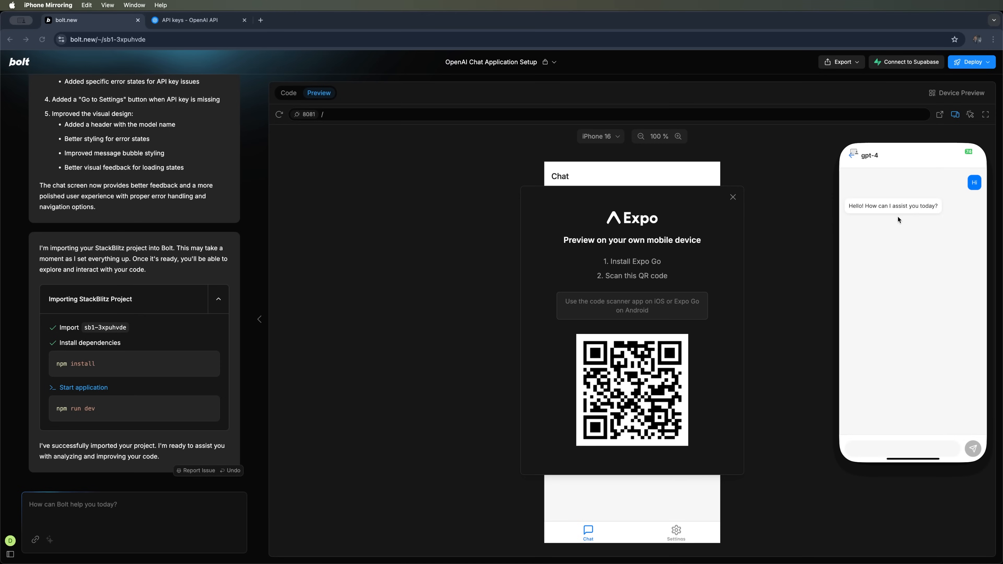
mouse_move(852, 160)
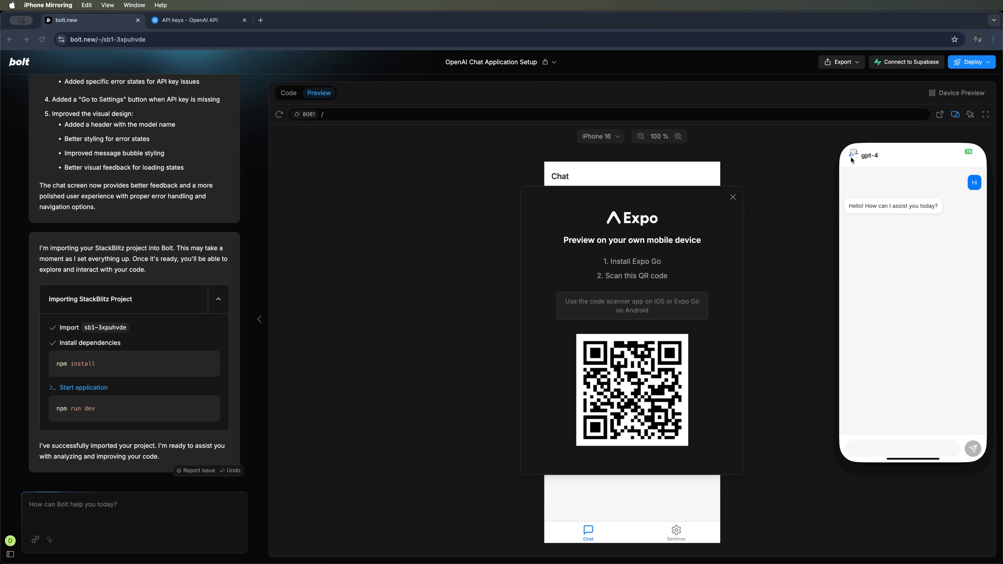
mouse_move(918, 312)
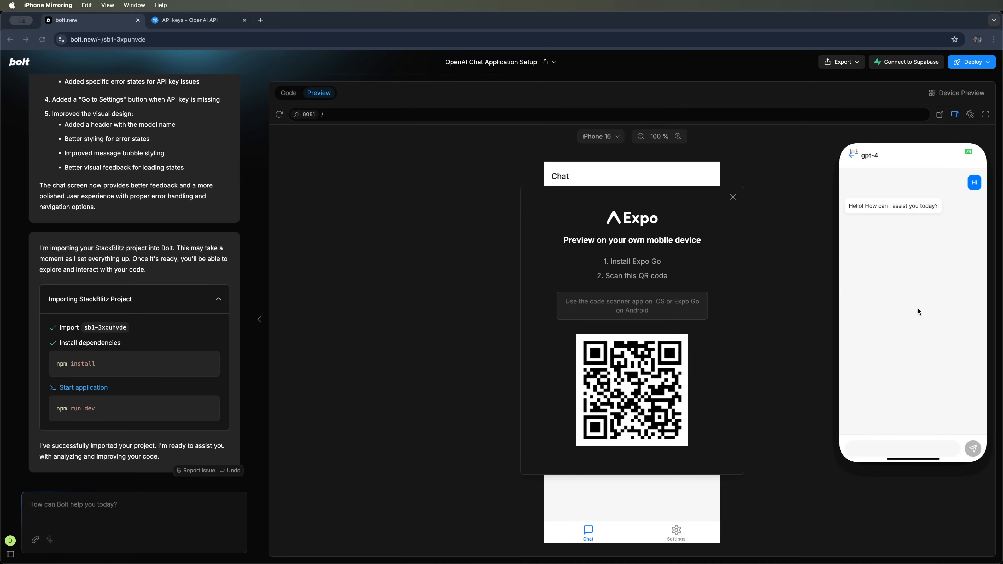
click(901, 448)
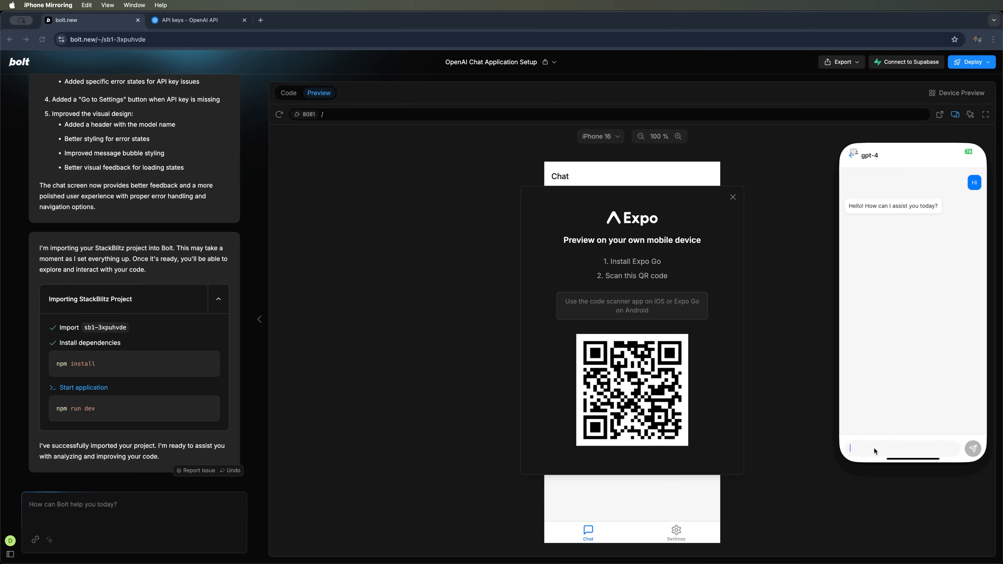
text(Act as a nutritionist and create a healthy recipe for a vegan dinner. Include ingredients, step-by-step instructions, and nutritional information such as)
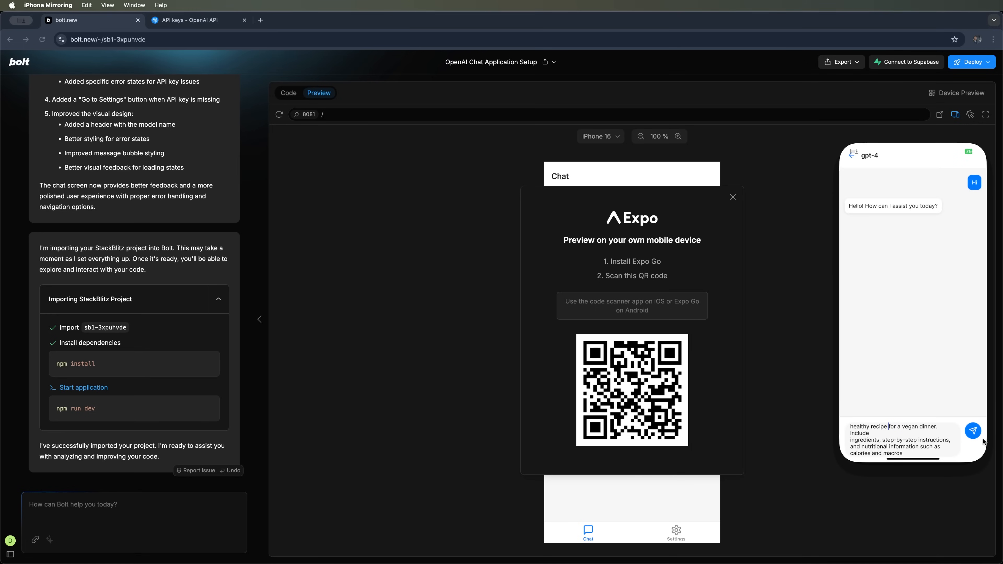
click(977, 430)
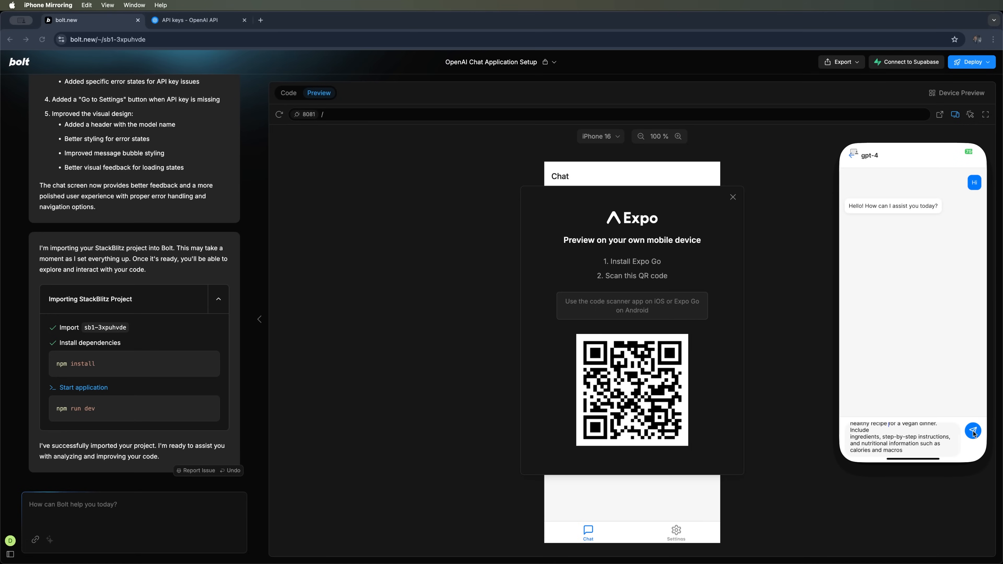
click(973, 431)
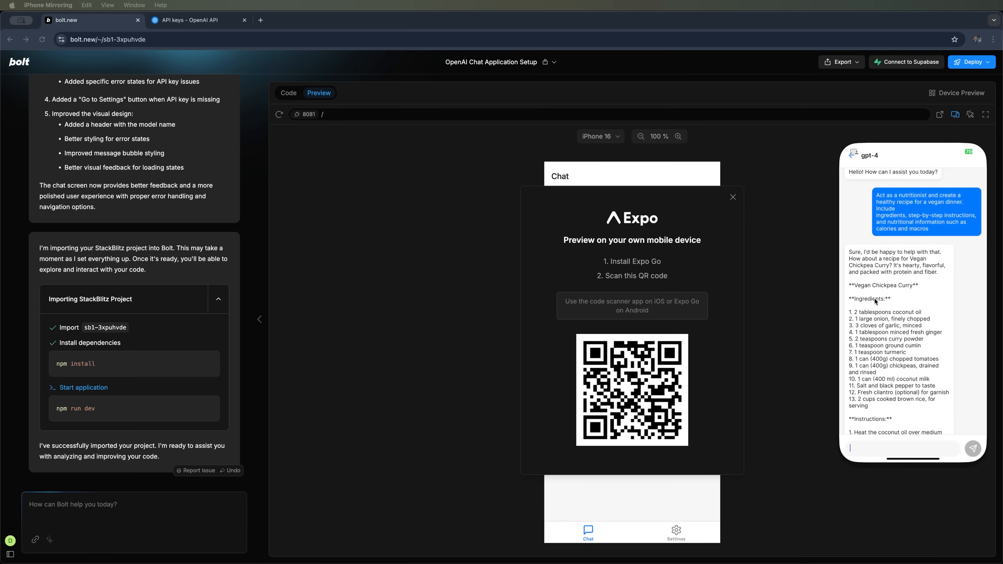
Scroll through the Vegan Chickpea Curry reply's ingredients, instructions and nutrition info
scroll(down, 3)
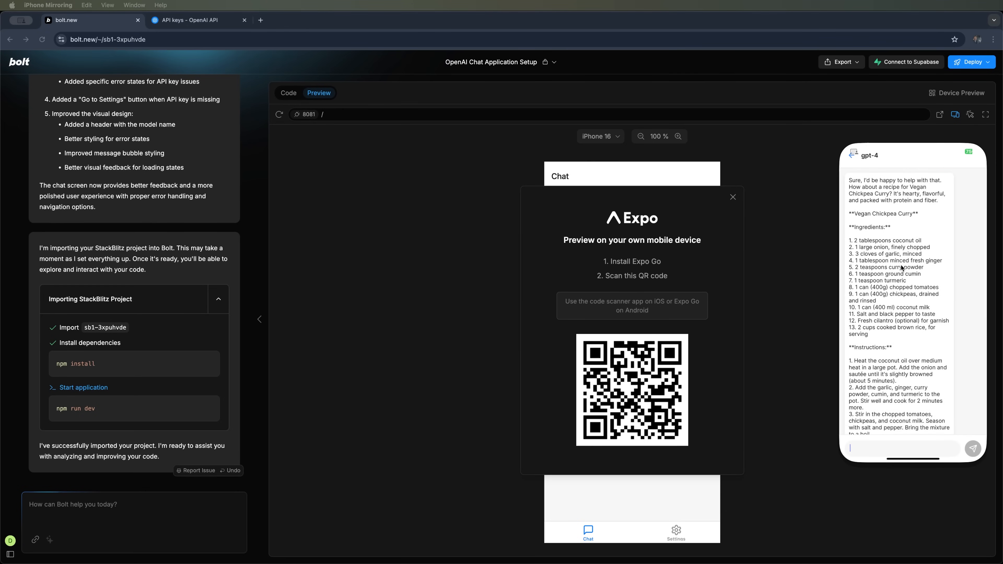
scroll(down, 3)
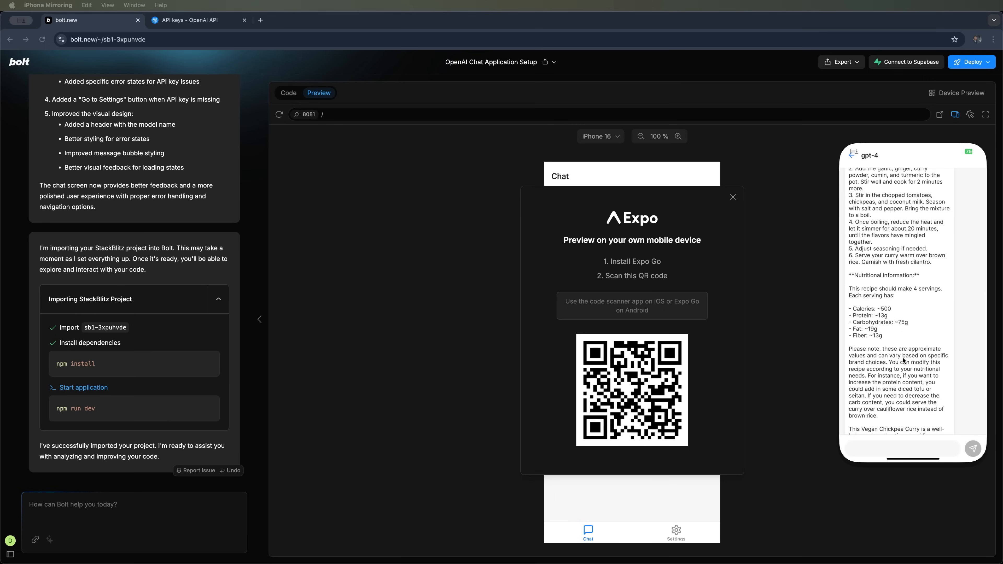
scroll(down, 3)
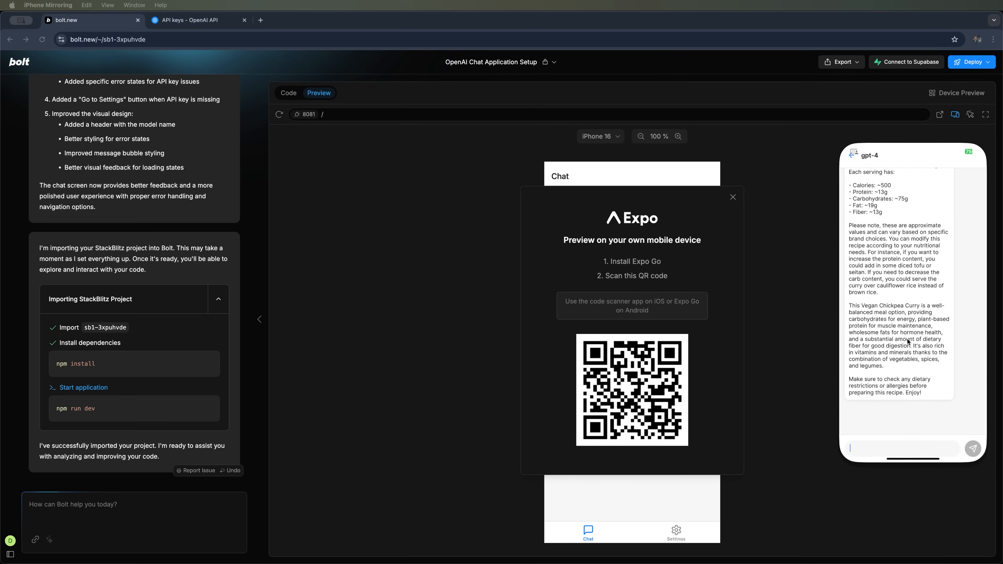